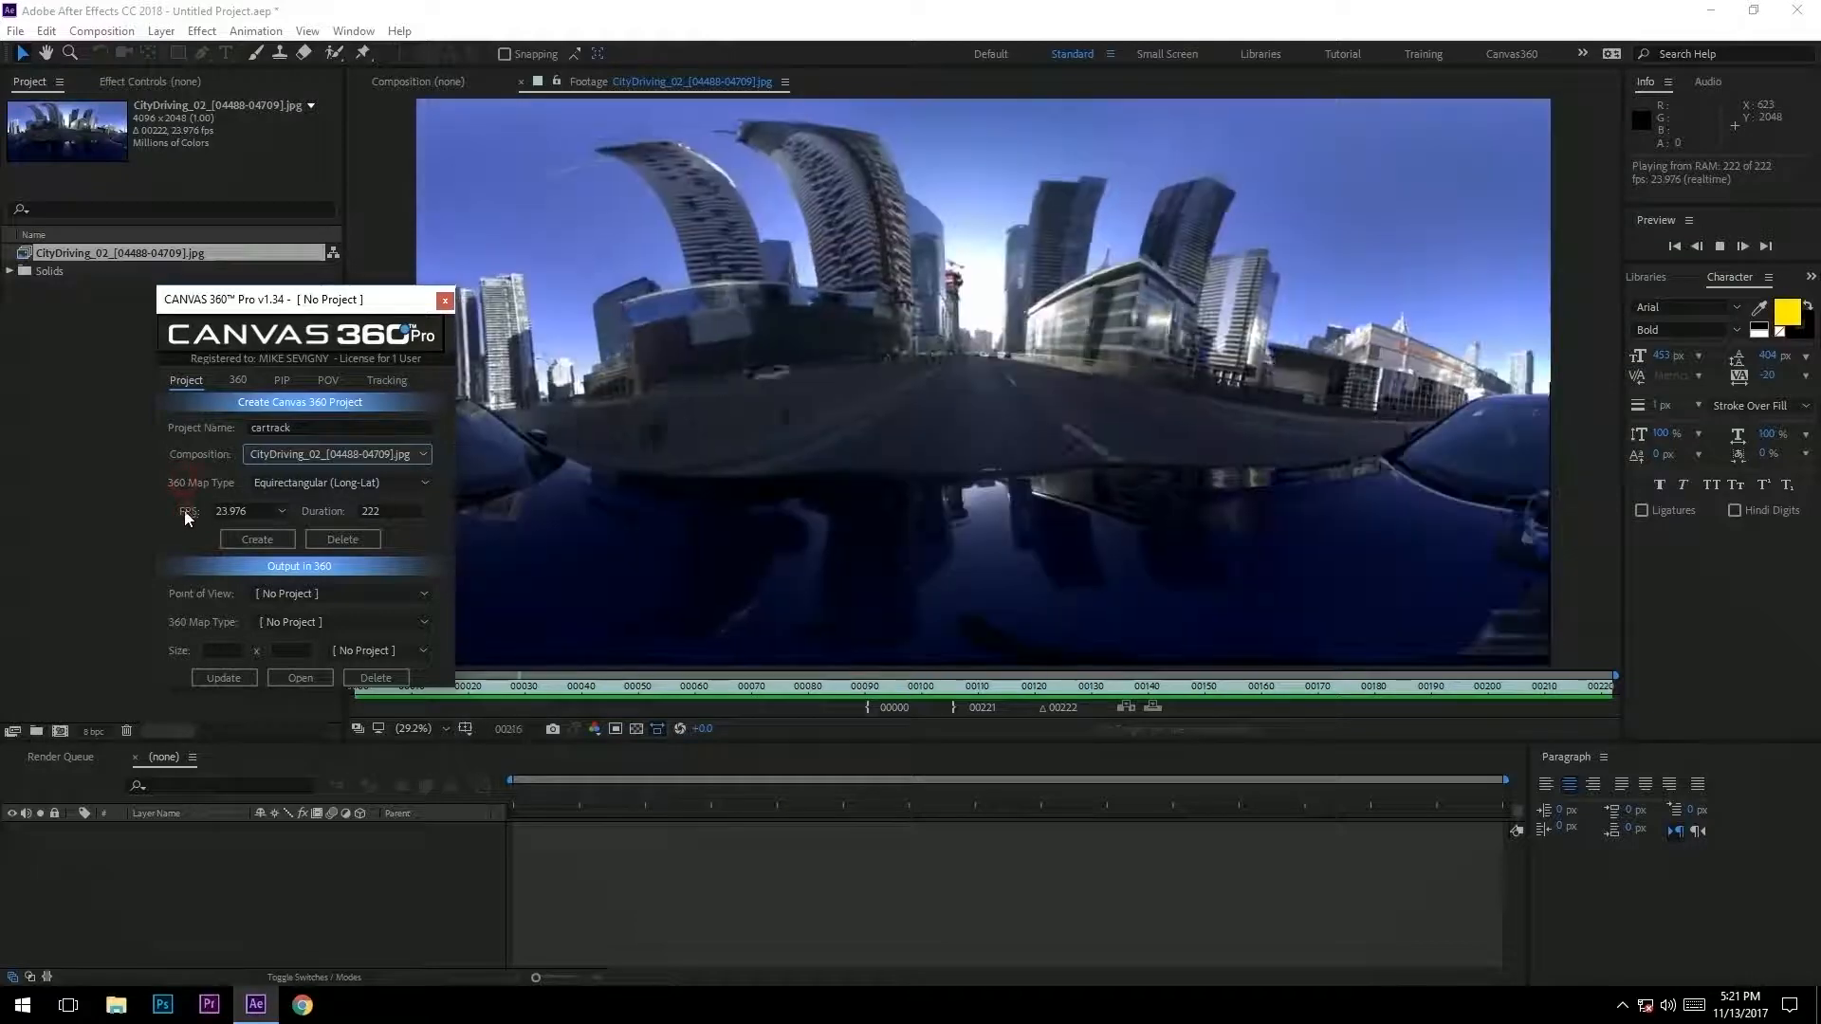
- Create the Canvas 360 project cartrack with Equirectangular map type from the driving footage
click(257, 539)
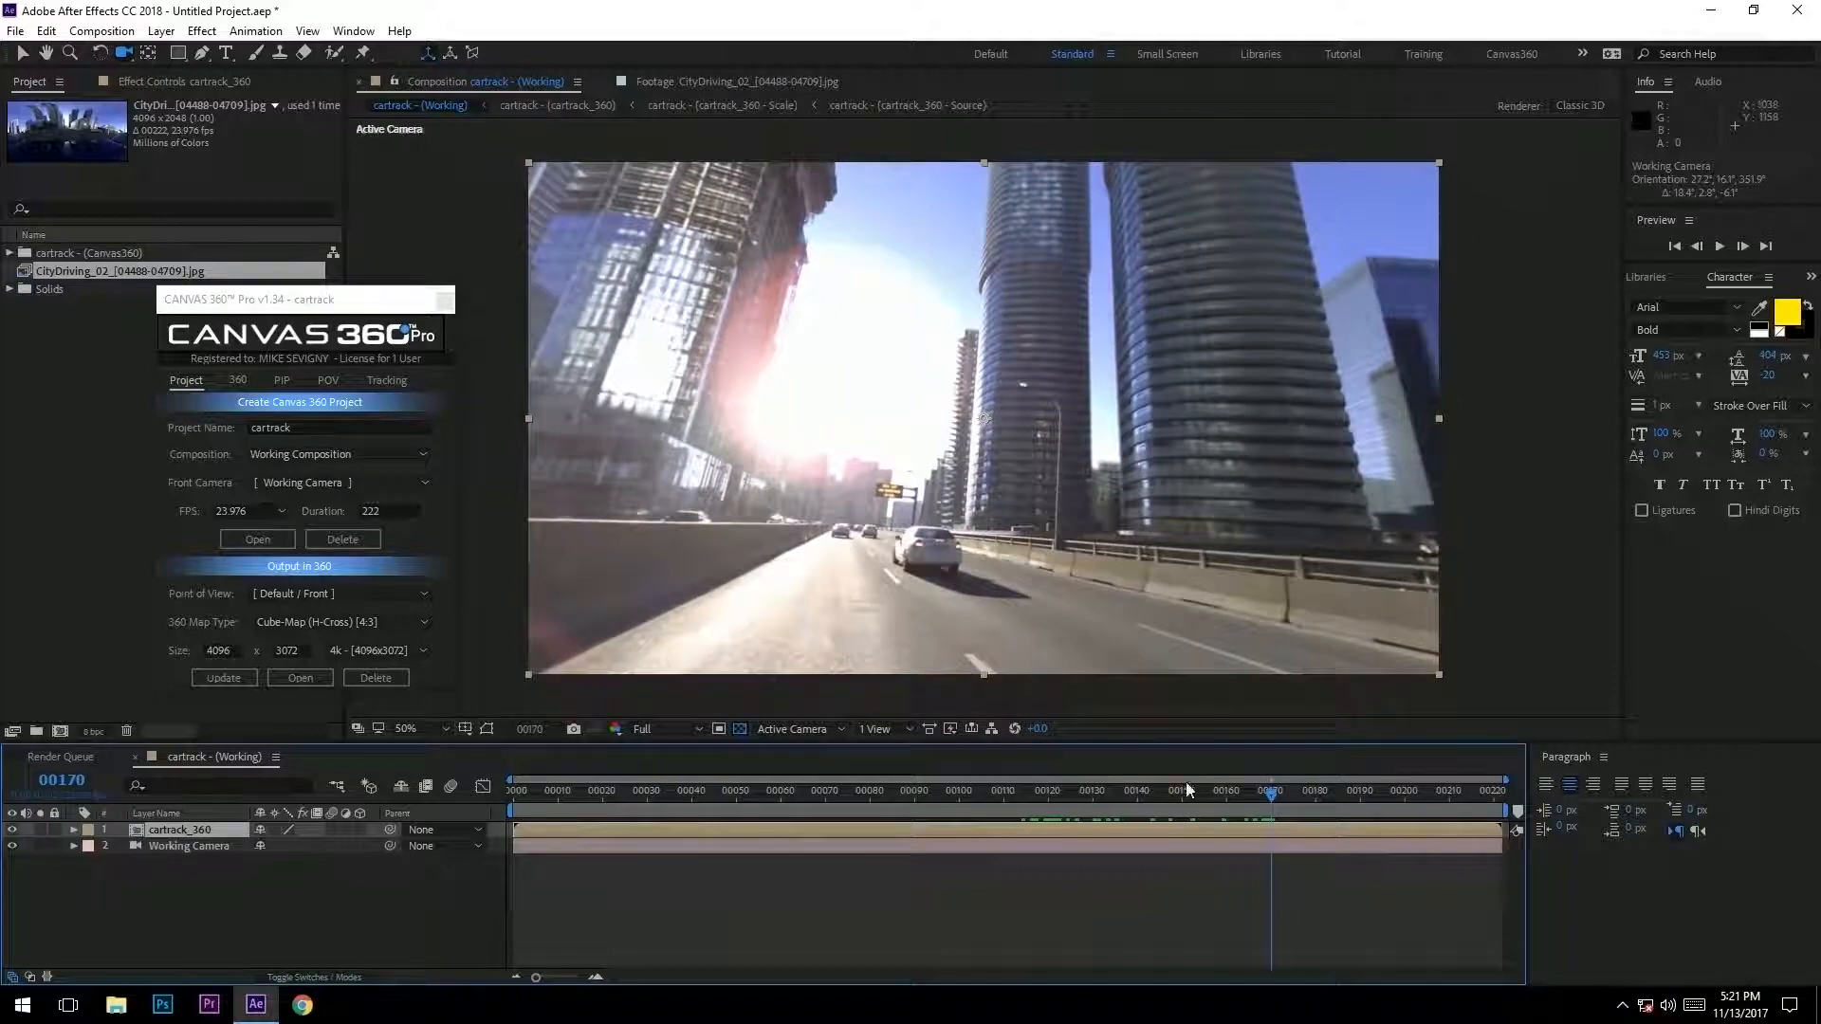
- Rotate the Working Camera transform to look up at the towers and bring up POV saving
click(1034, 790)
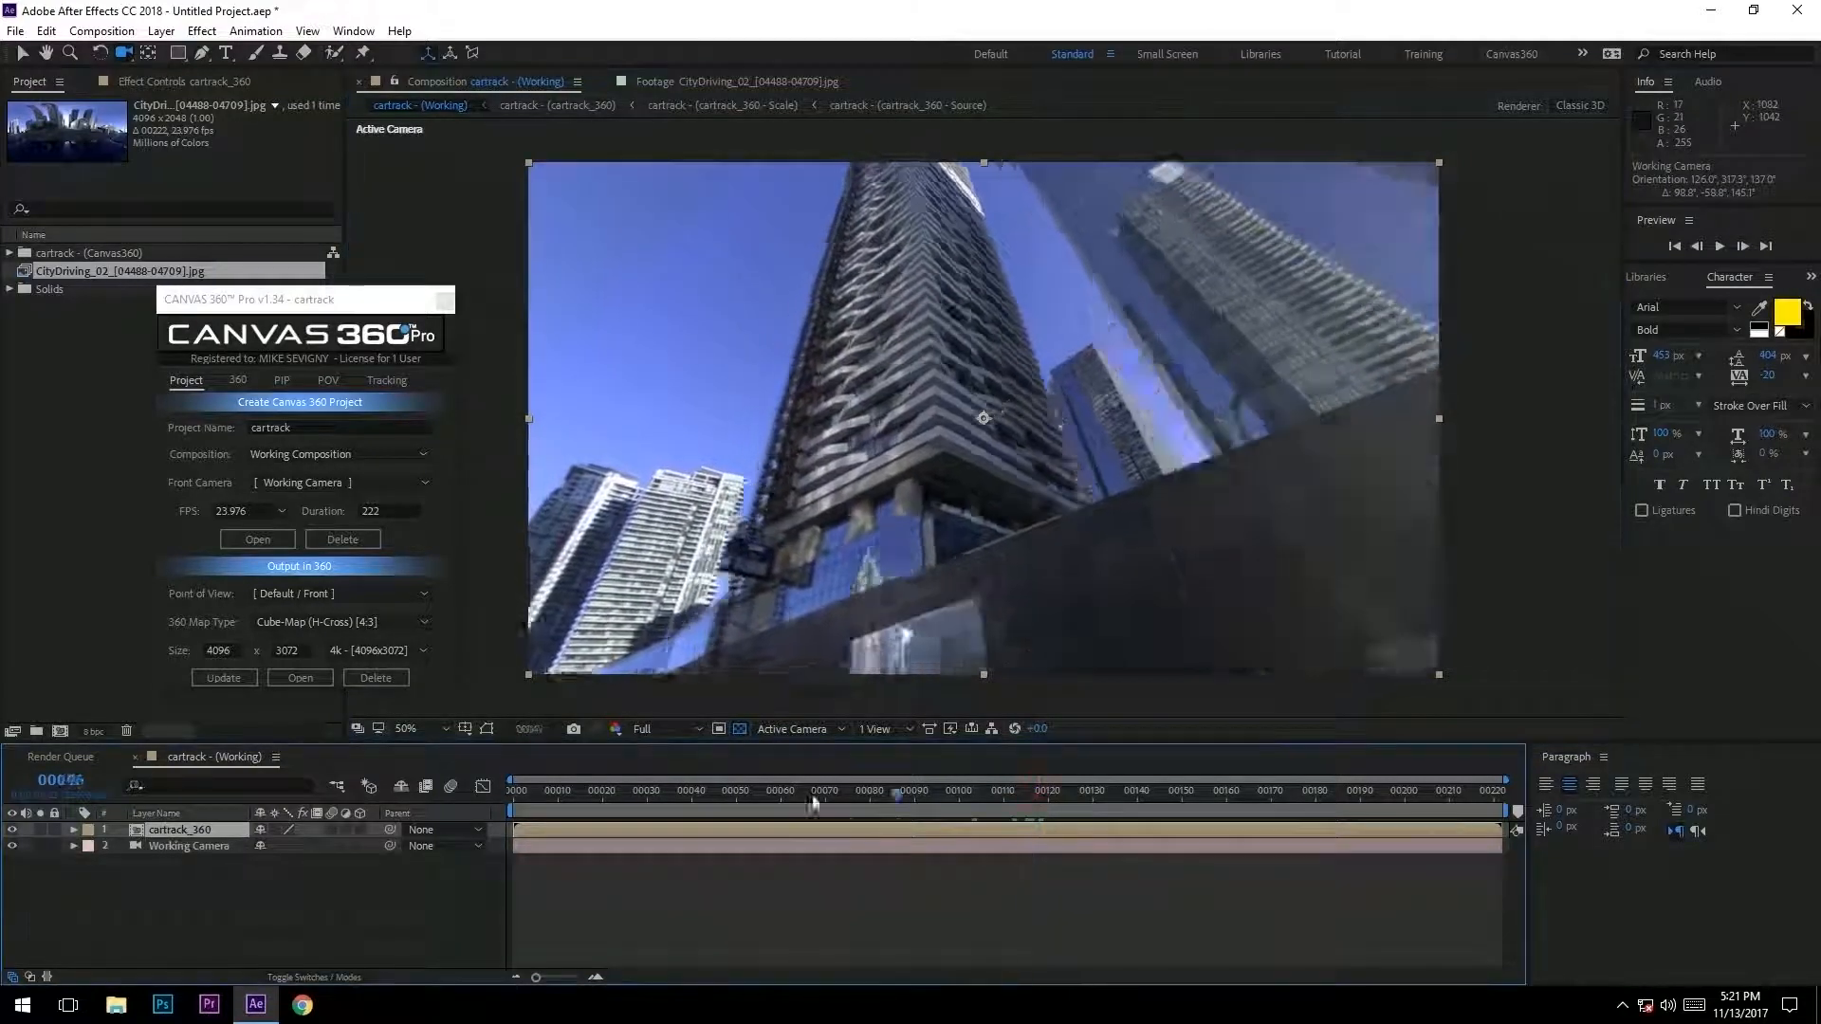
click(917, 791)
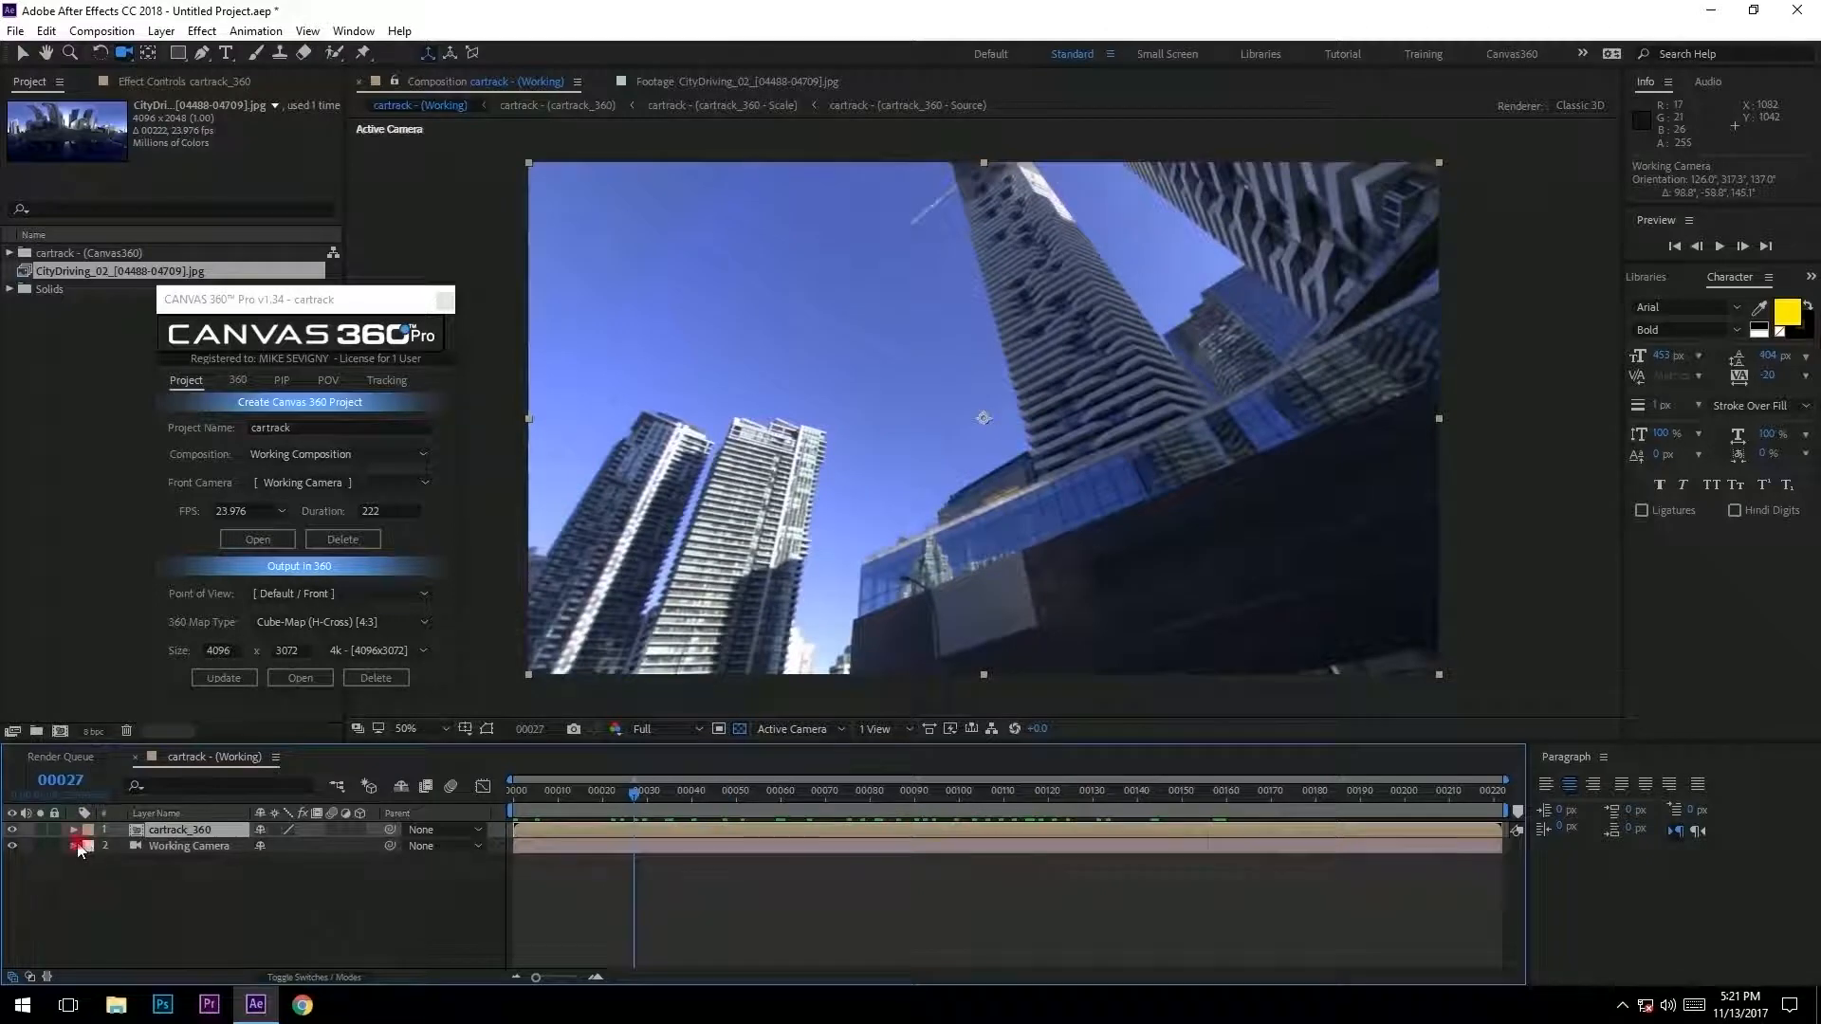
click(73, 846)
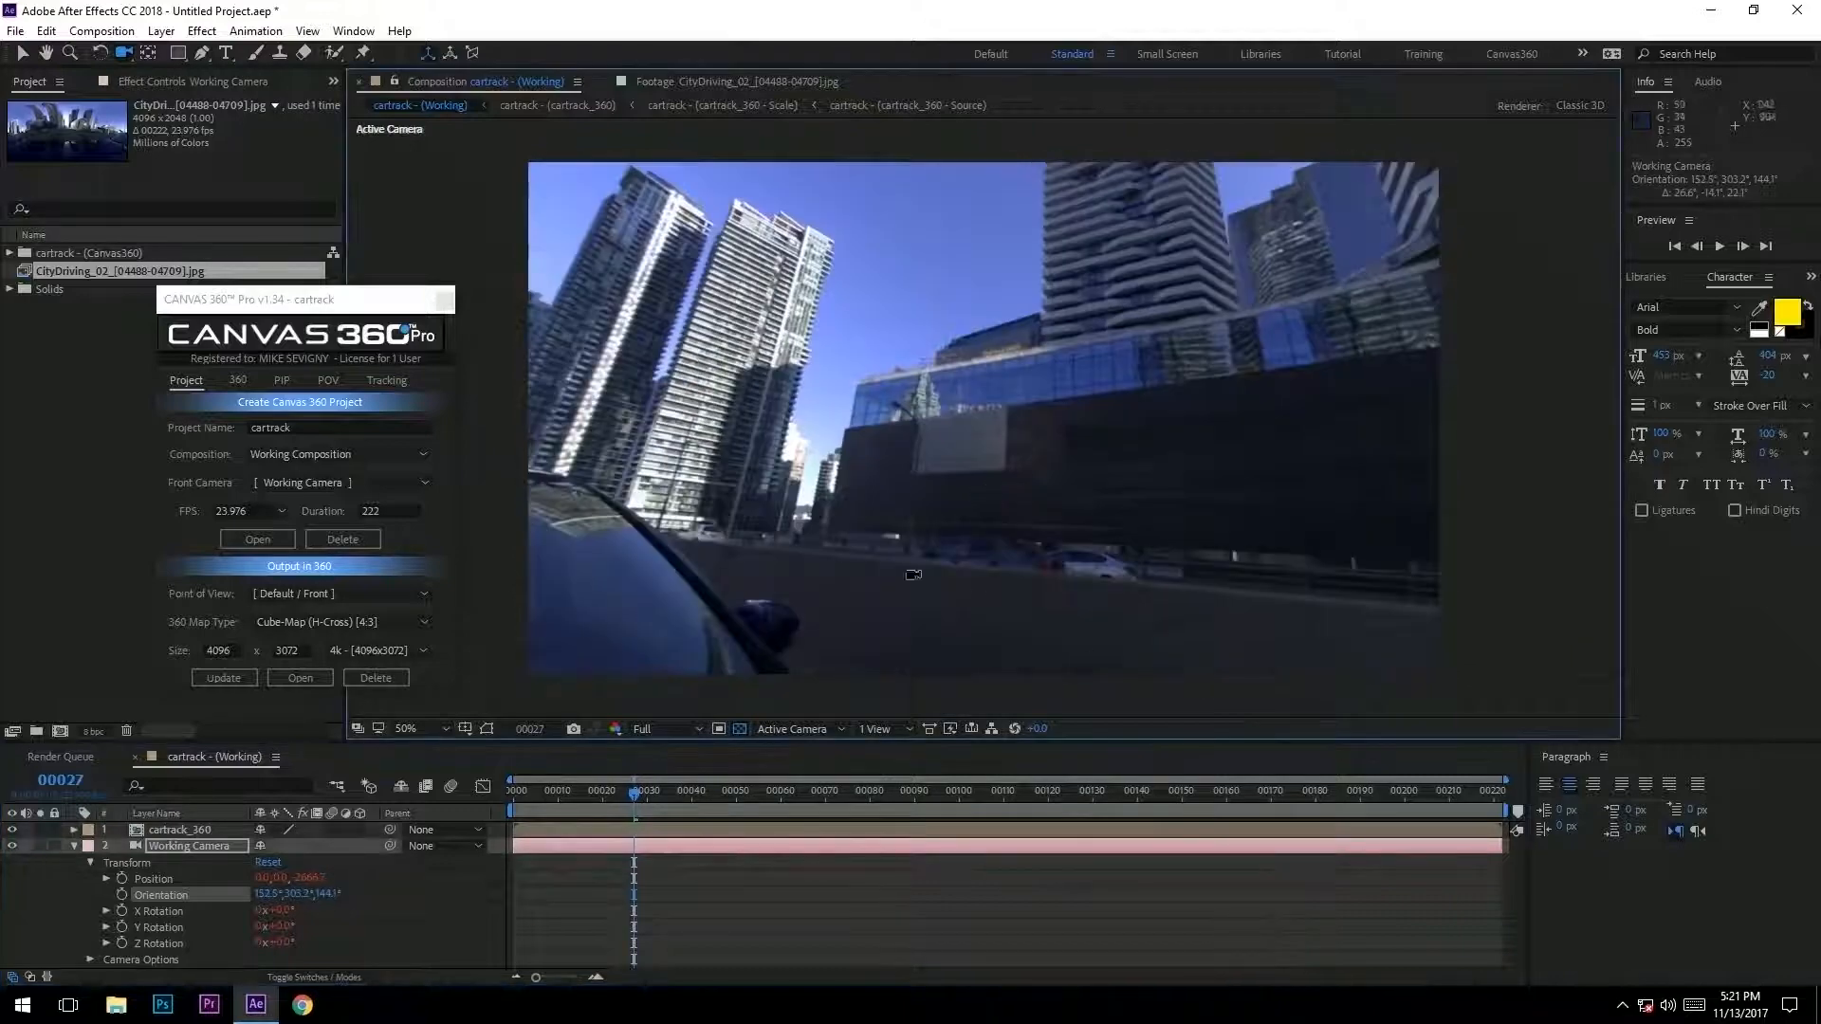
click(547, 809)
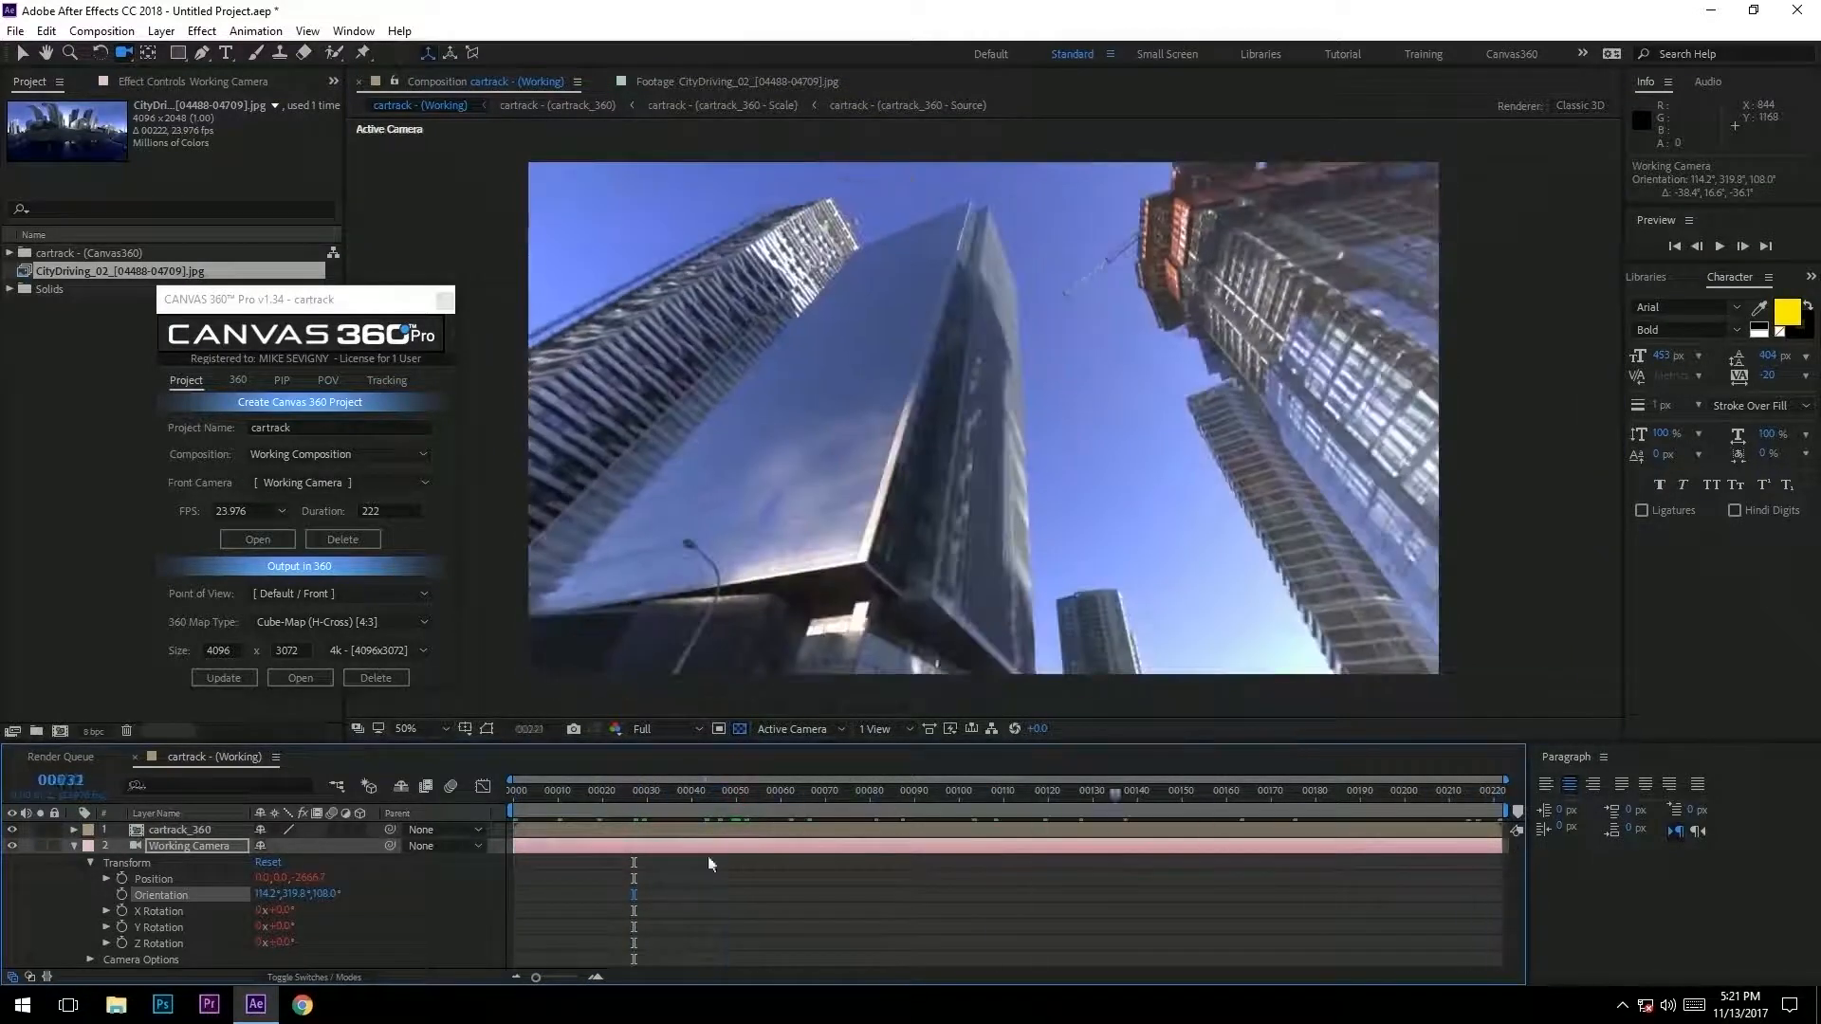
click(329, 381)
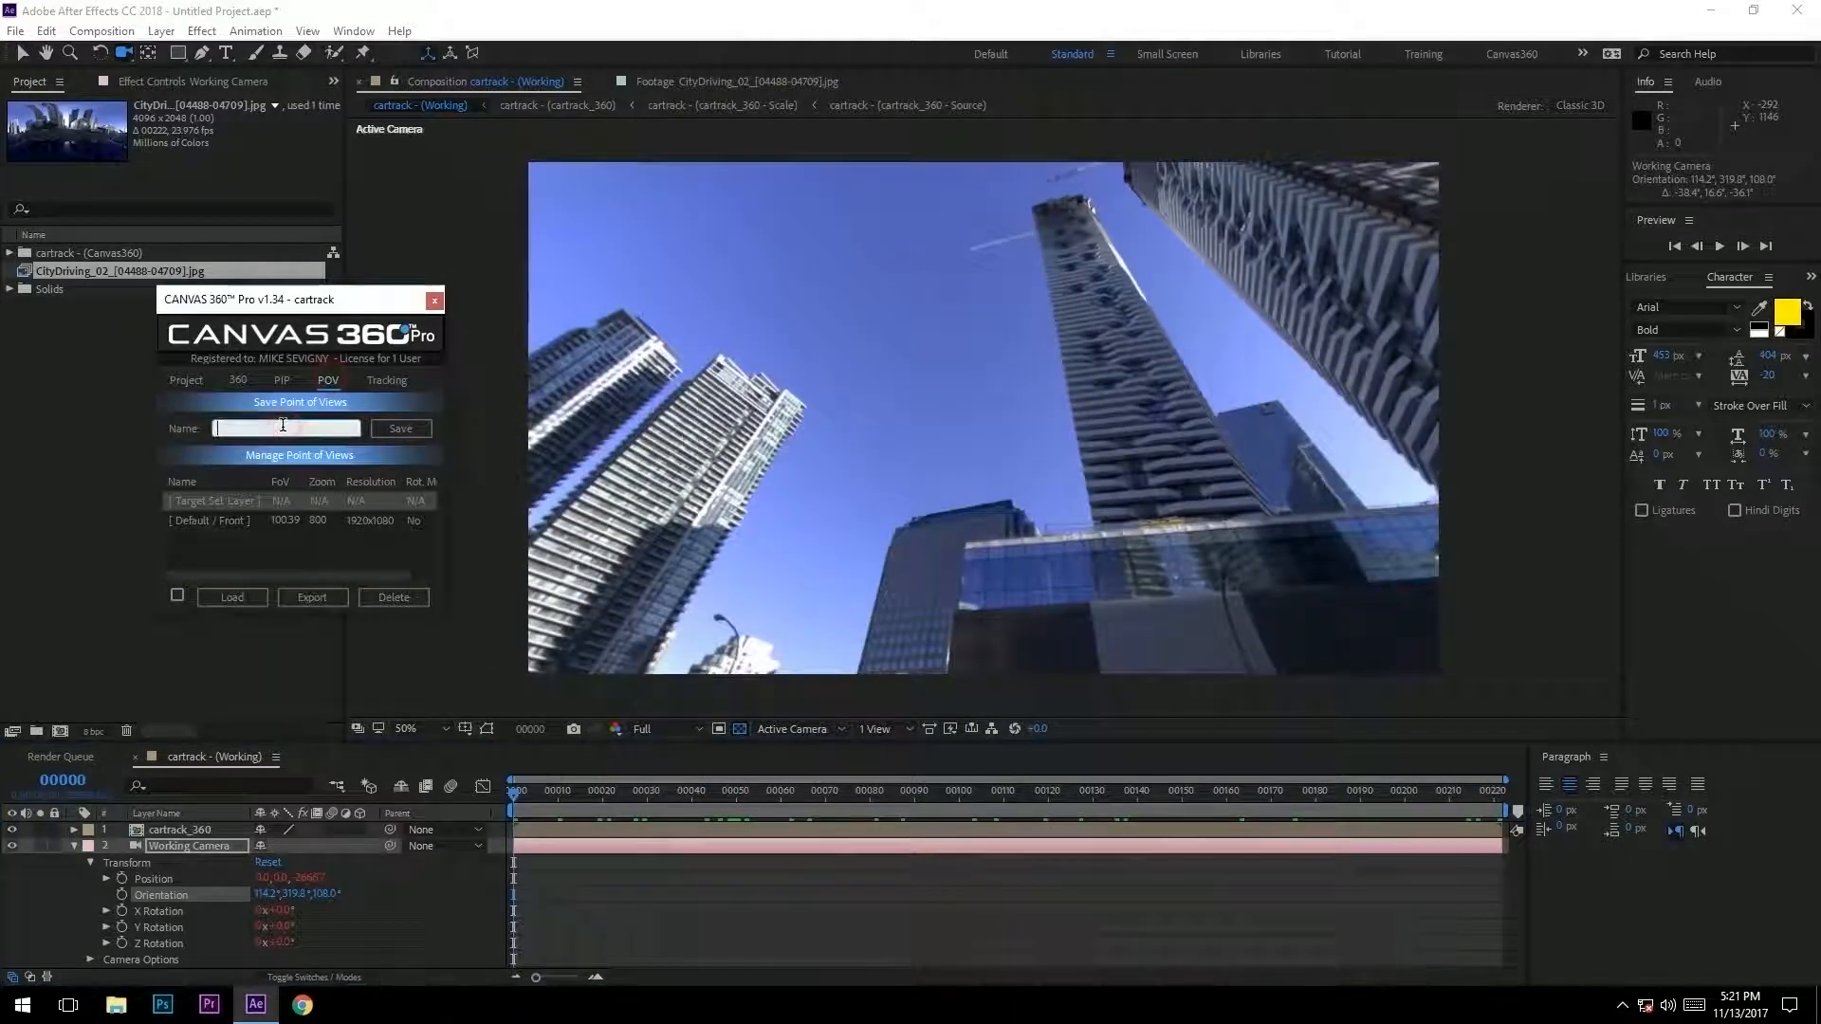
- Save the view as POV track1, load it, and choose it for tracking
text(track)
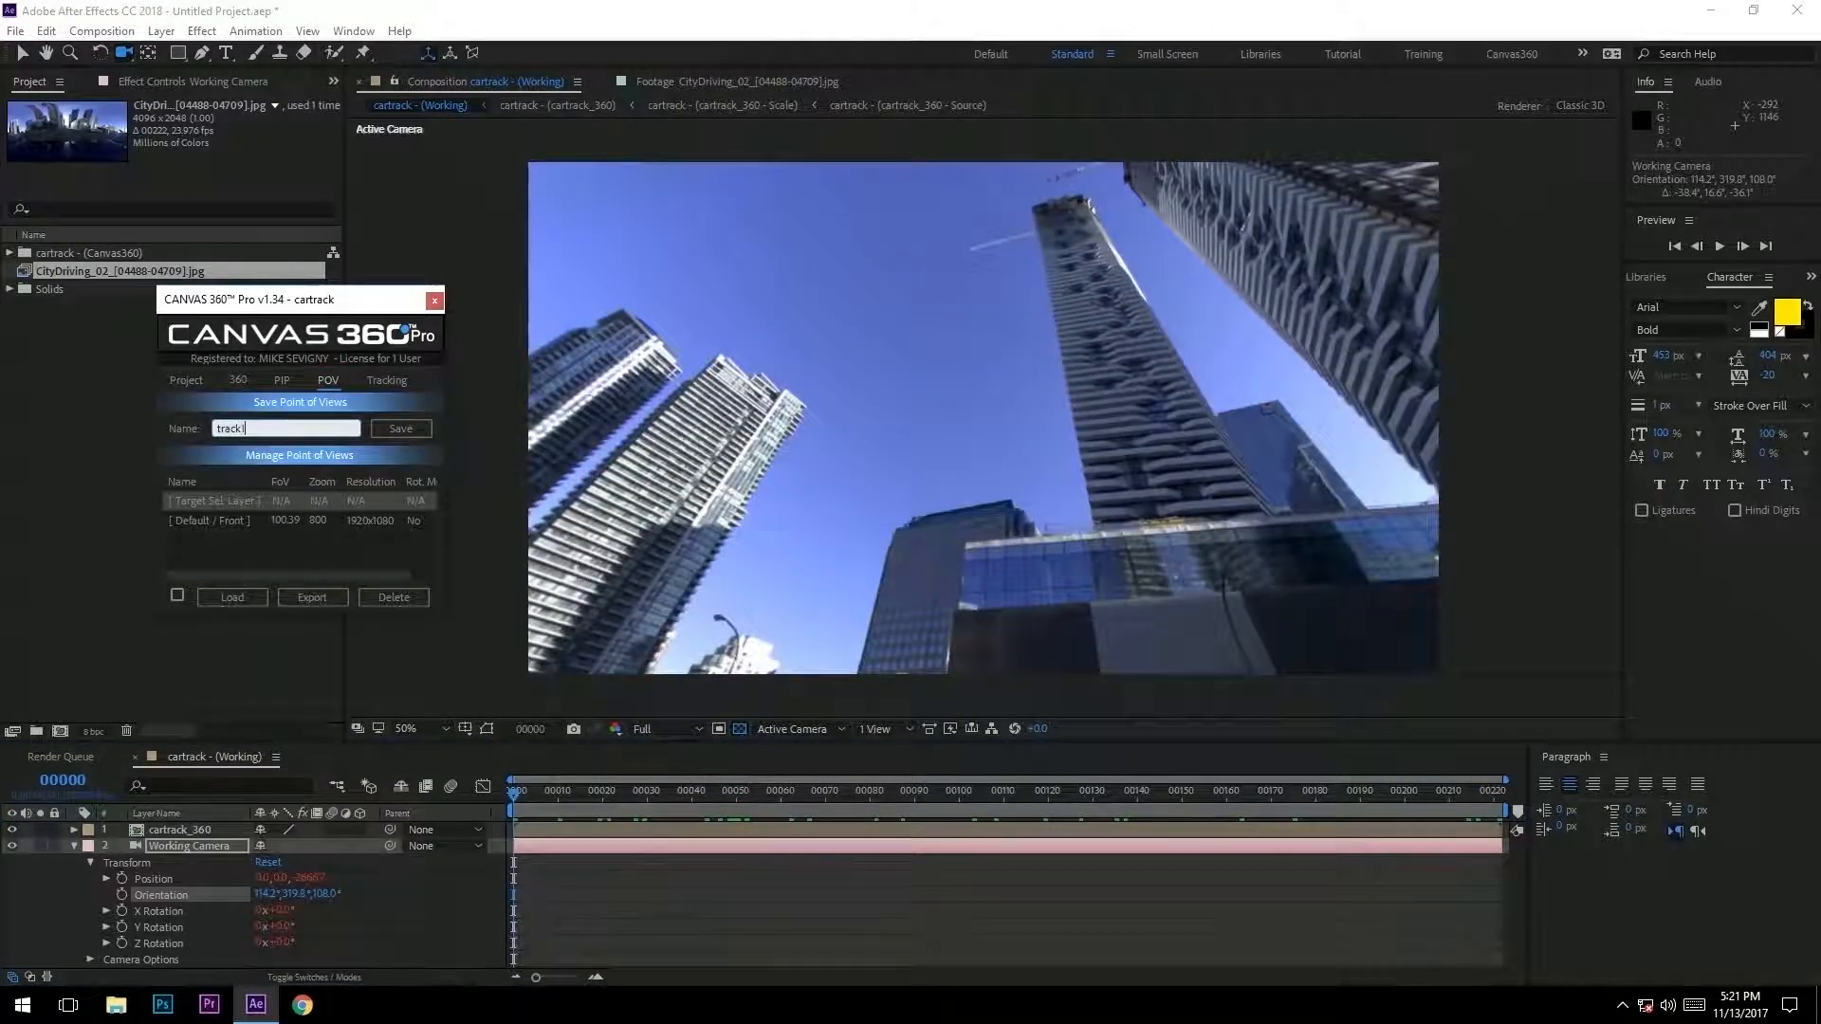
click(400, 429)
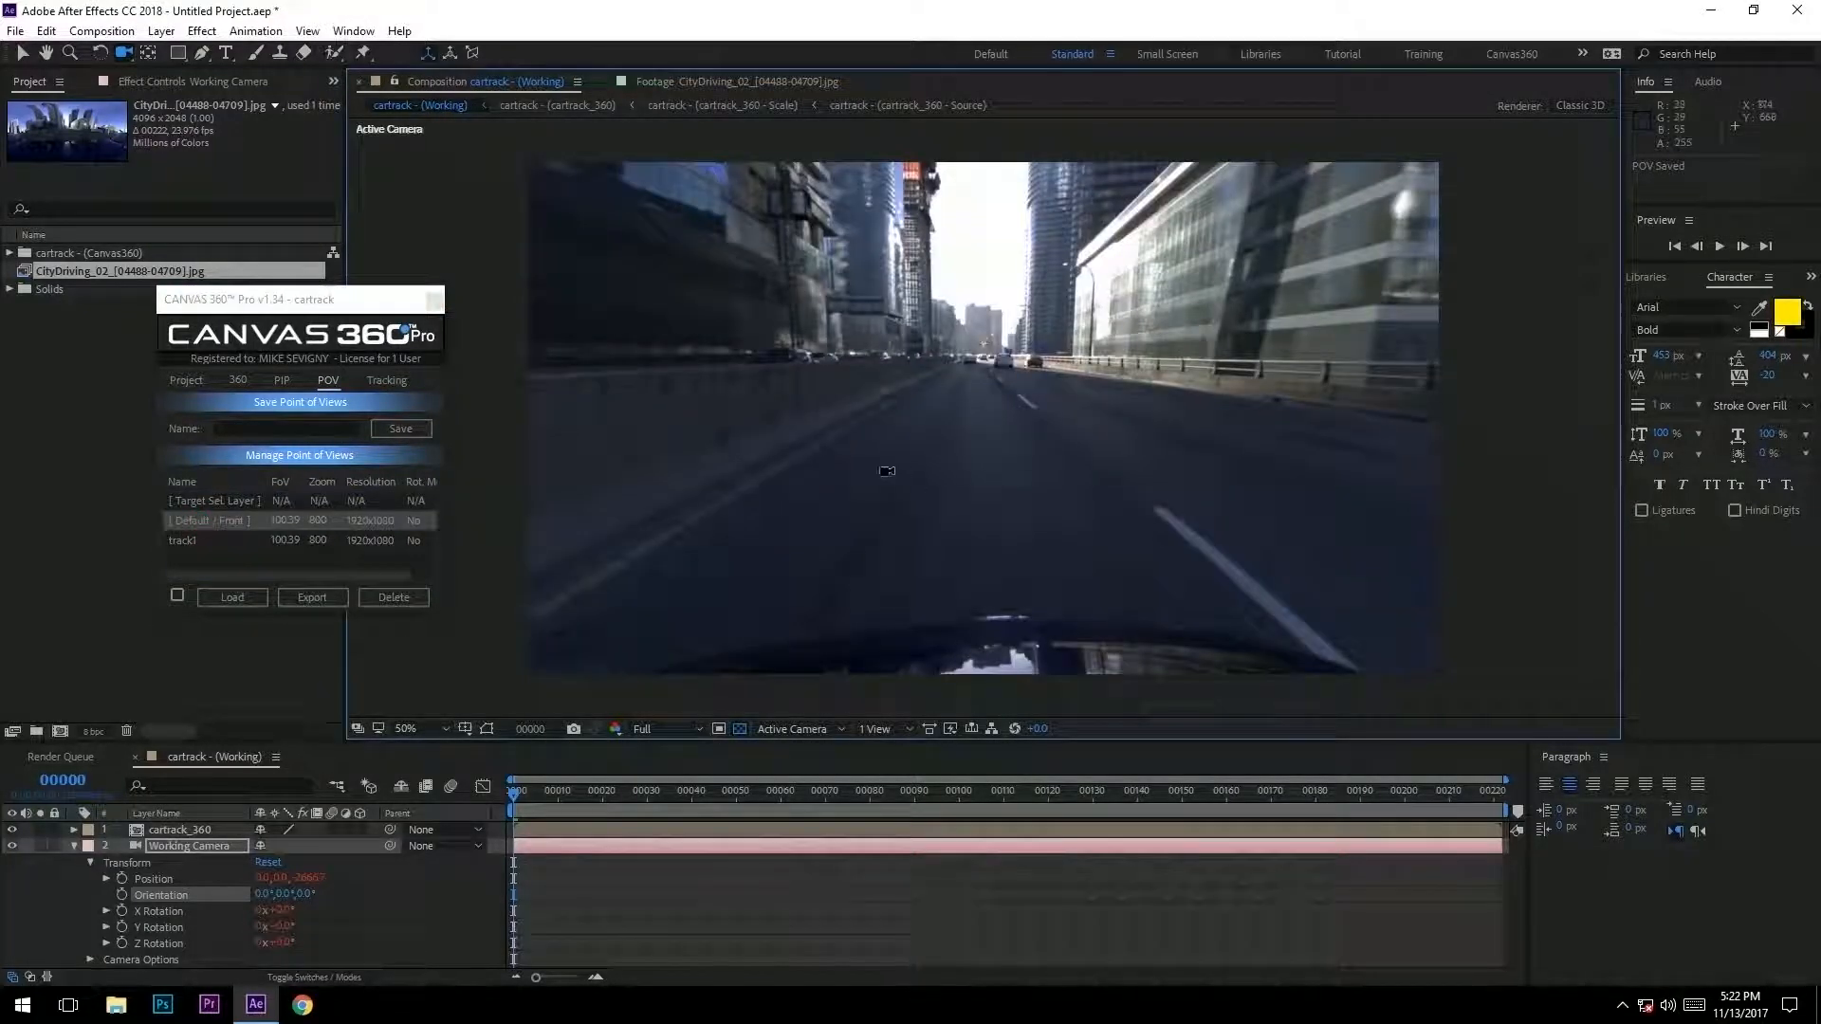
click(719, 795)
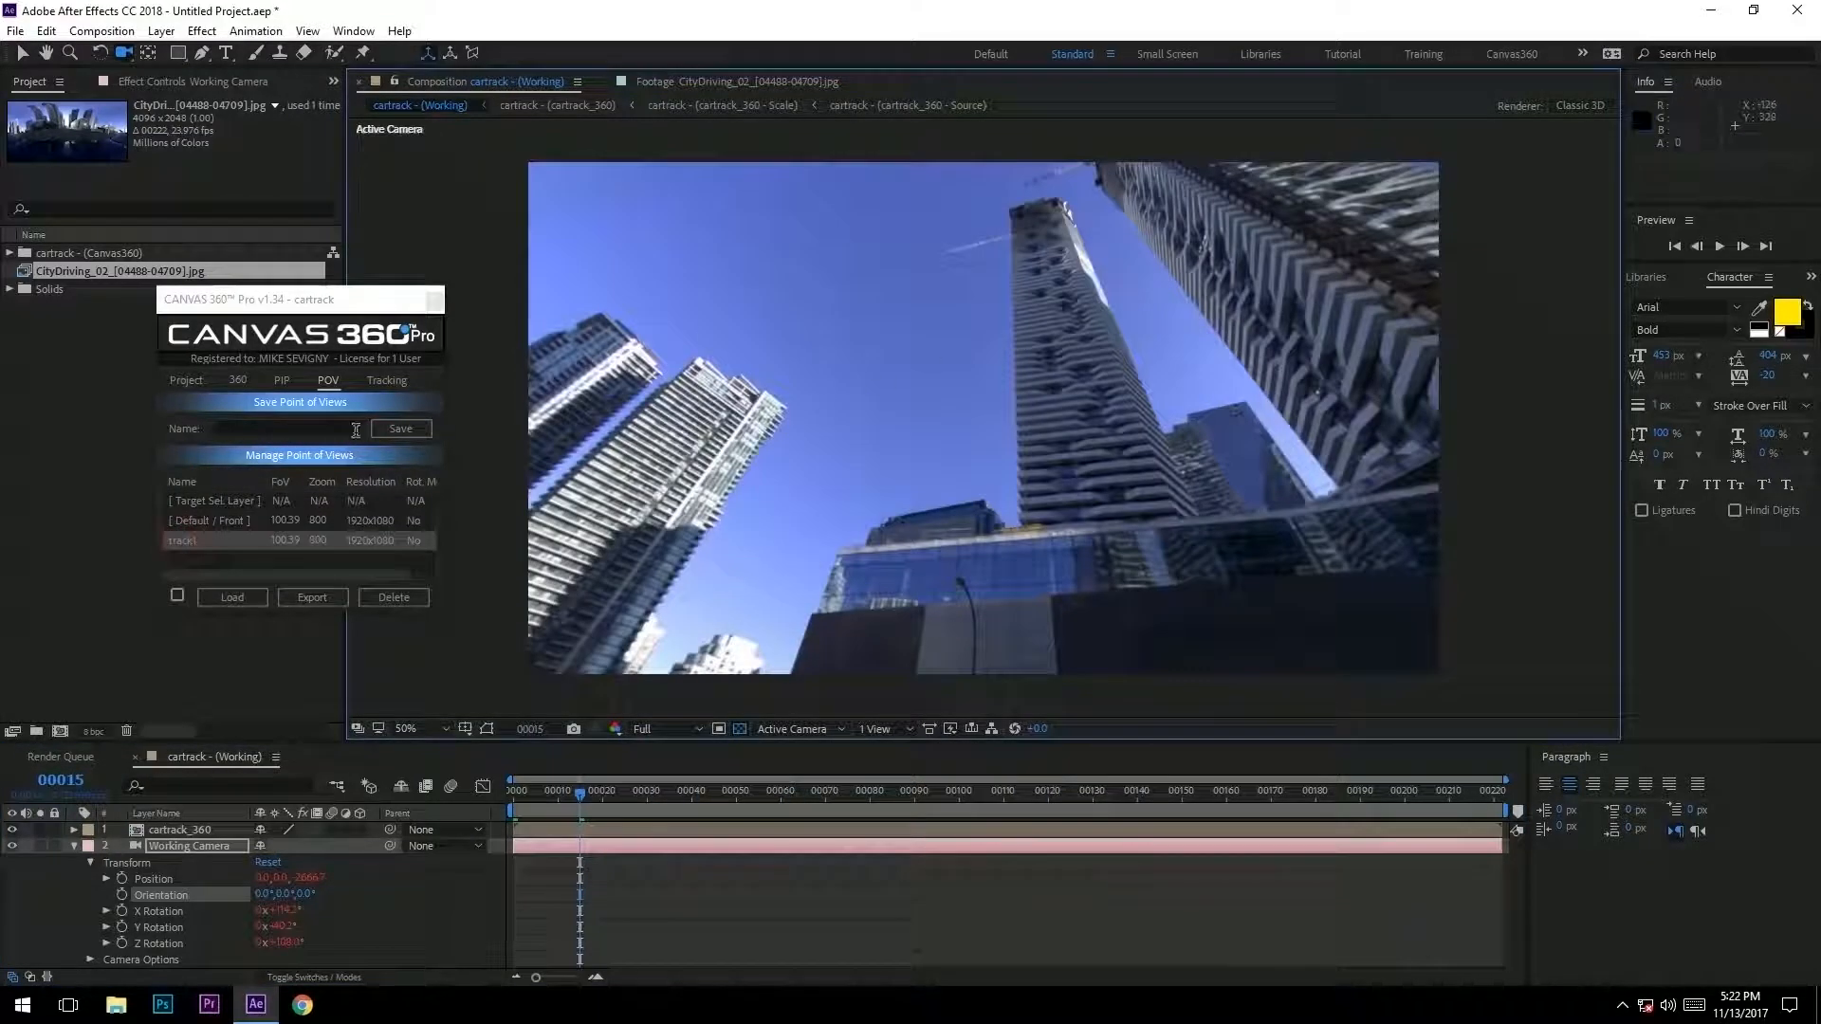
click(387, 380)
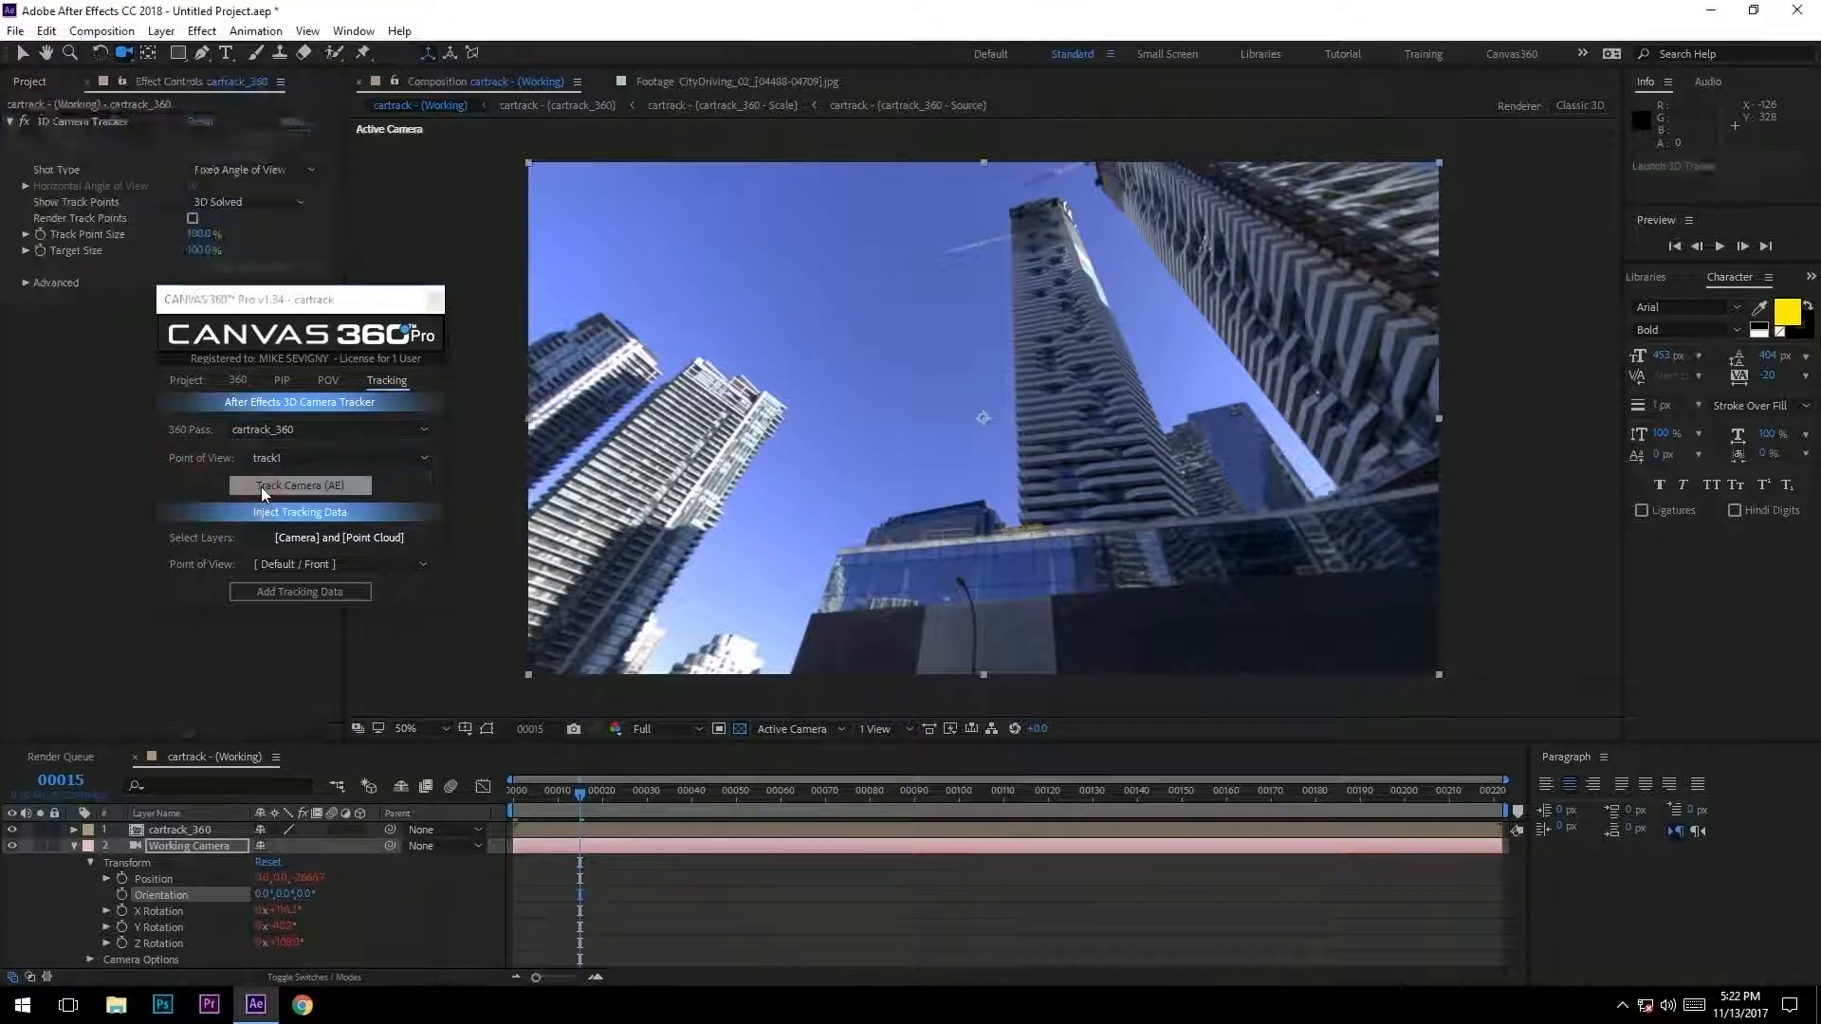
- Run Track Camera (AE) so the 3D Camera Tracker analyzes cartrack_360
click(299, 486)
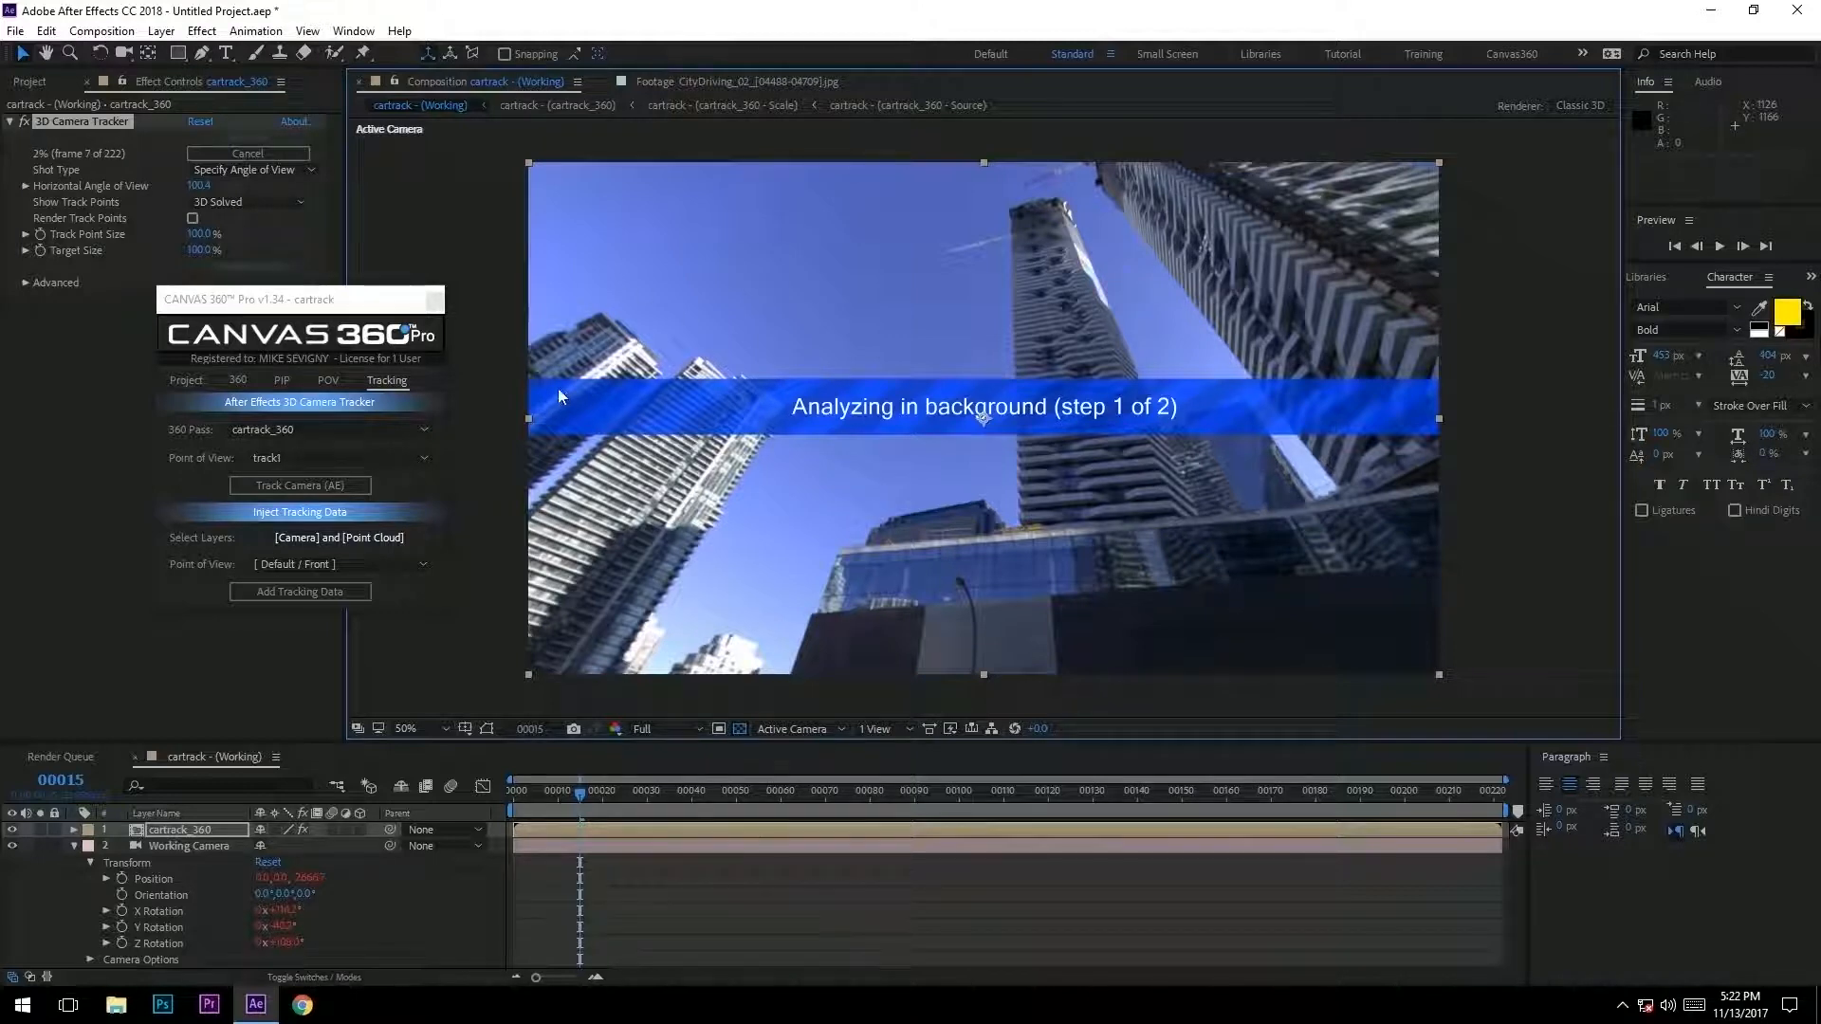
mouse_move(1490, 415)
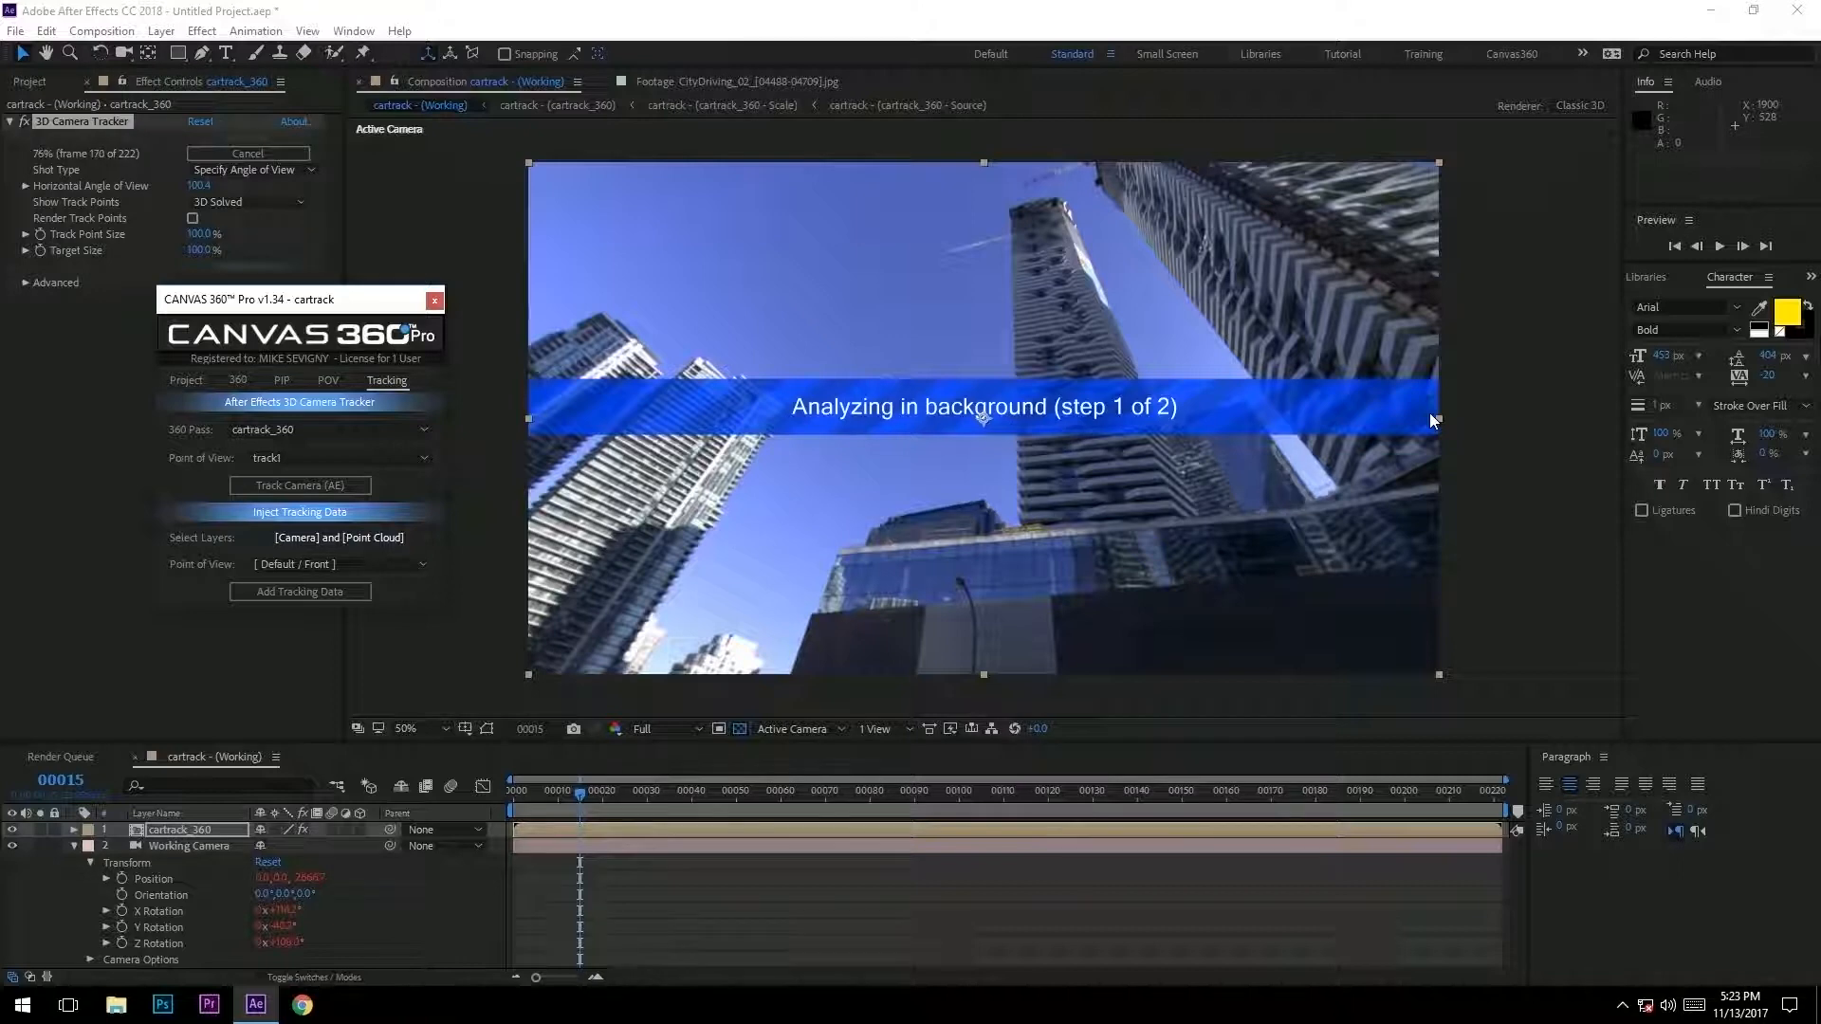
mouse_move(538, 648)
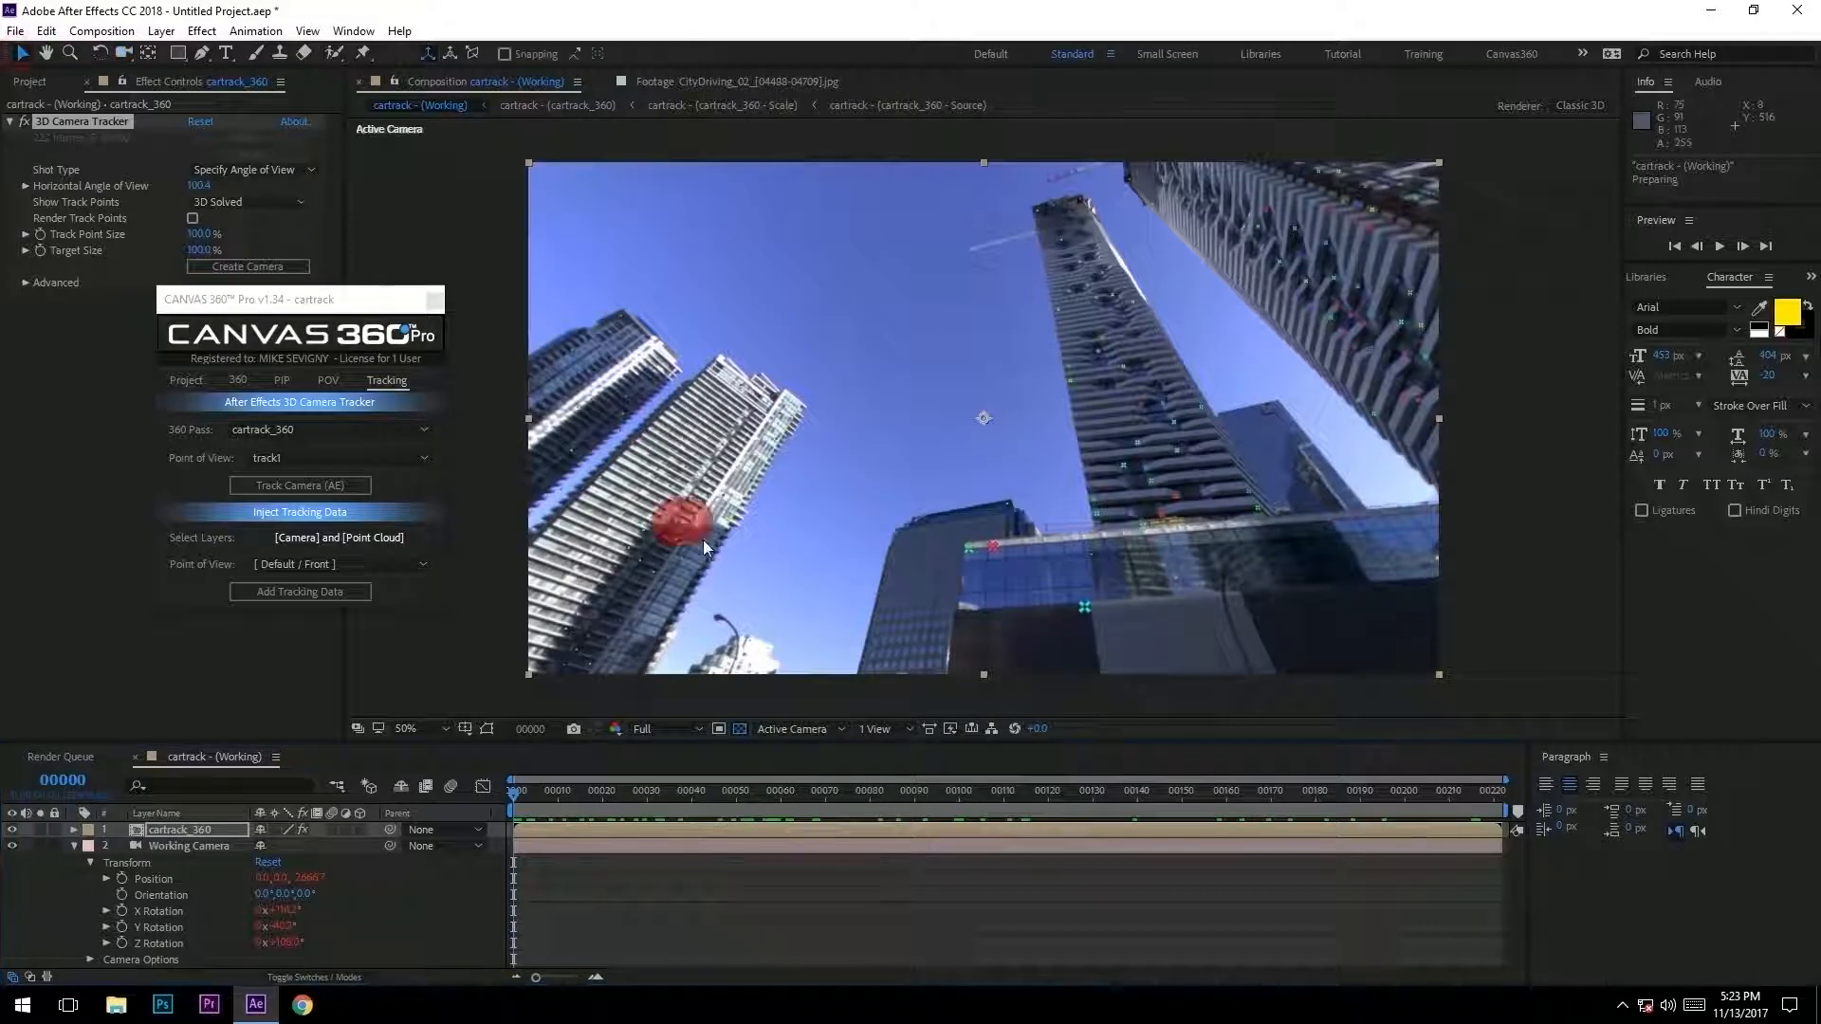
- Create tracked text and camera on the left tower, edit it to CANVAS, then reselect cartrack_360
right_click(615, 578)
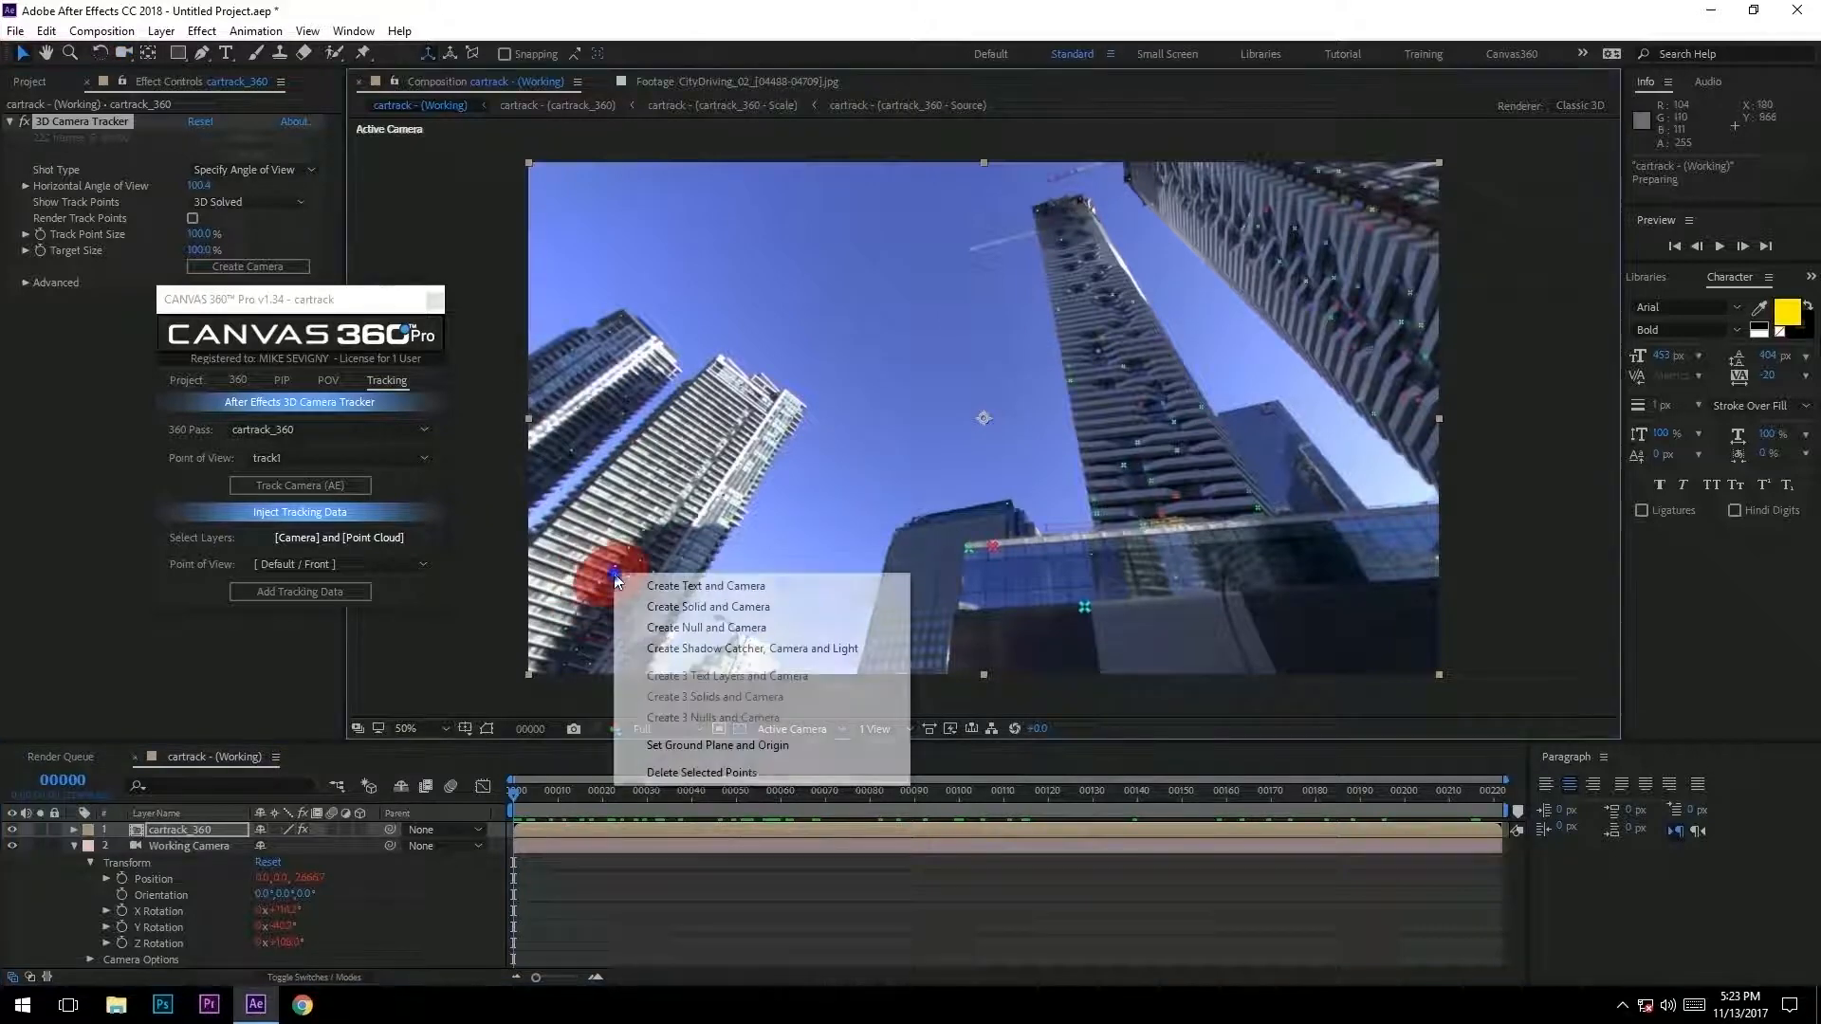
click(705, 585)
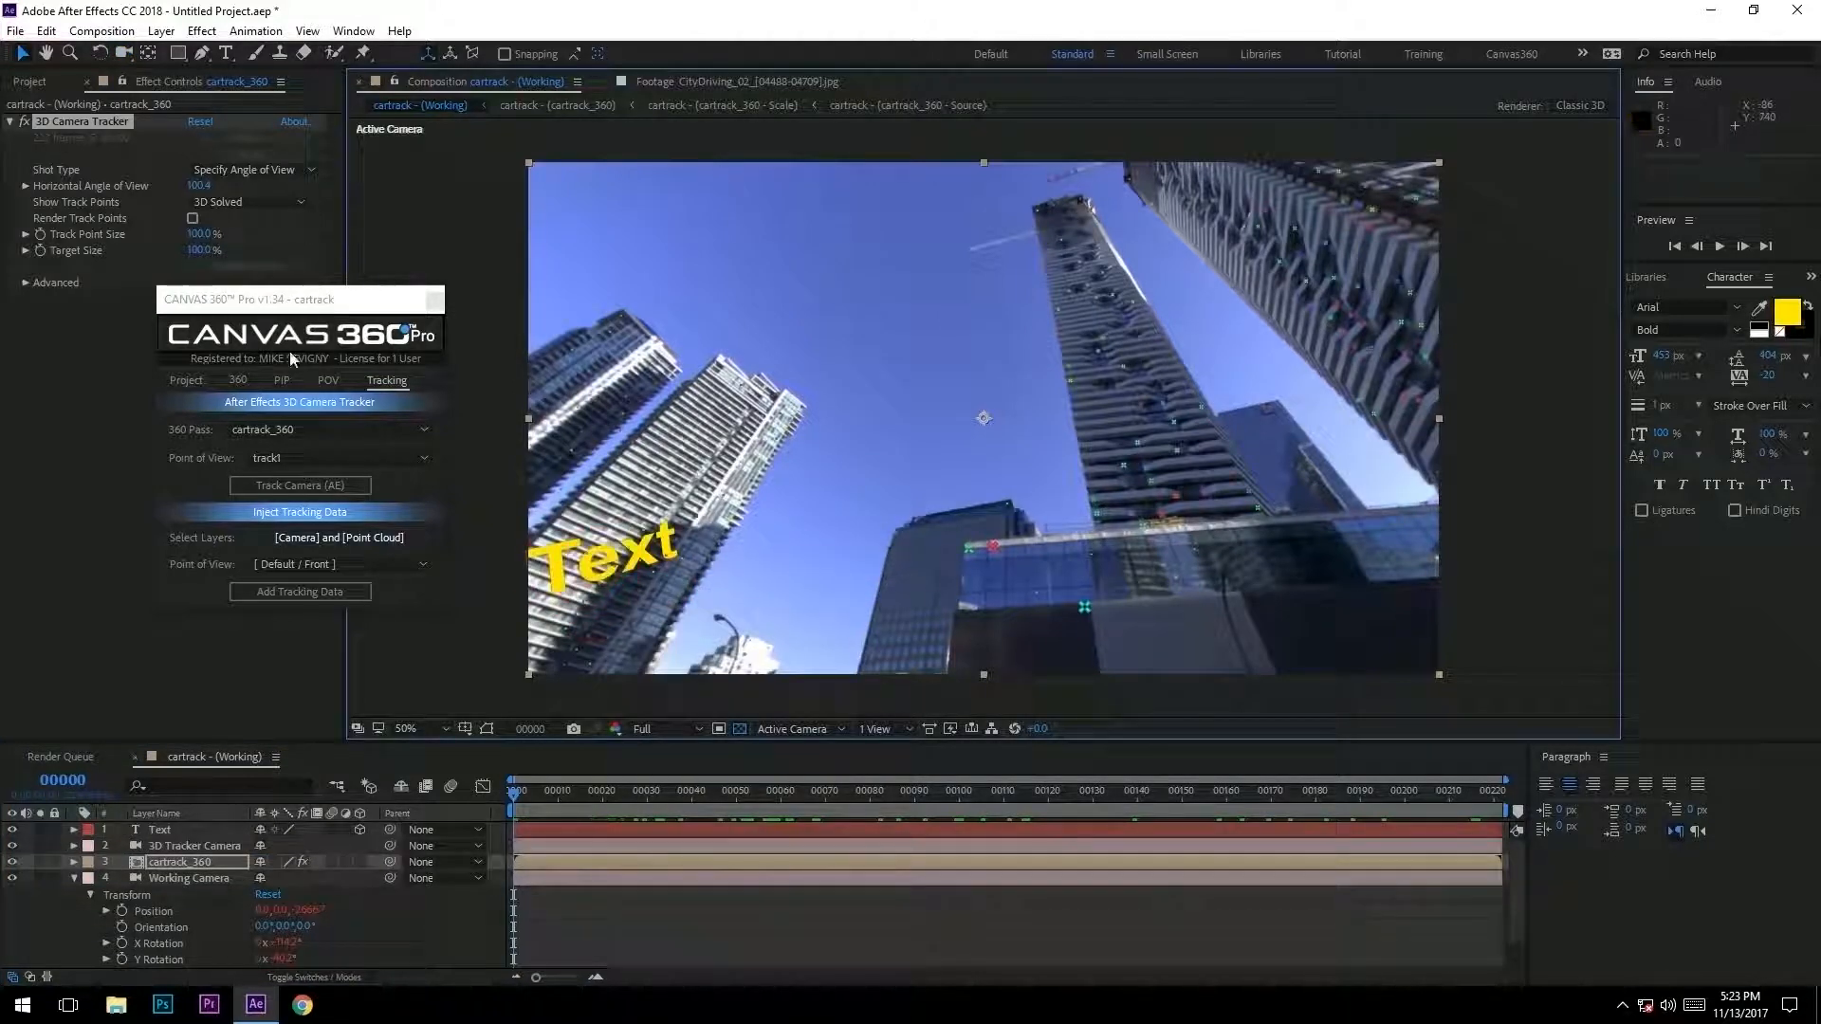
click(161, 829)
text(CANVAS)
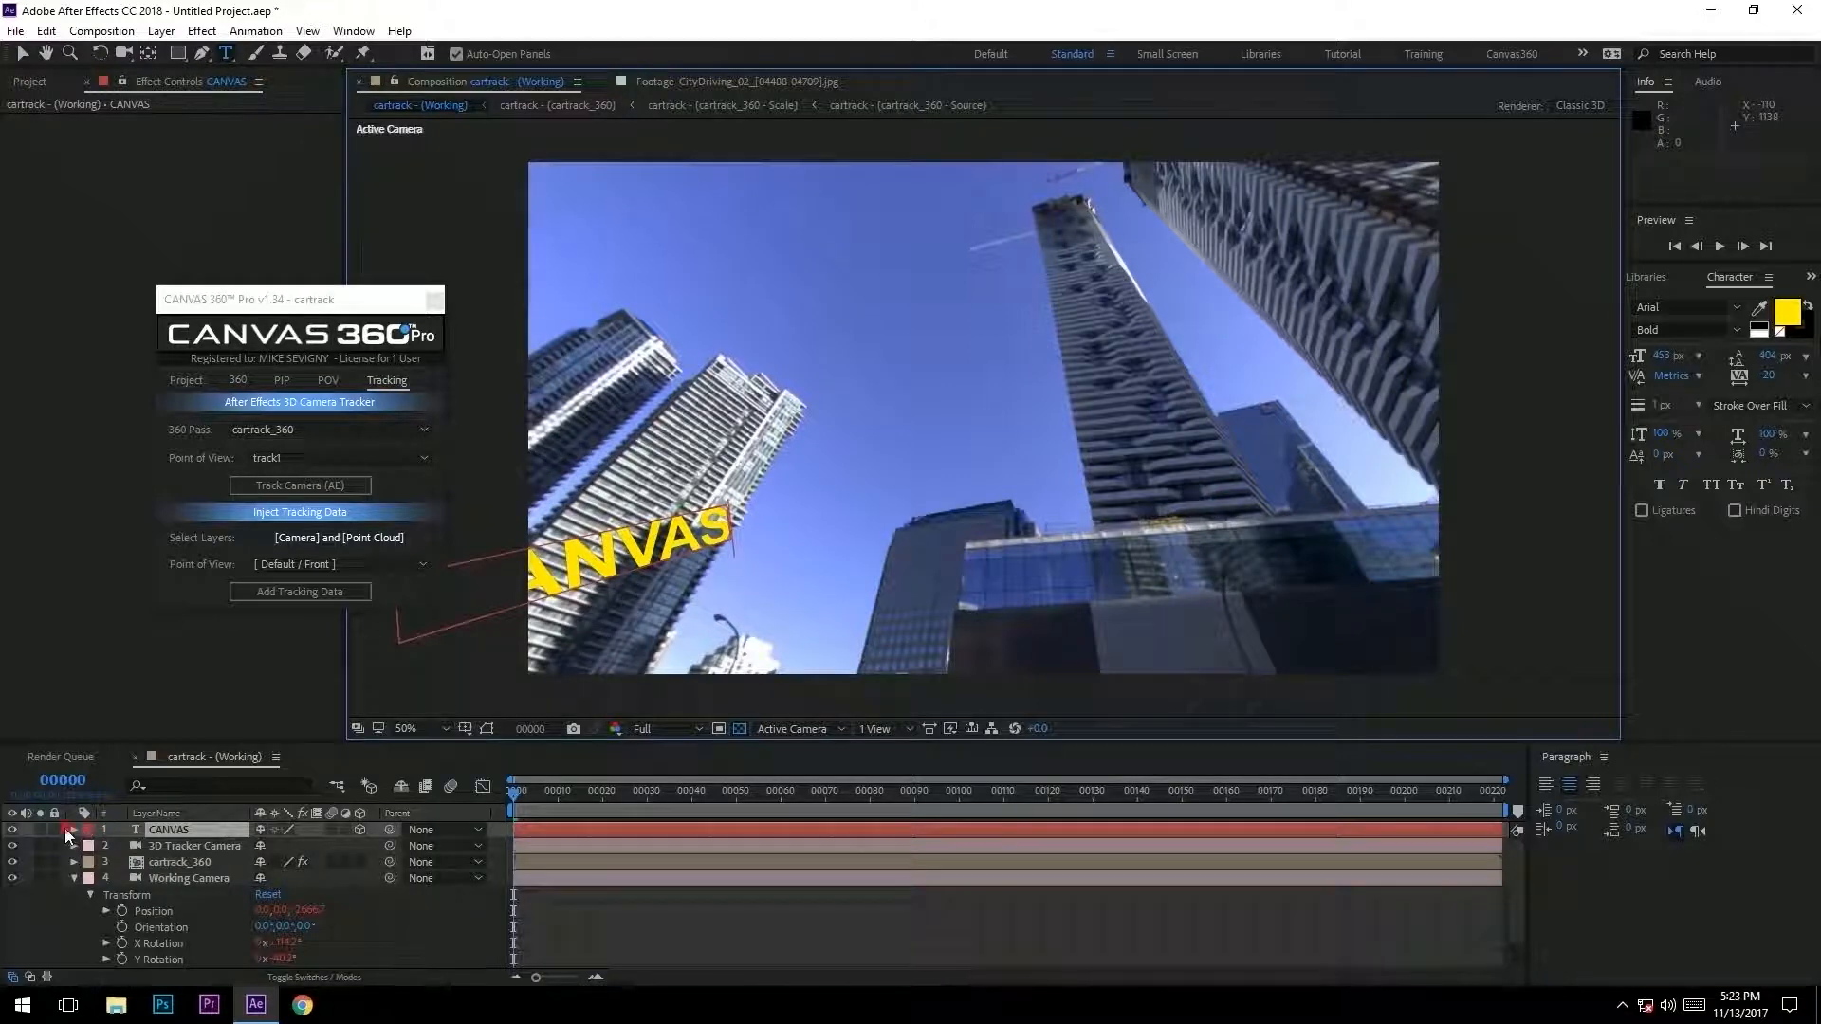
click(74, 829)
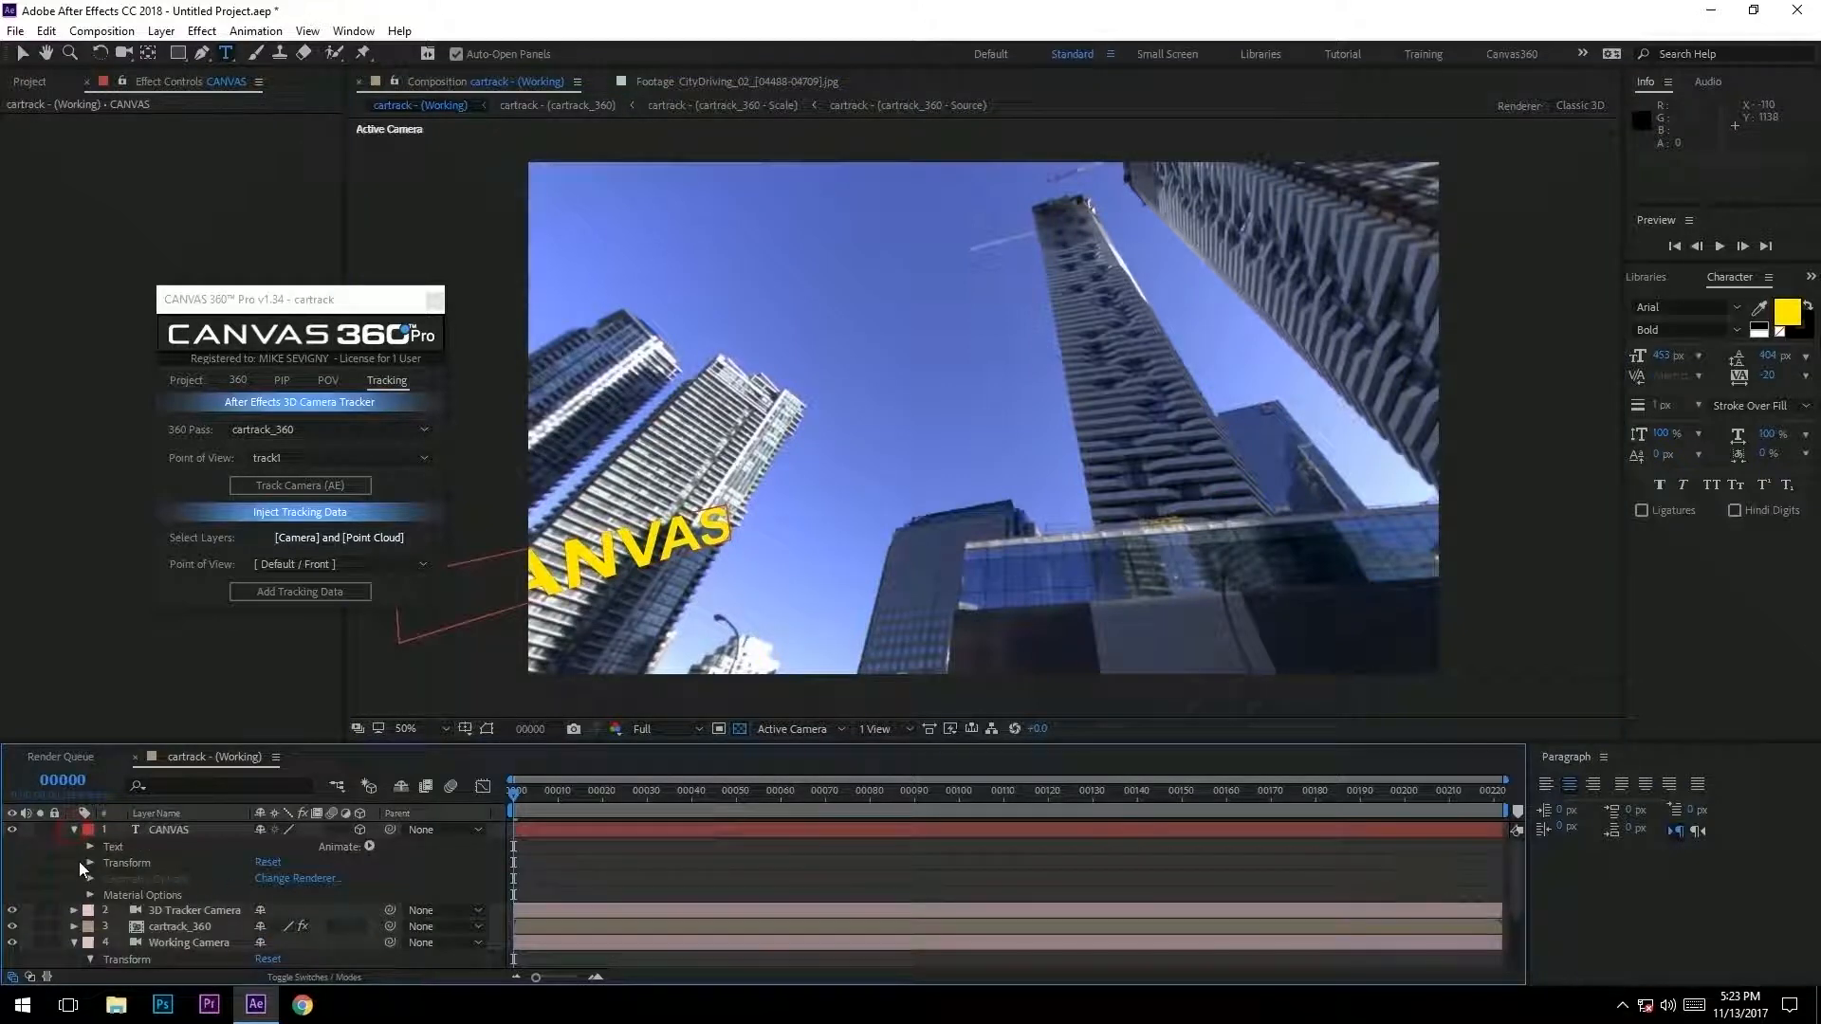
click(91, 863)
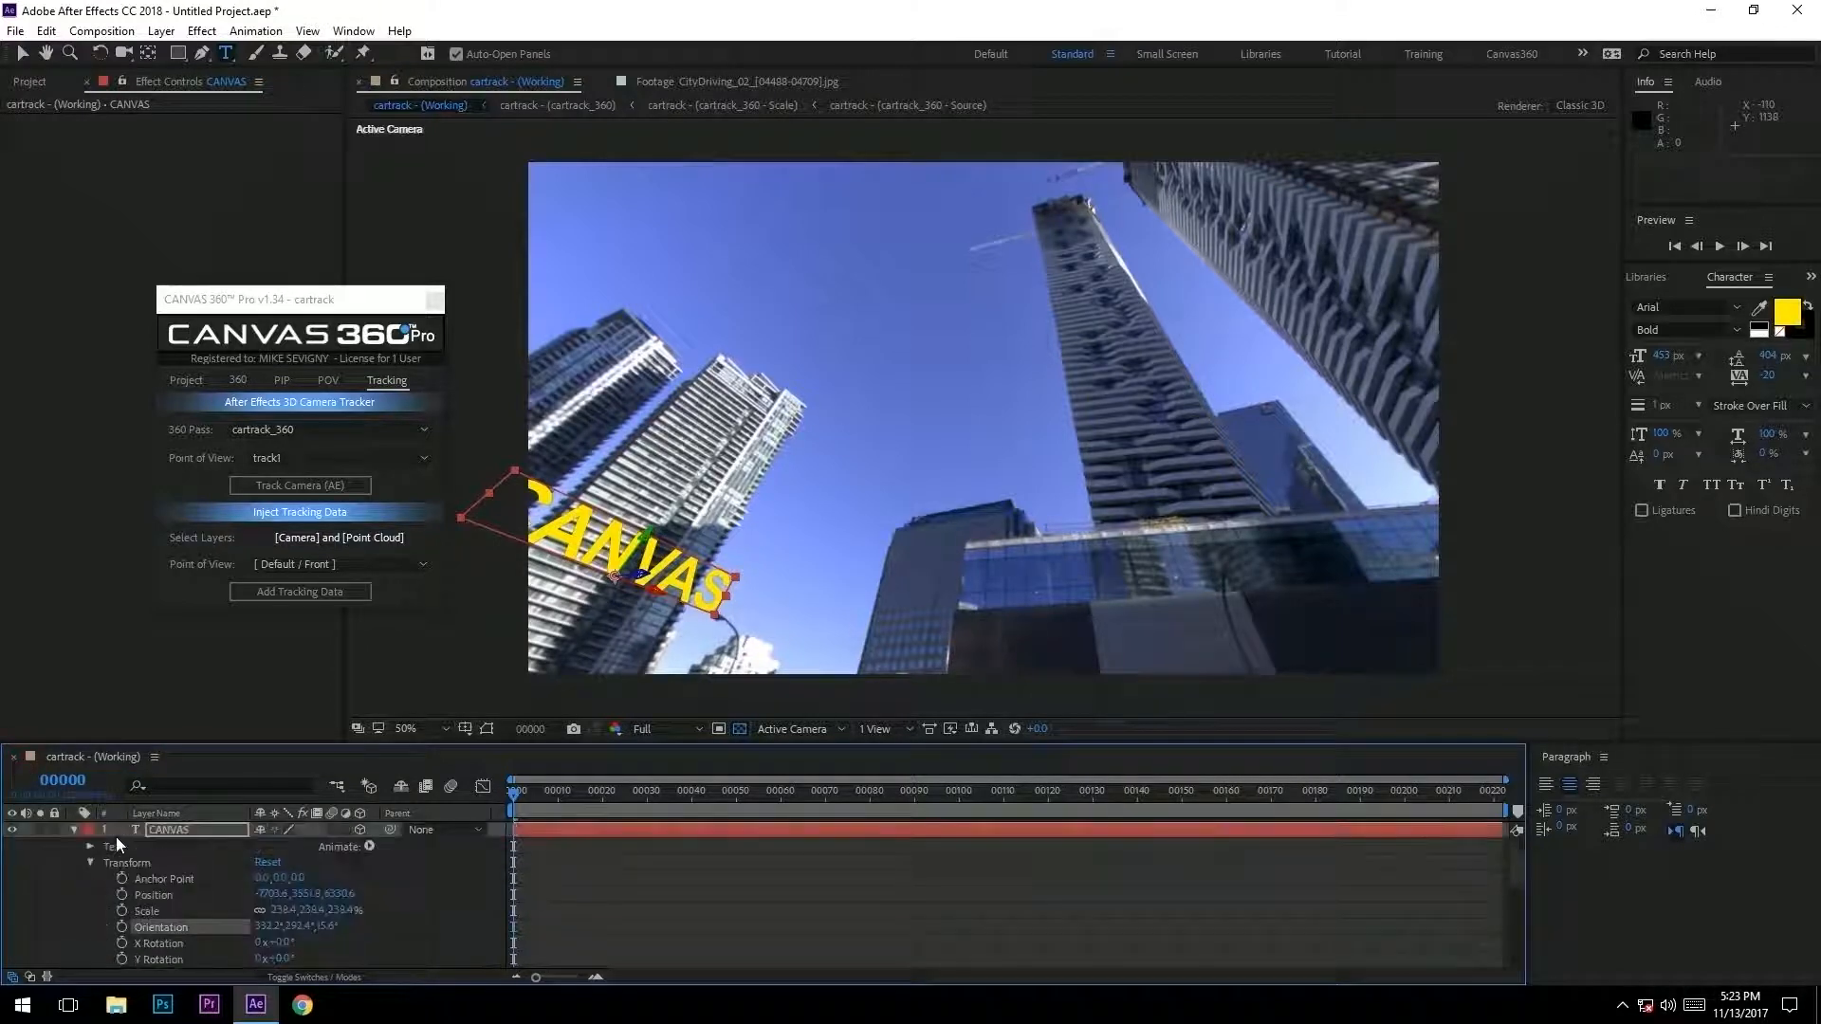
click(299, 511)
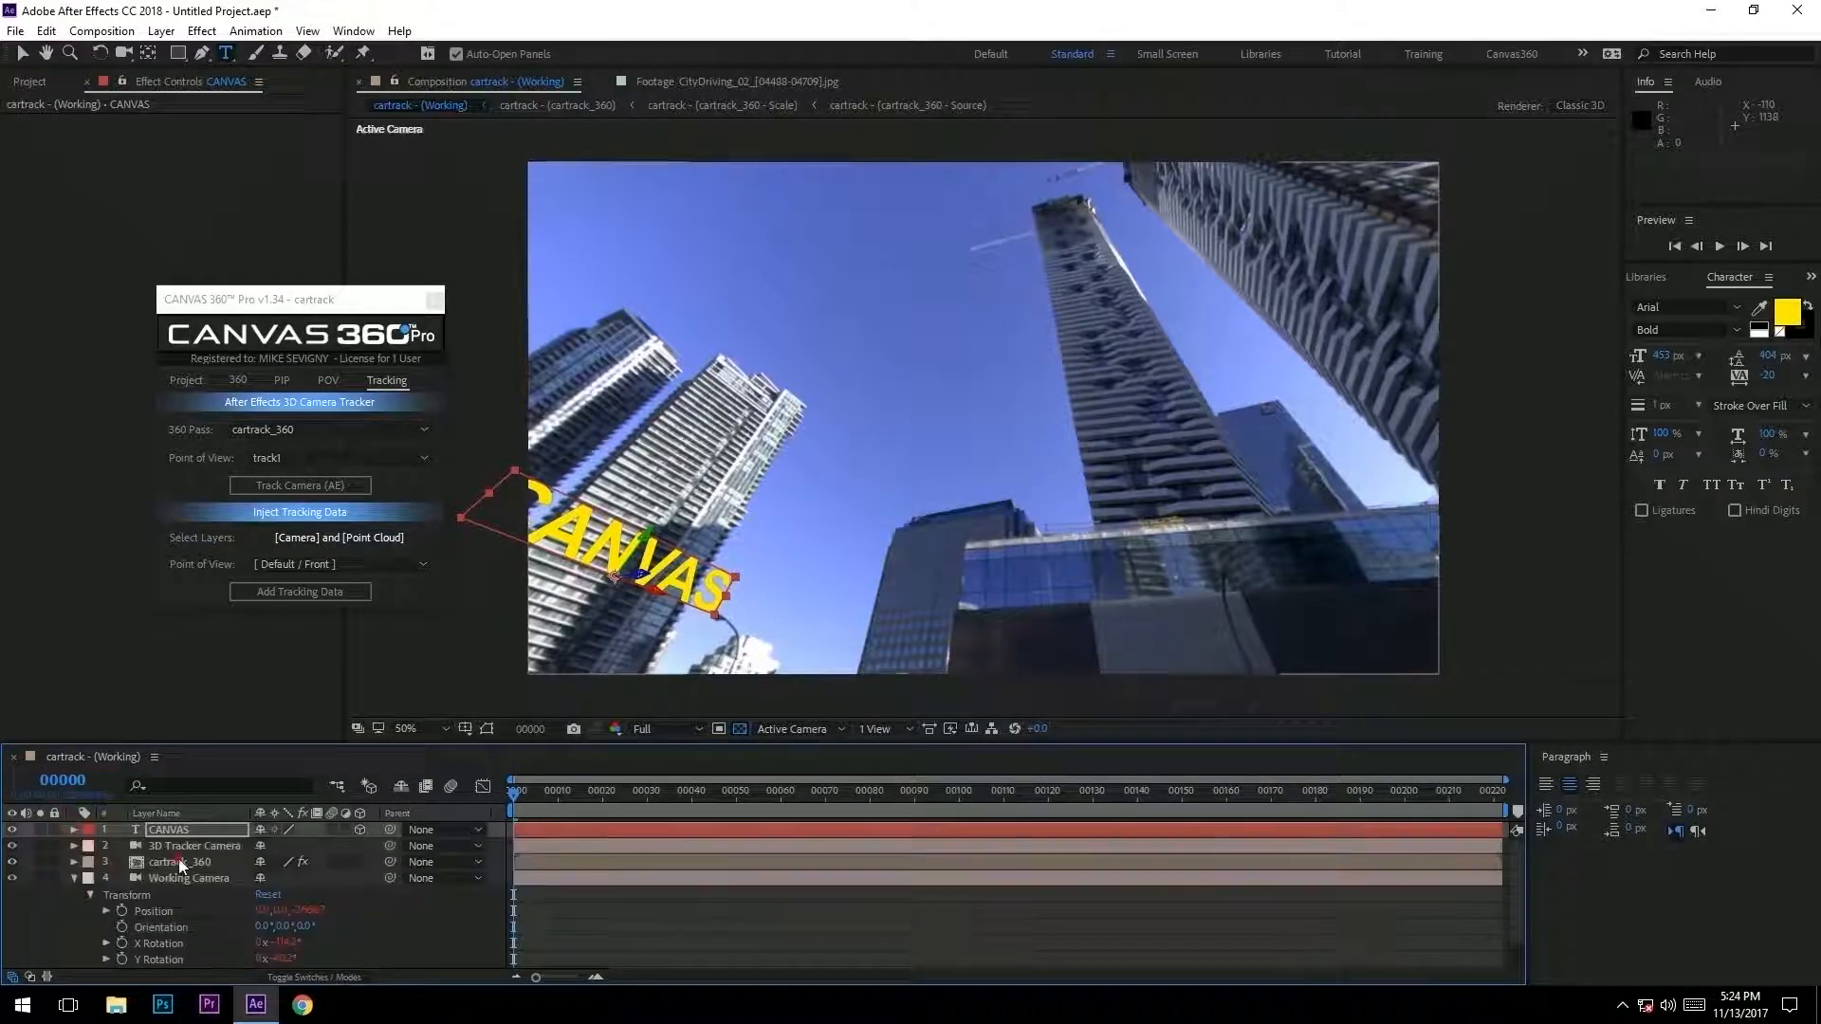
click(183, 862)
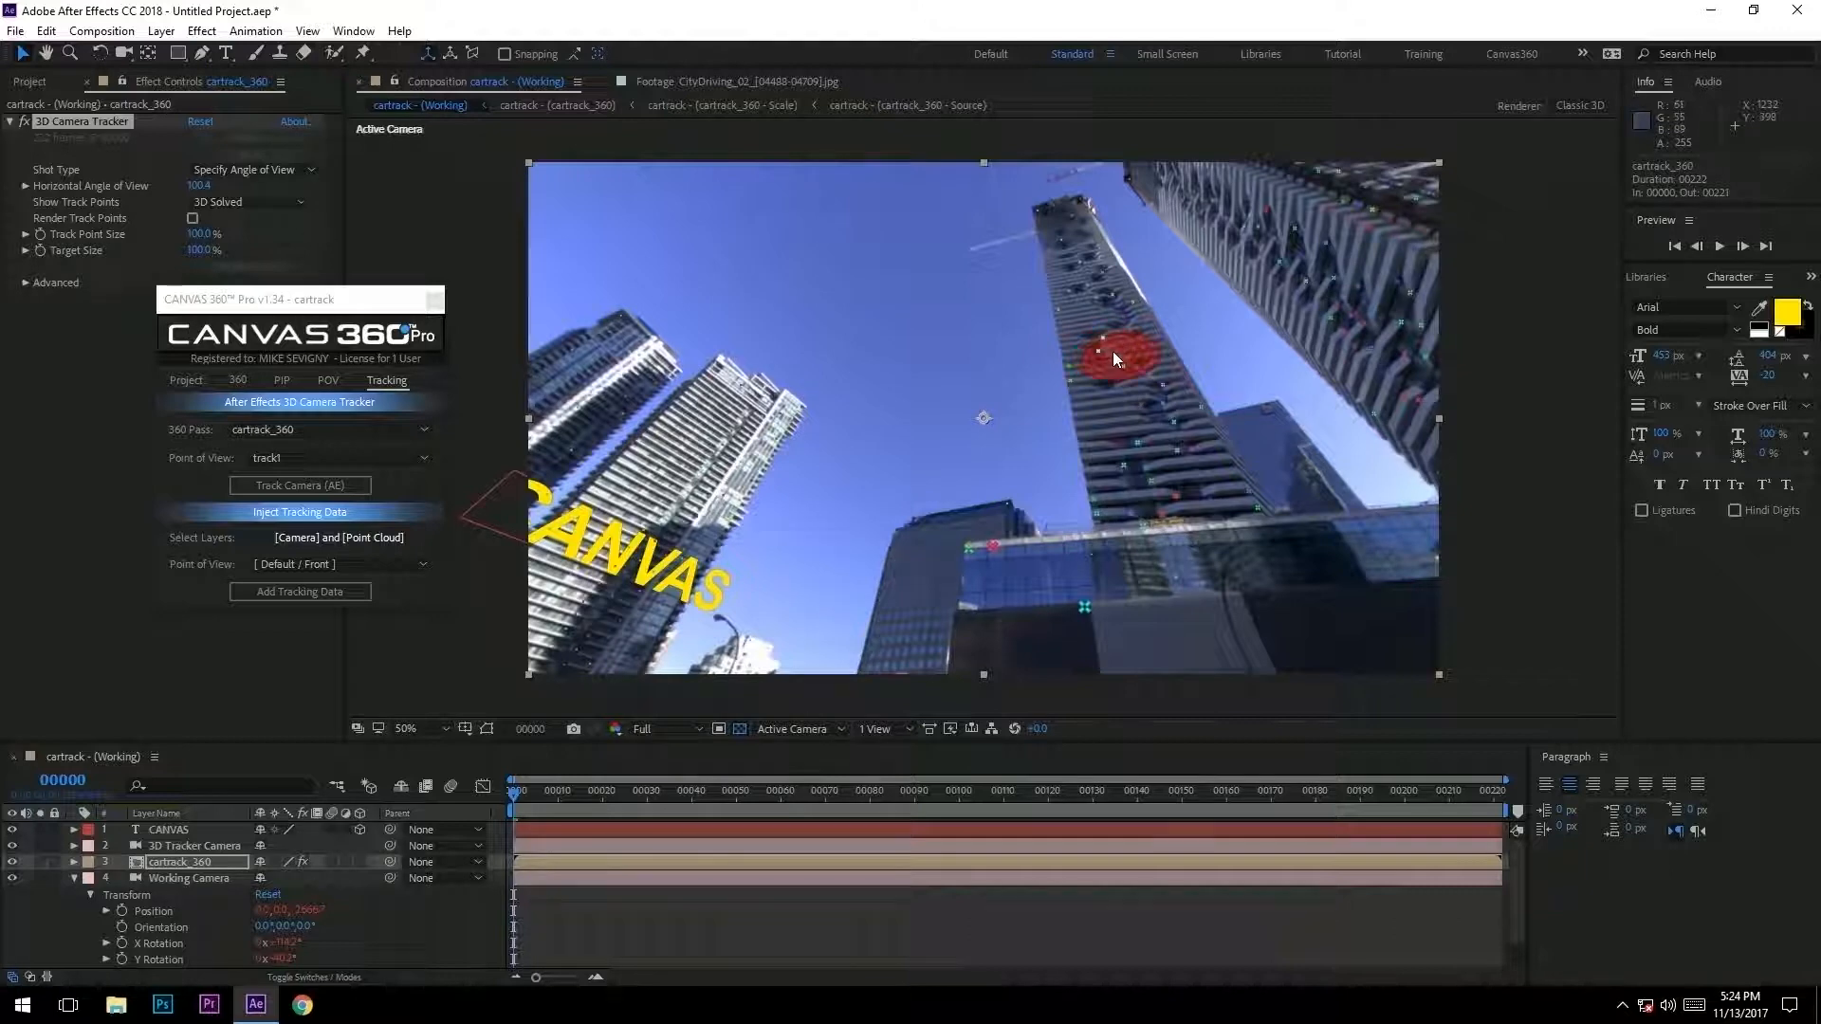
- Create Track Solid 1 on the tower and select it with CANVAS and 3D Tracker Camera
right_click(1112, 358)
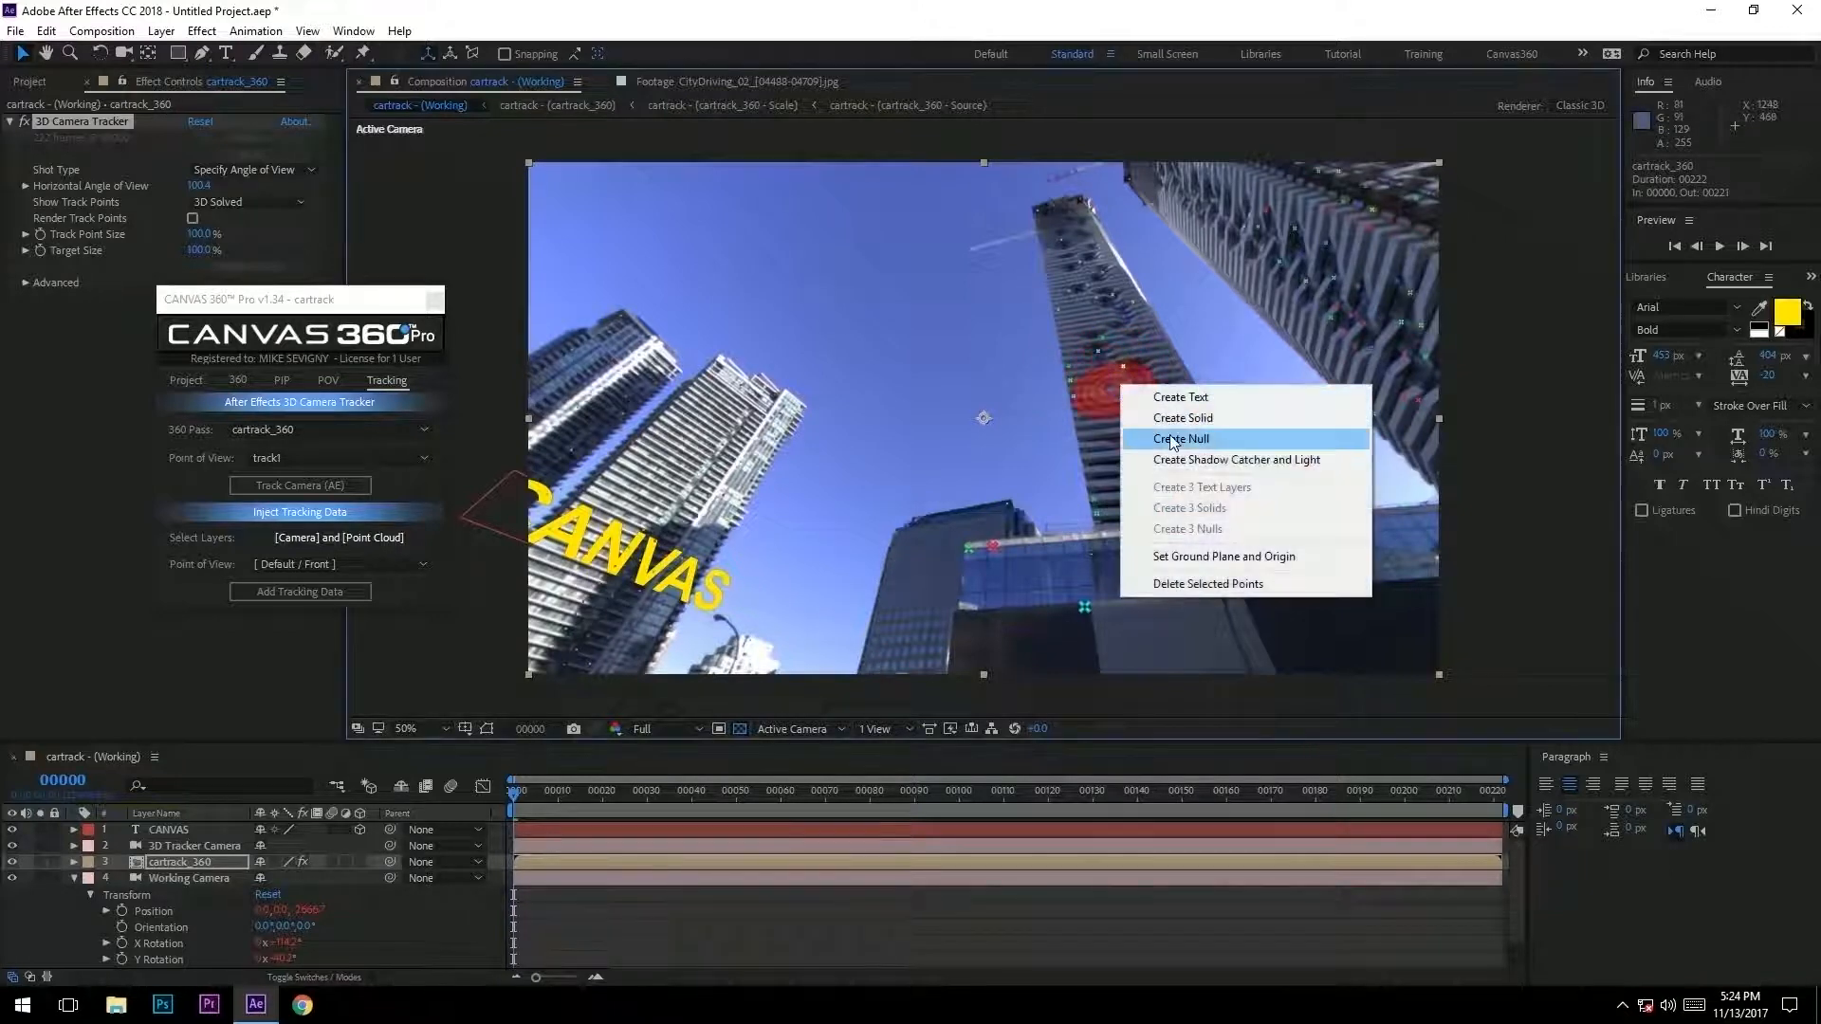
click(1183, 417)
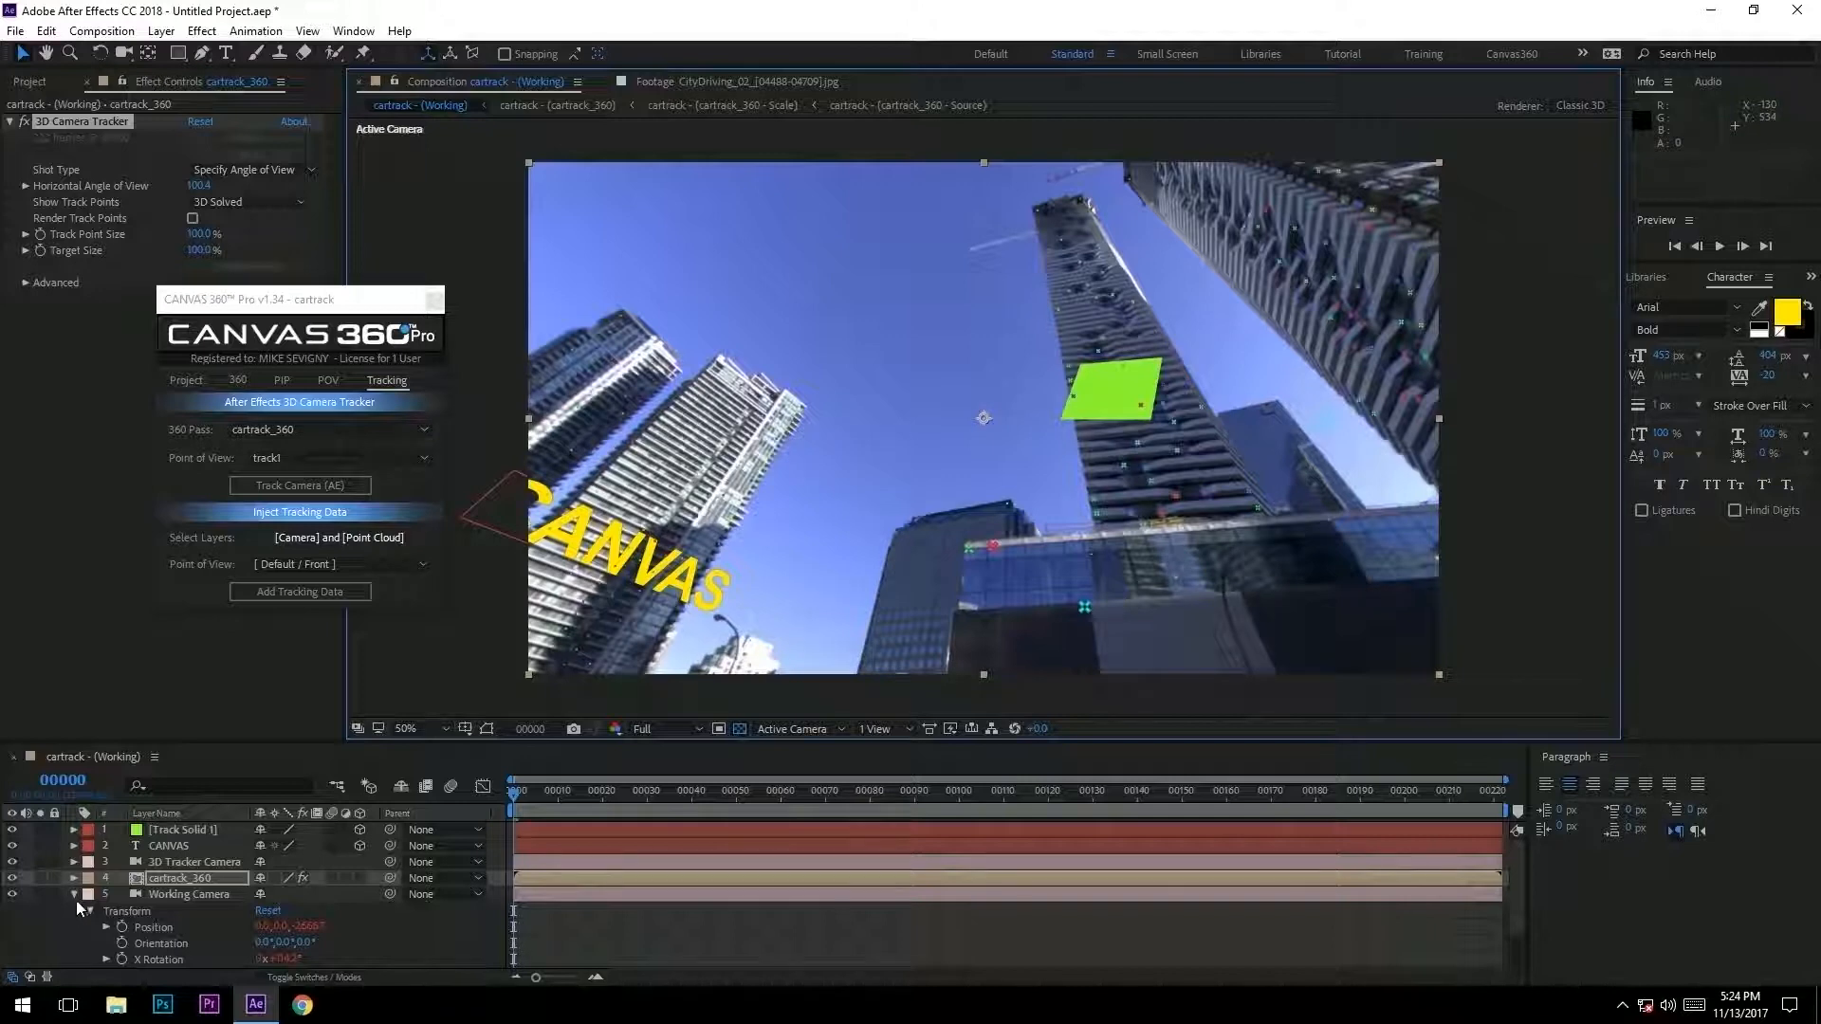
click(181, 830)
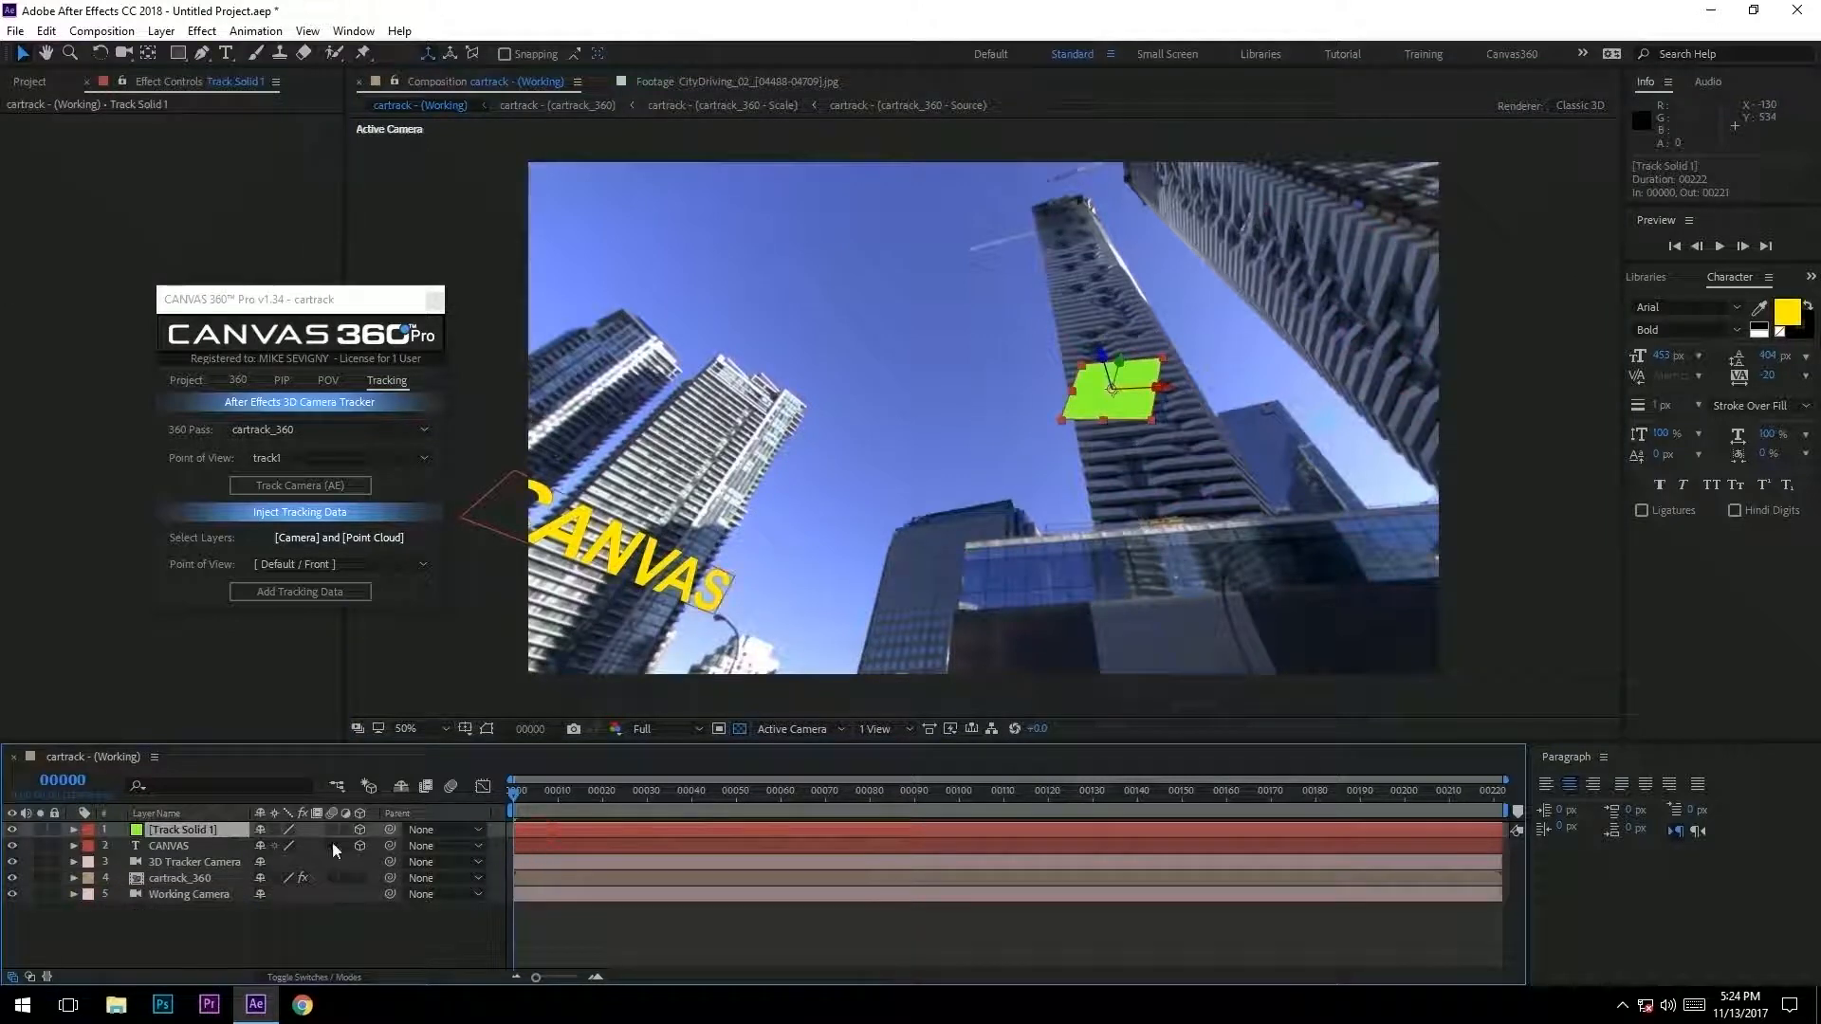
click(169, 846)
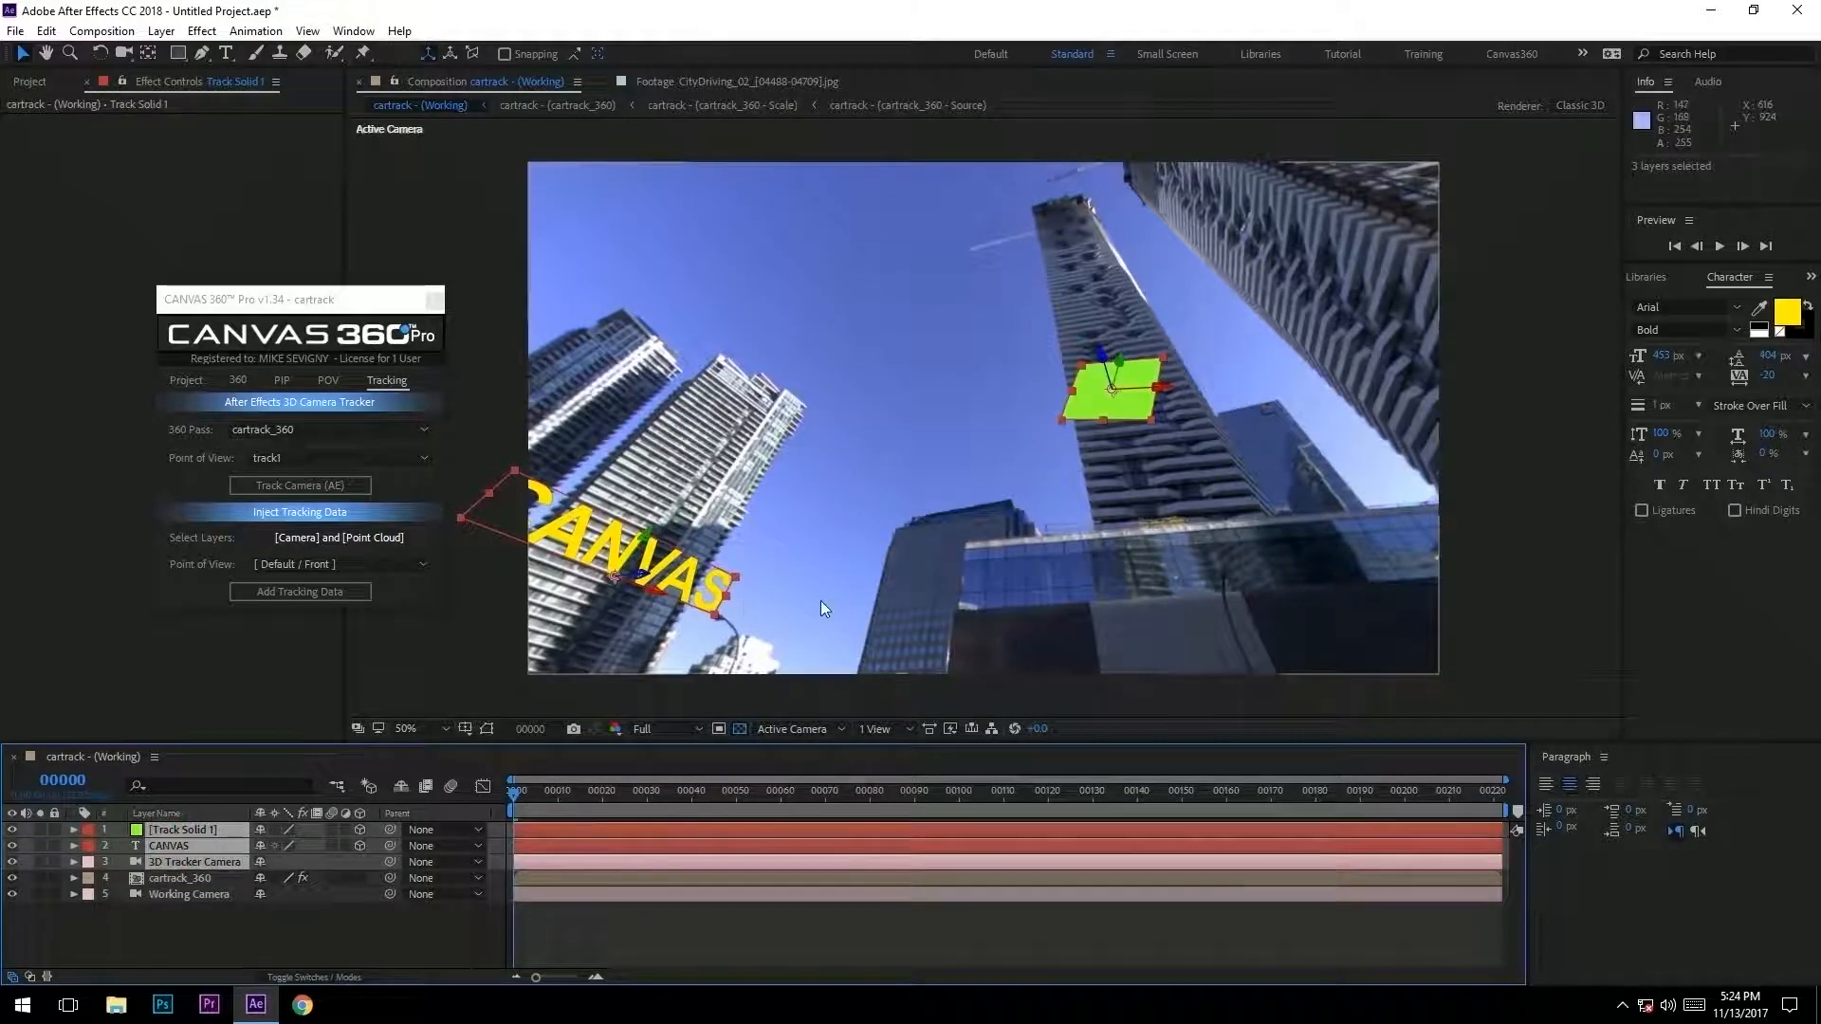
drag(300, 300, 205, 248)
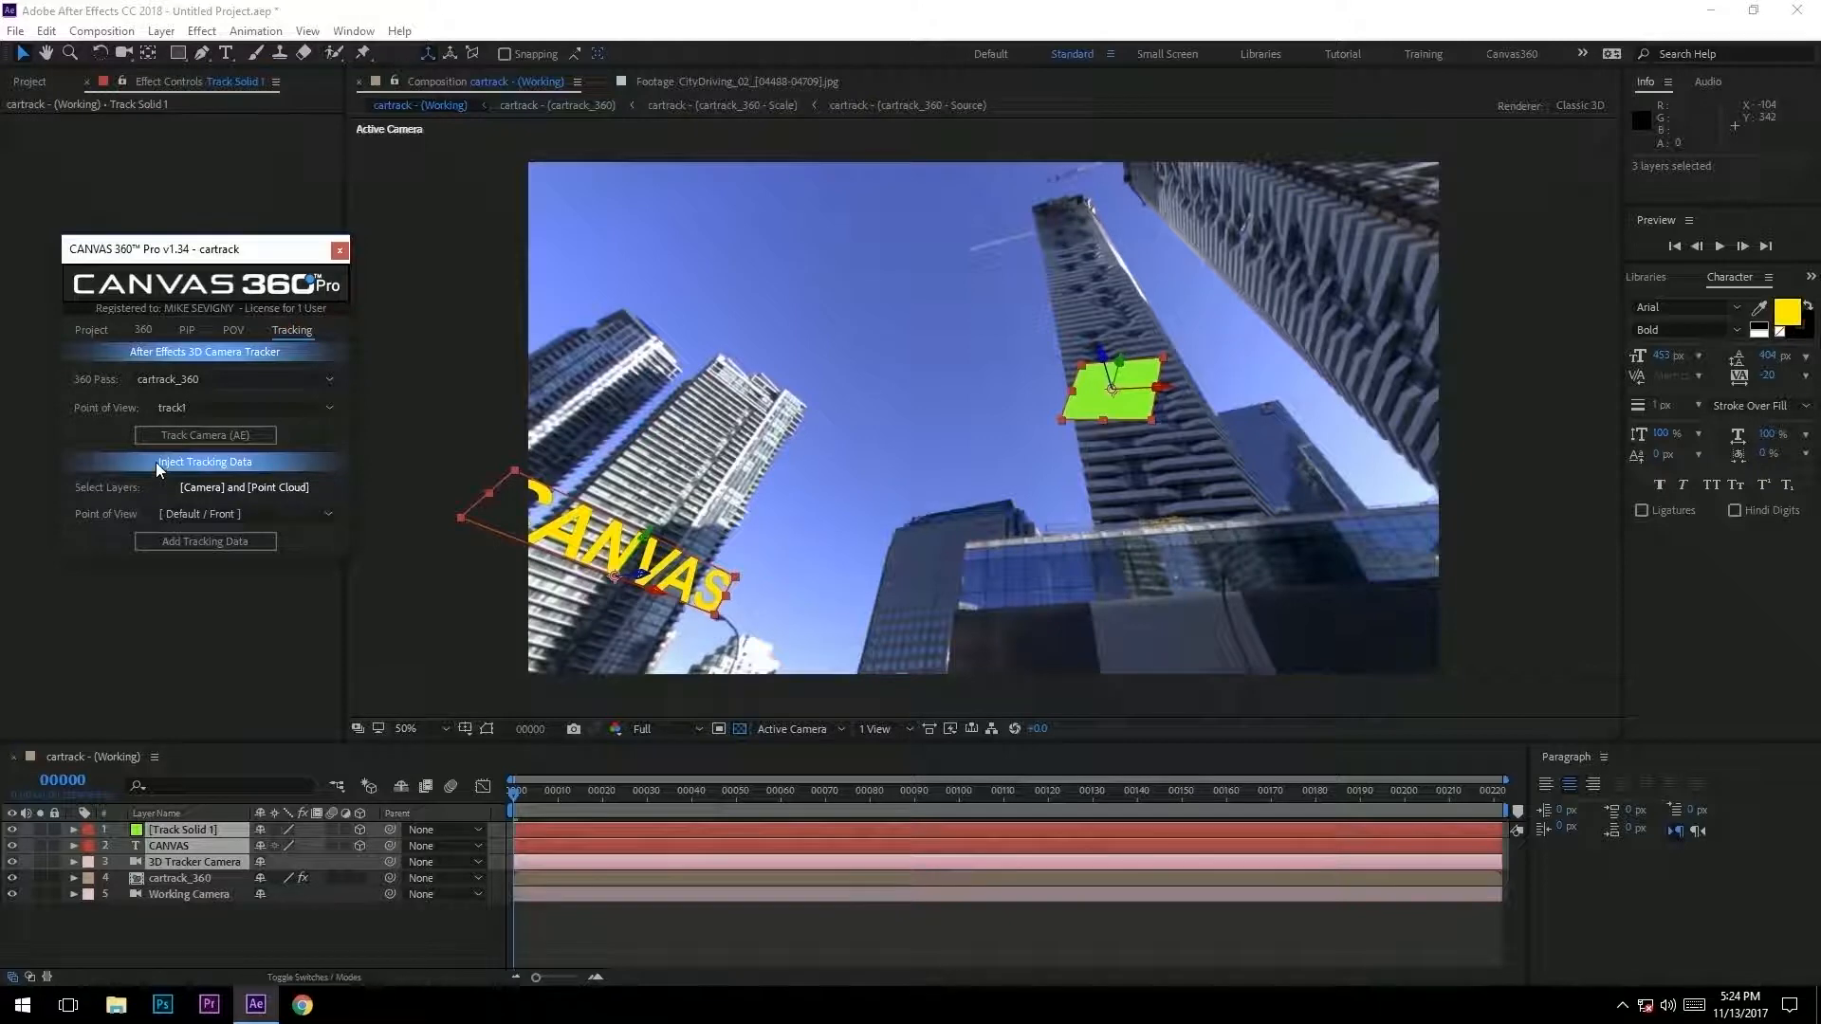
- Inject track1 tracking data so the text and solid follow the Working Camera
click(239, 513)
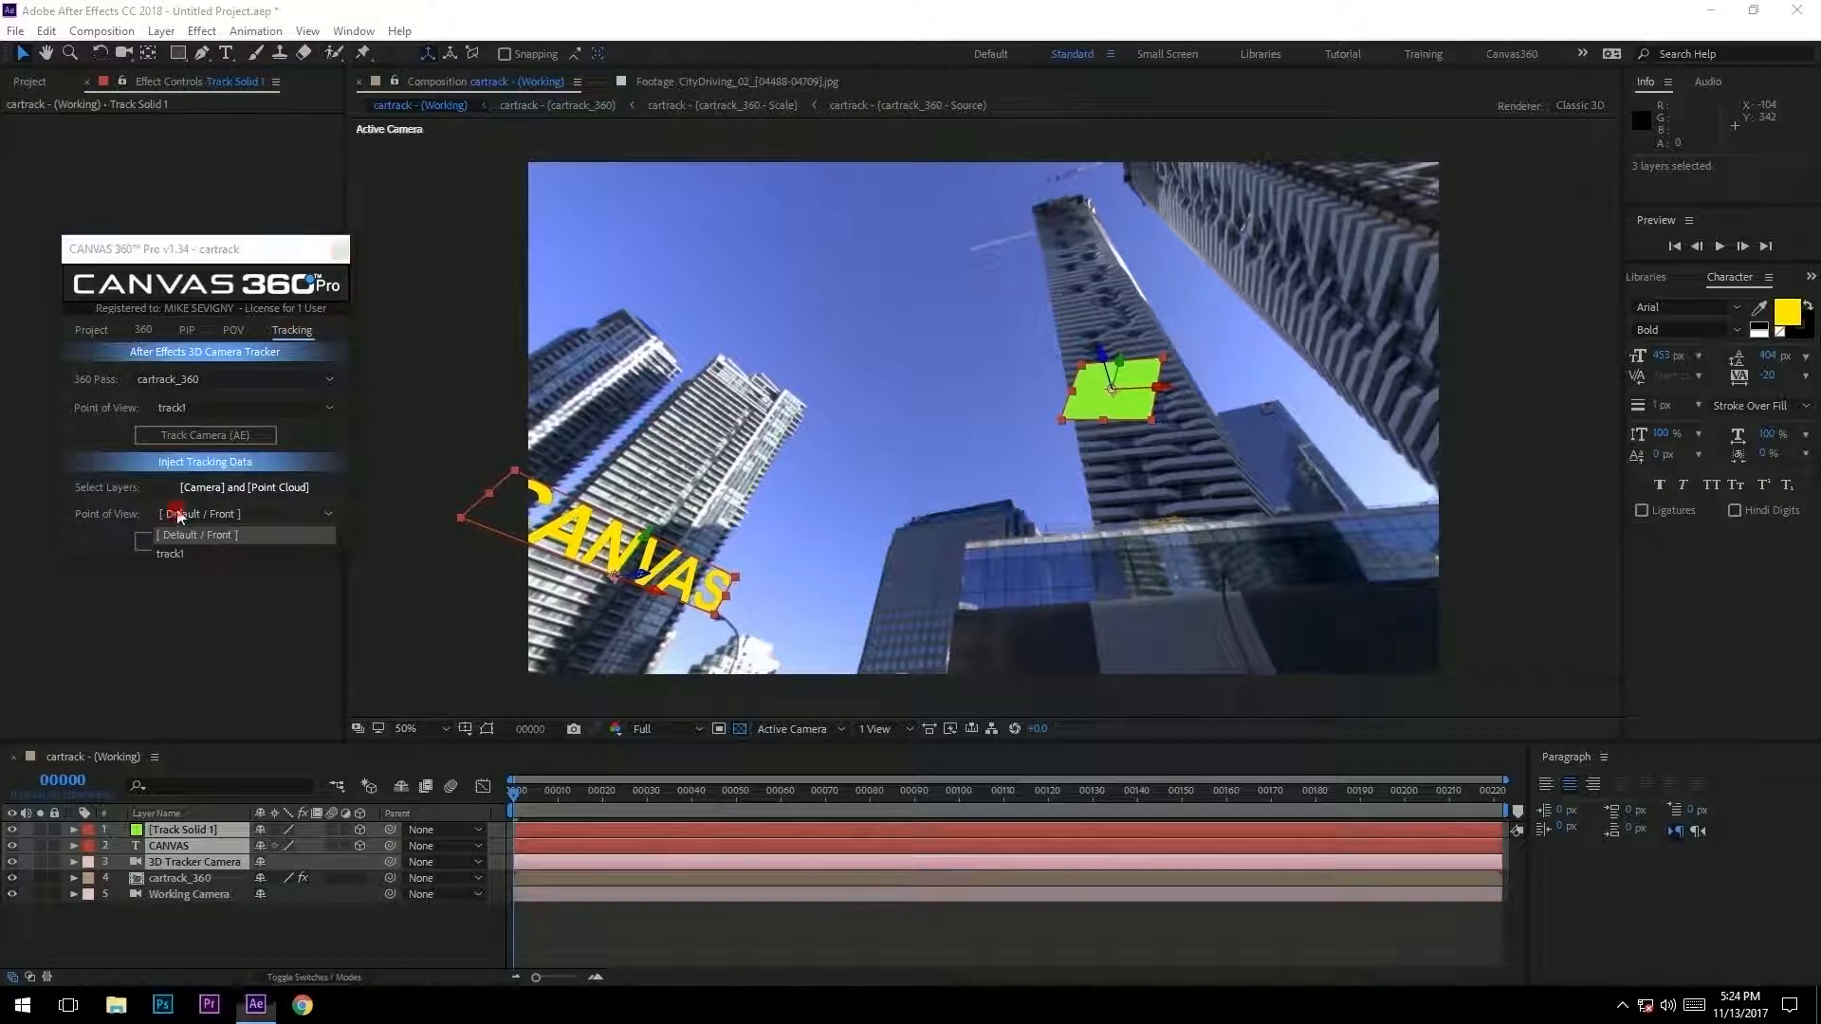
click(169, 554)
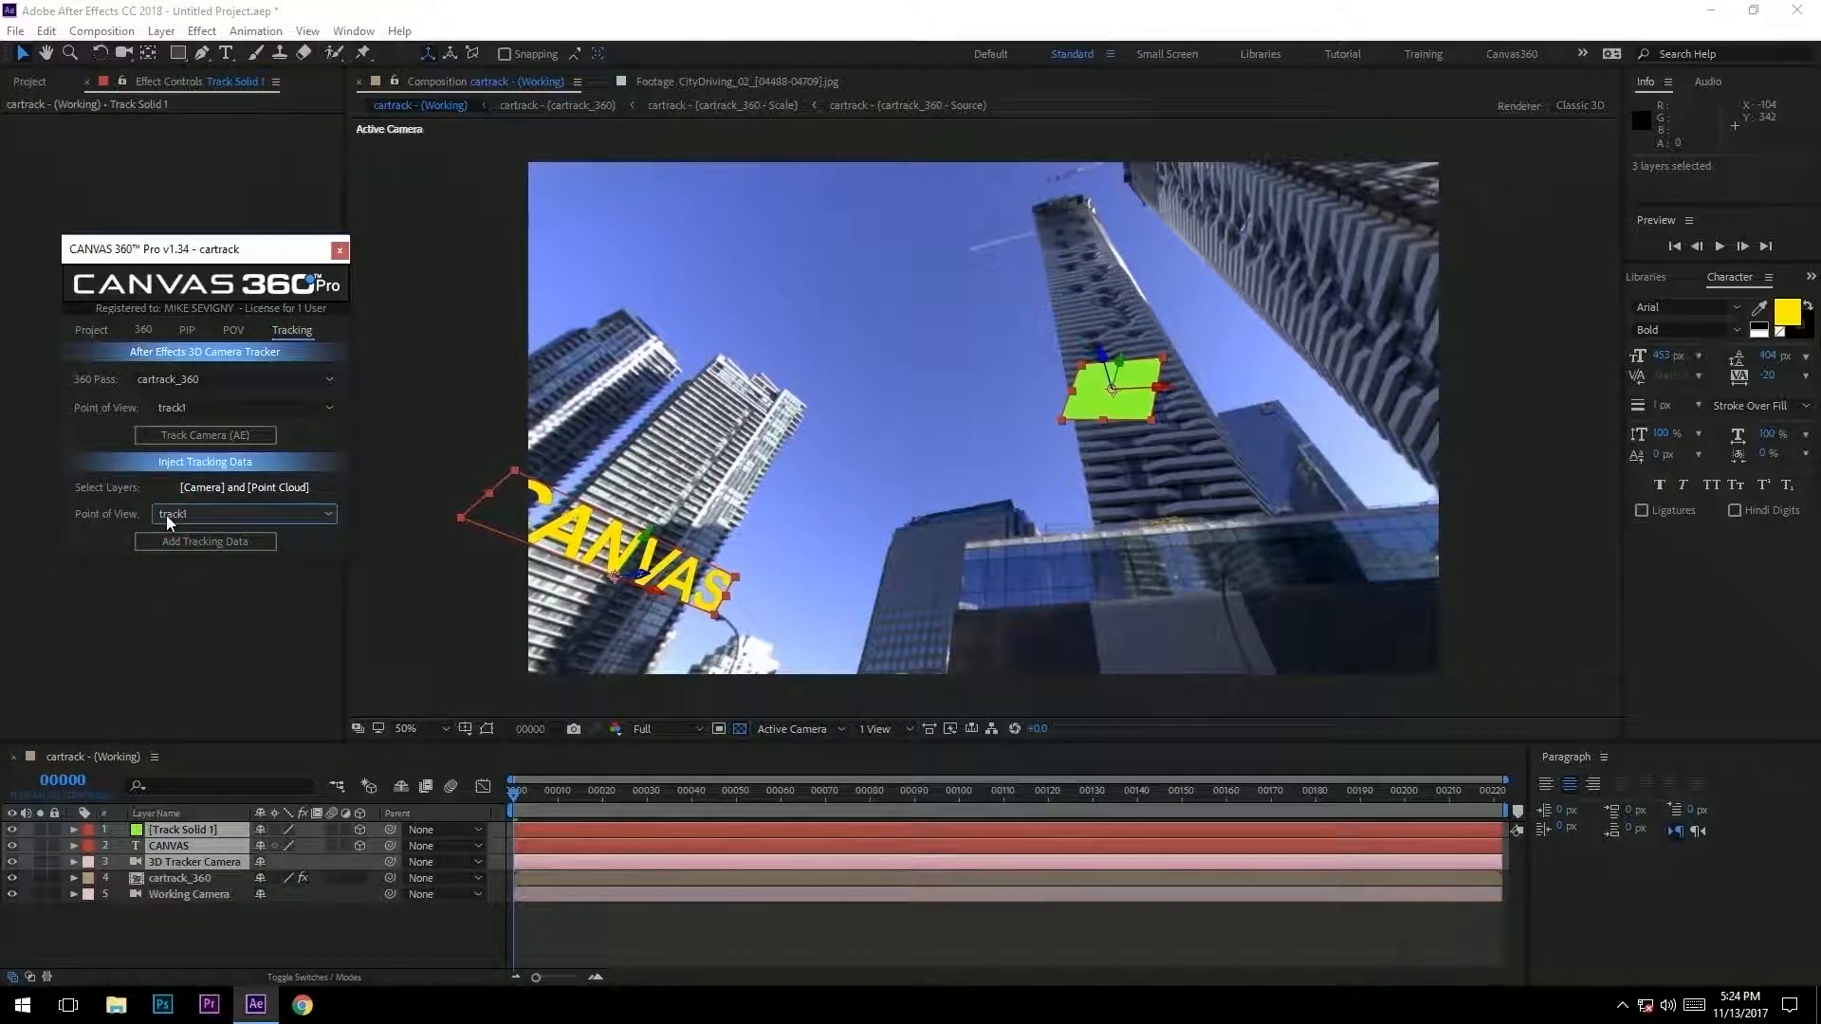
click(205, 542)
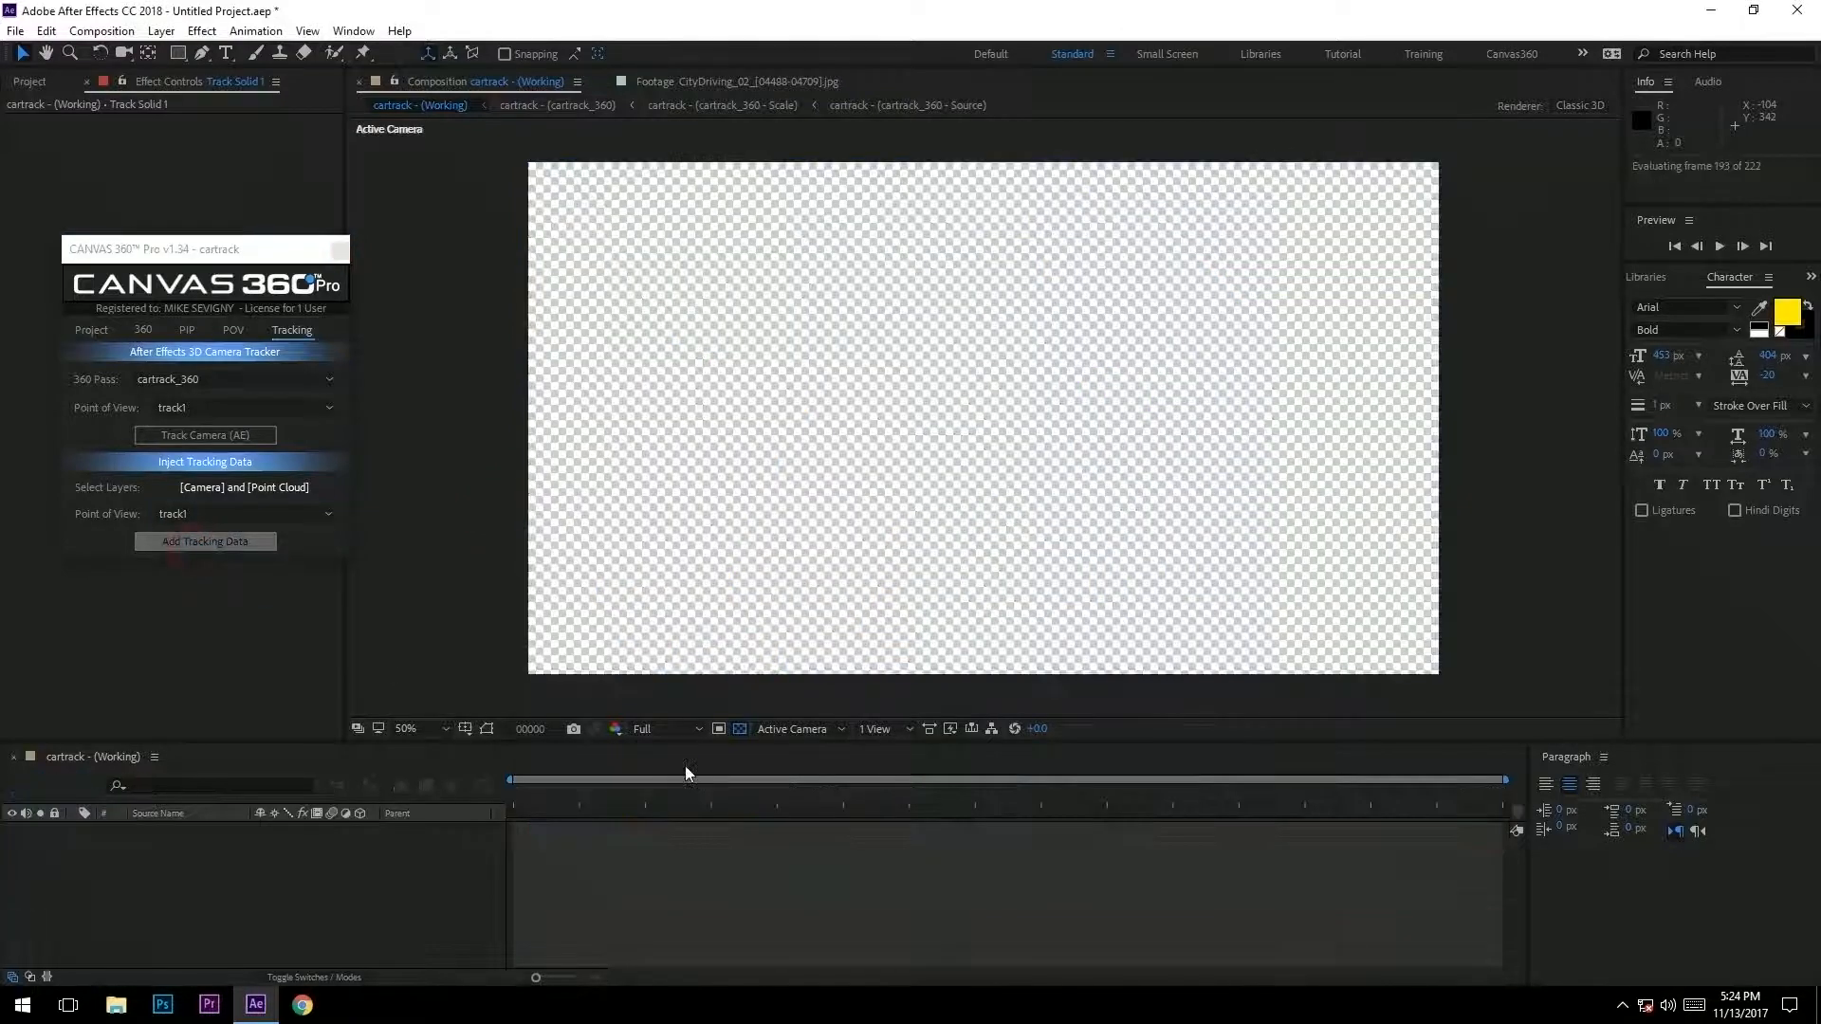
click(205, 462)
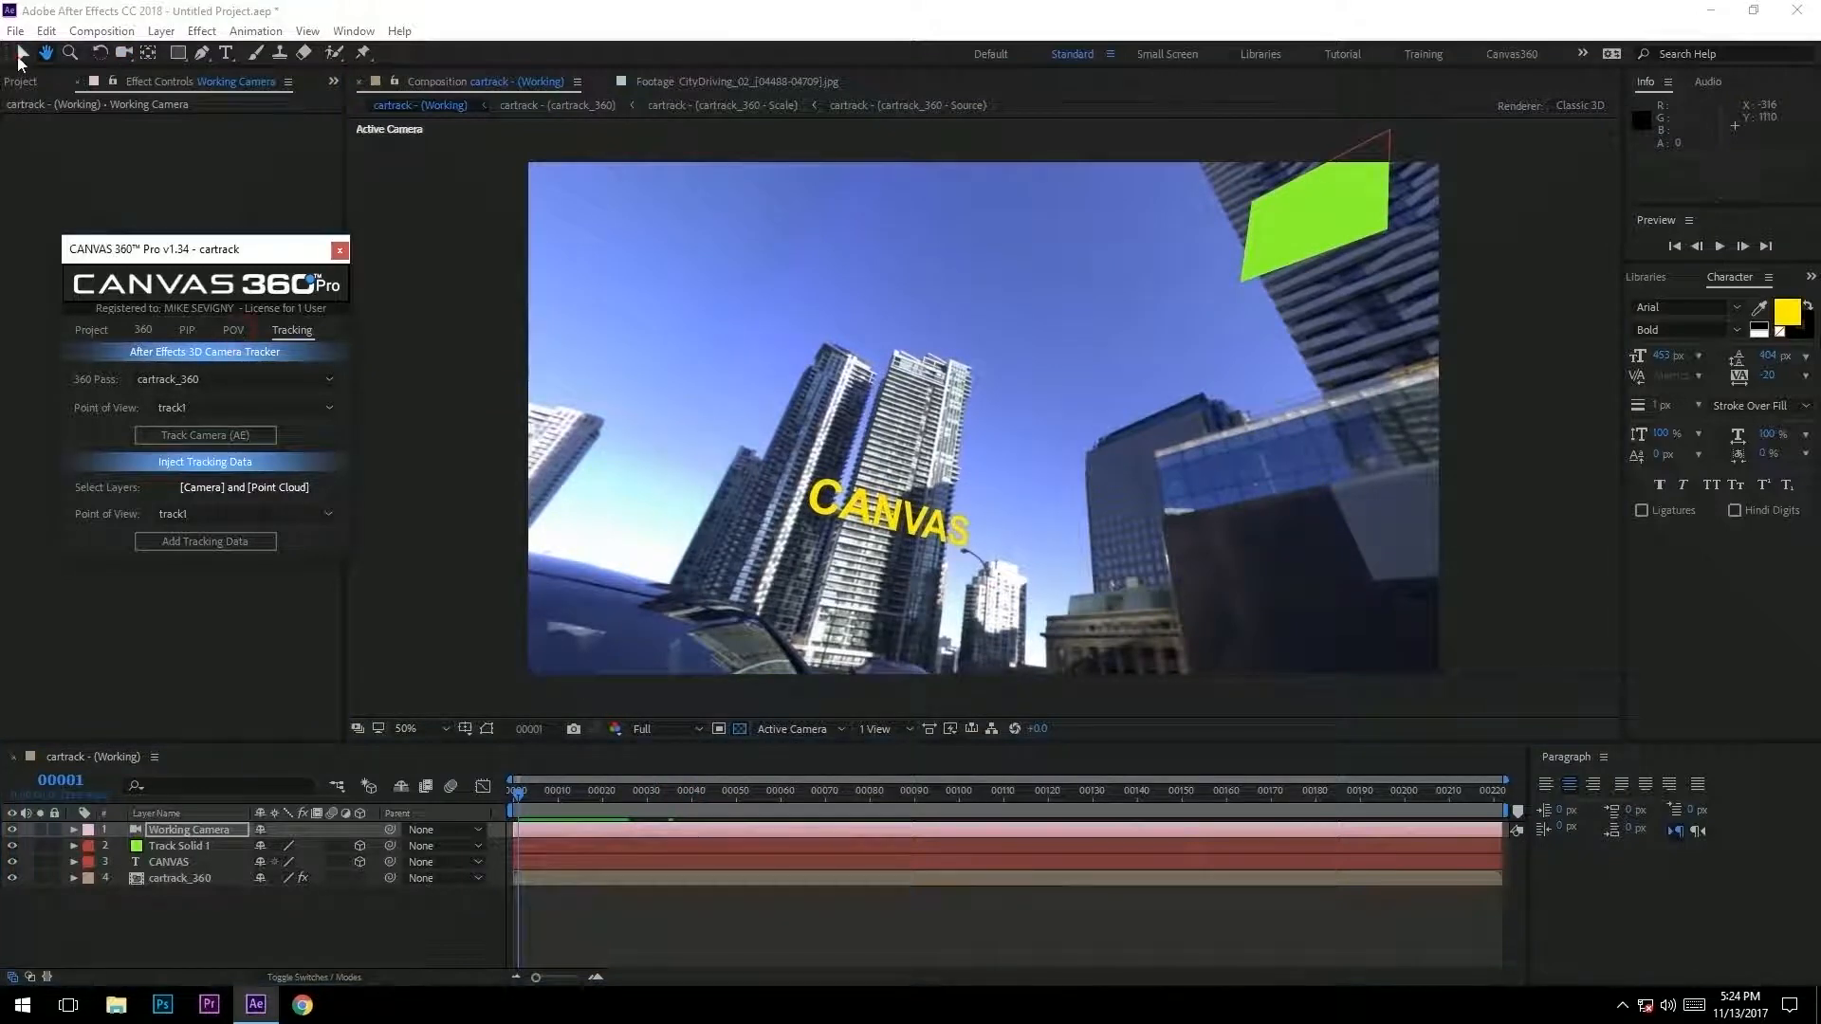
- Play and scrub to confirm the text and solid stick to the towers, ending at frame 14
click(234, 330)
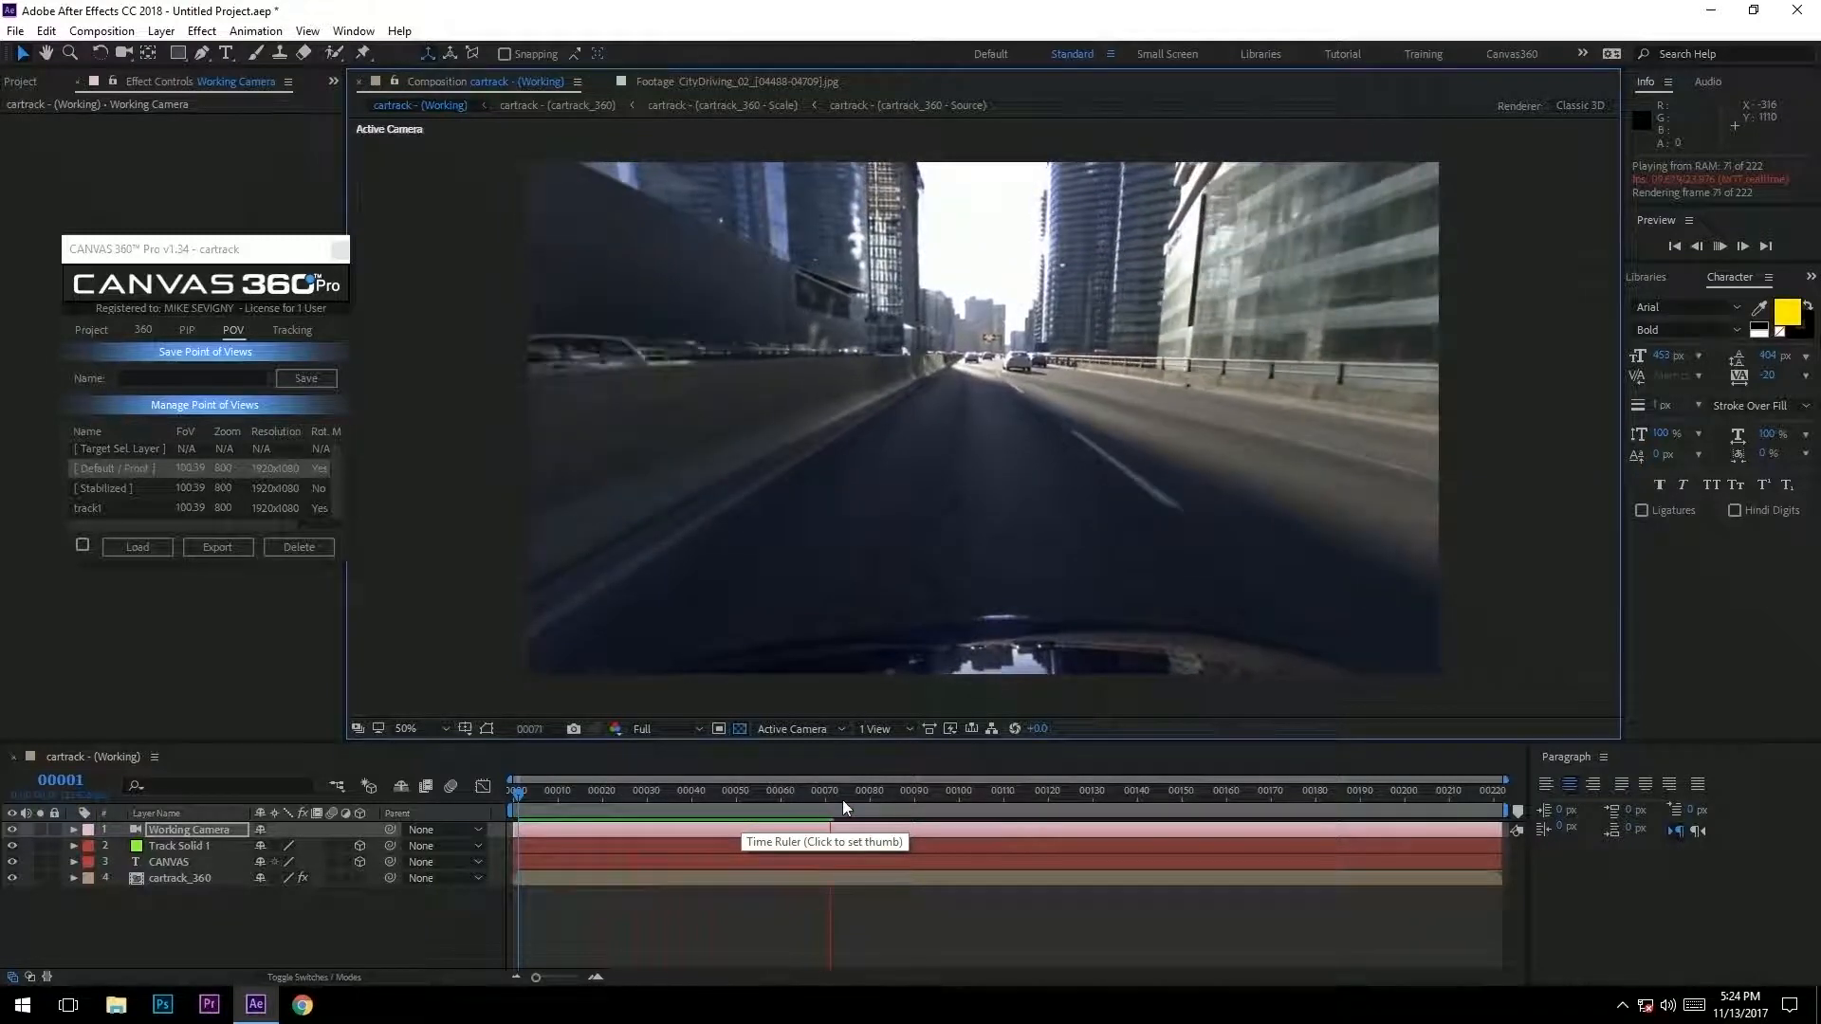
click(729, 805)
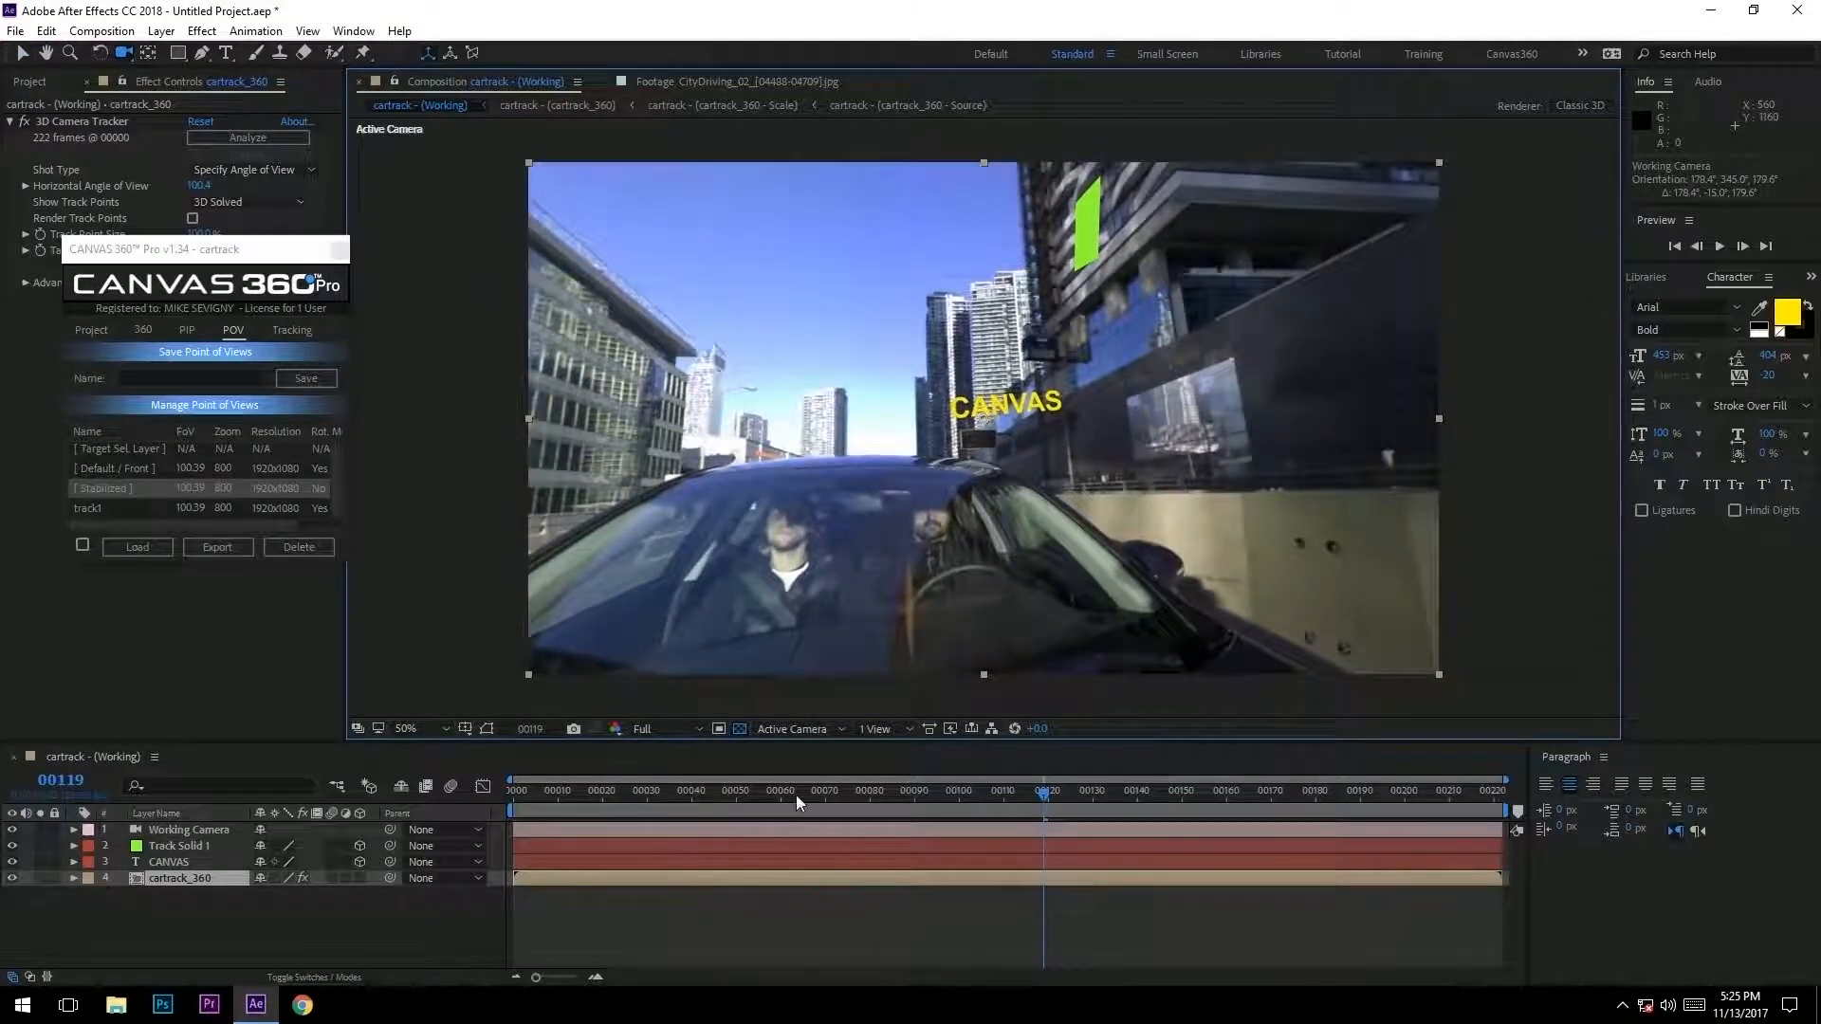
click(555, 792)
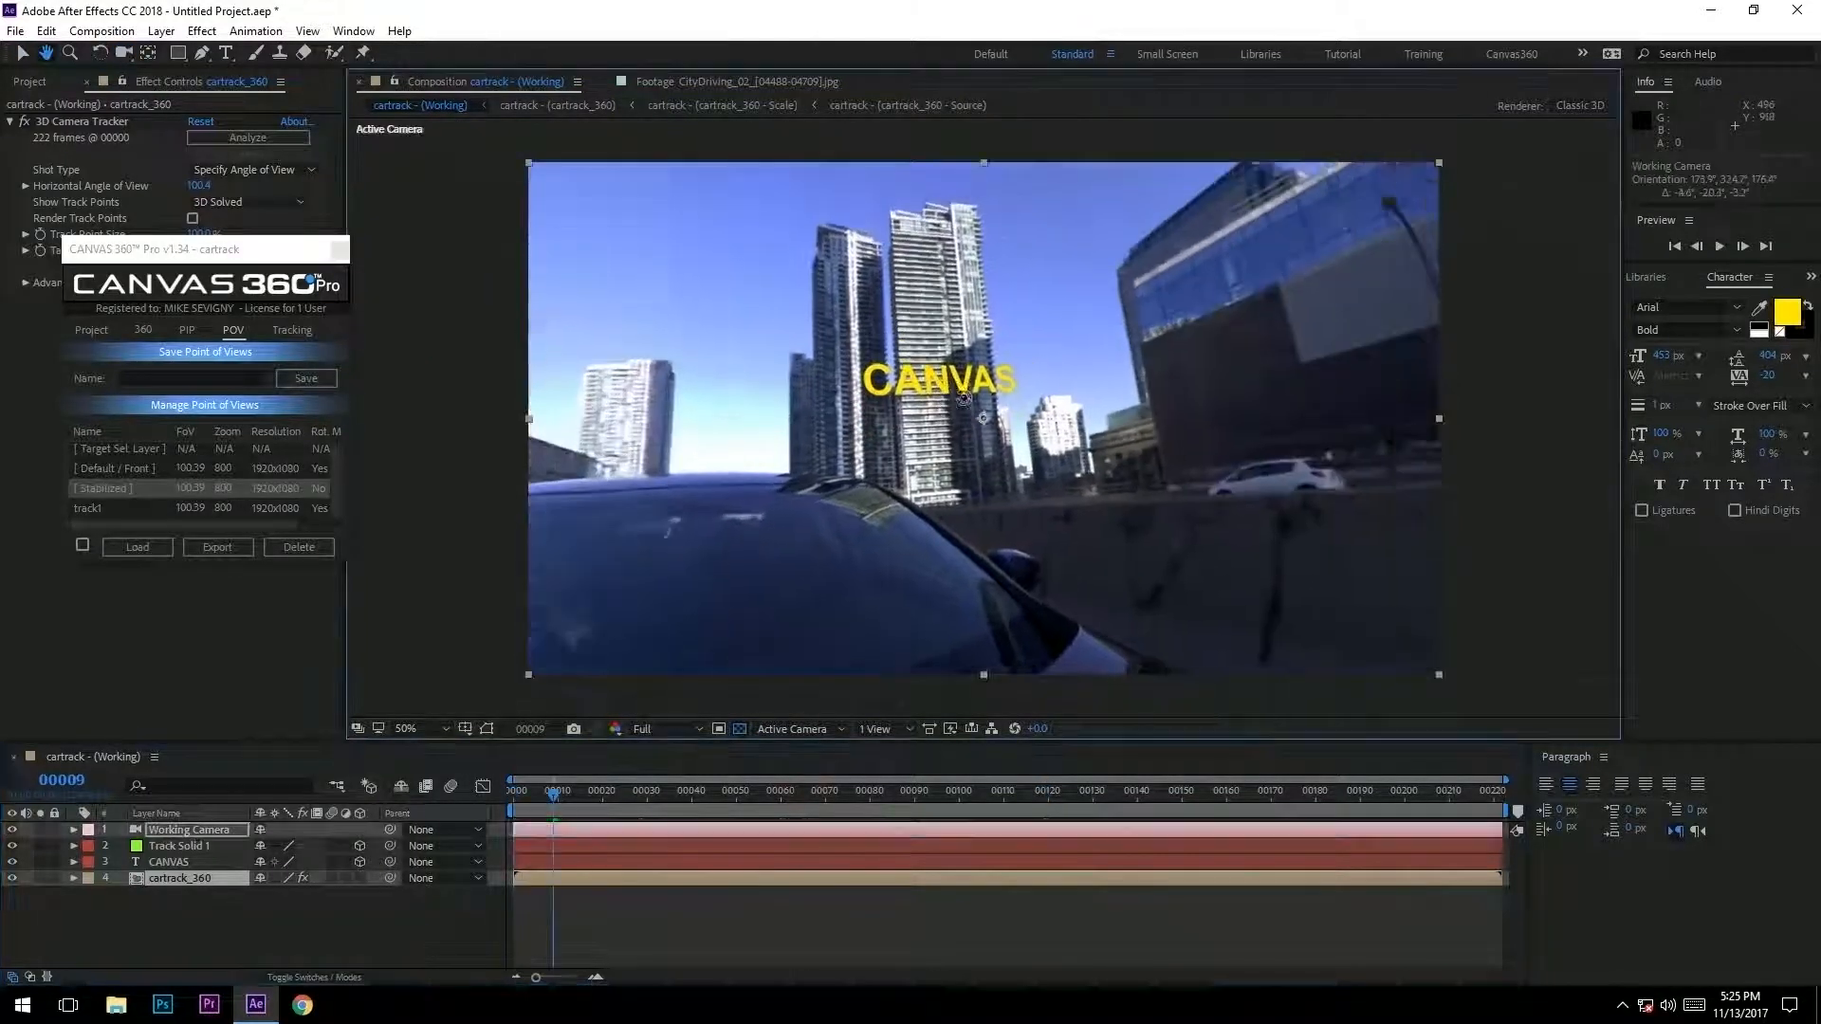
click(1742, 244)
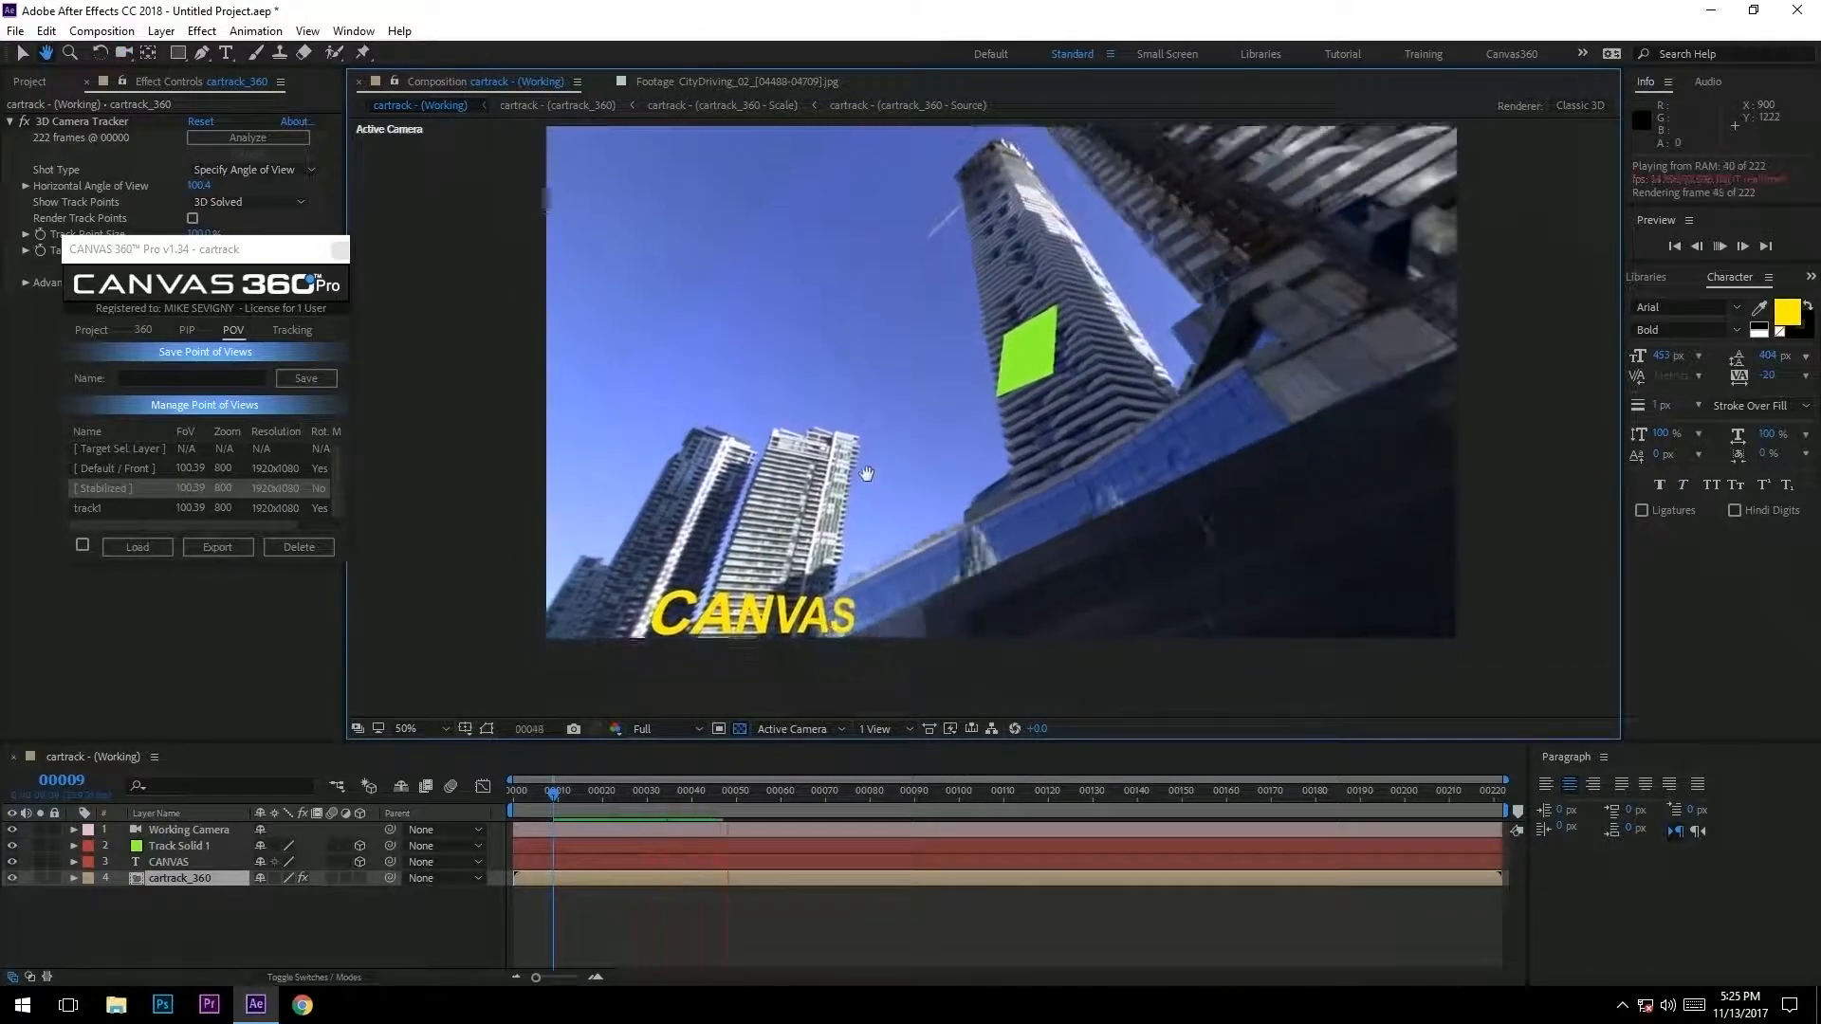
click(647, 791)
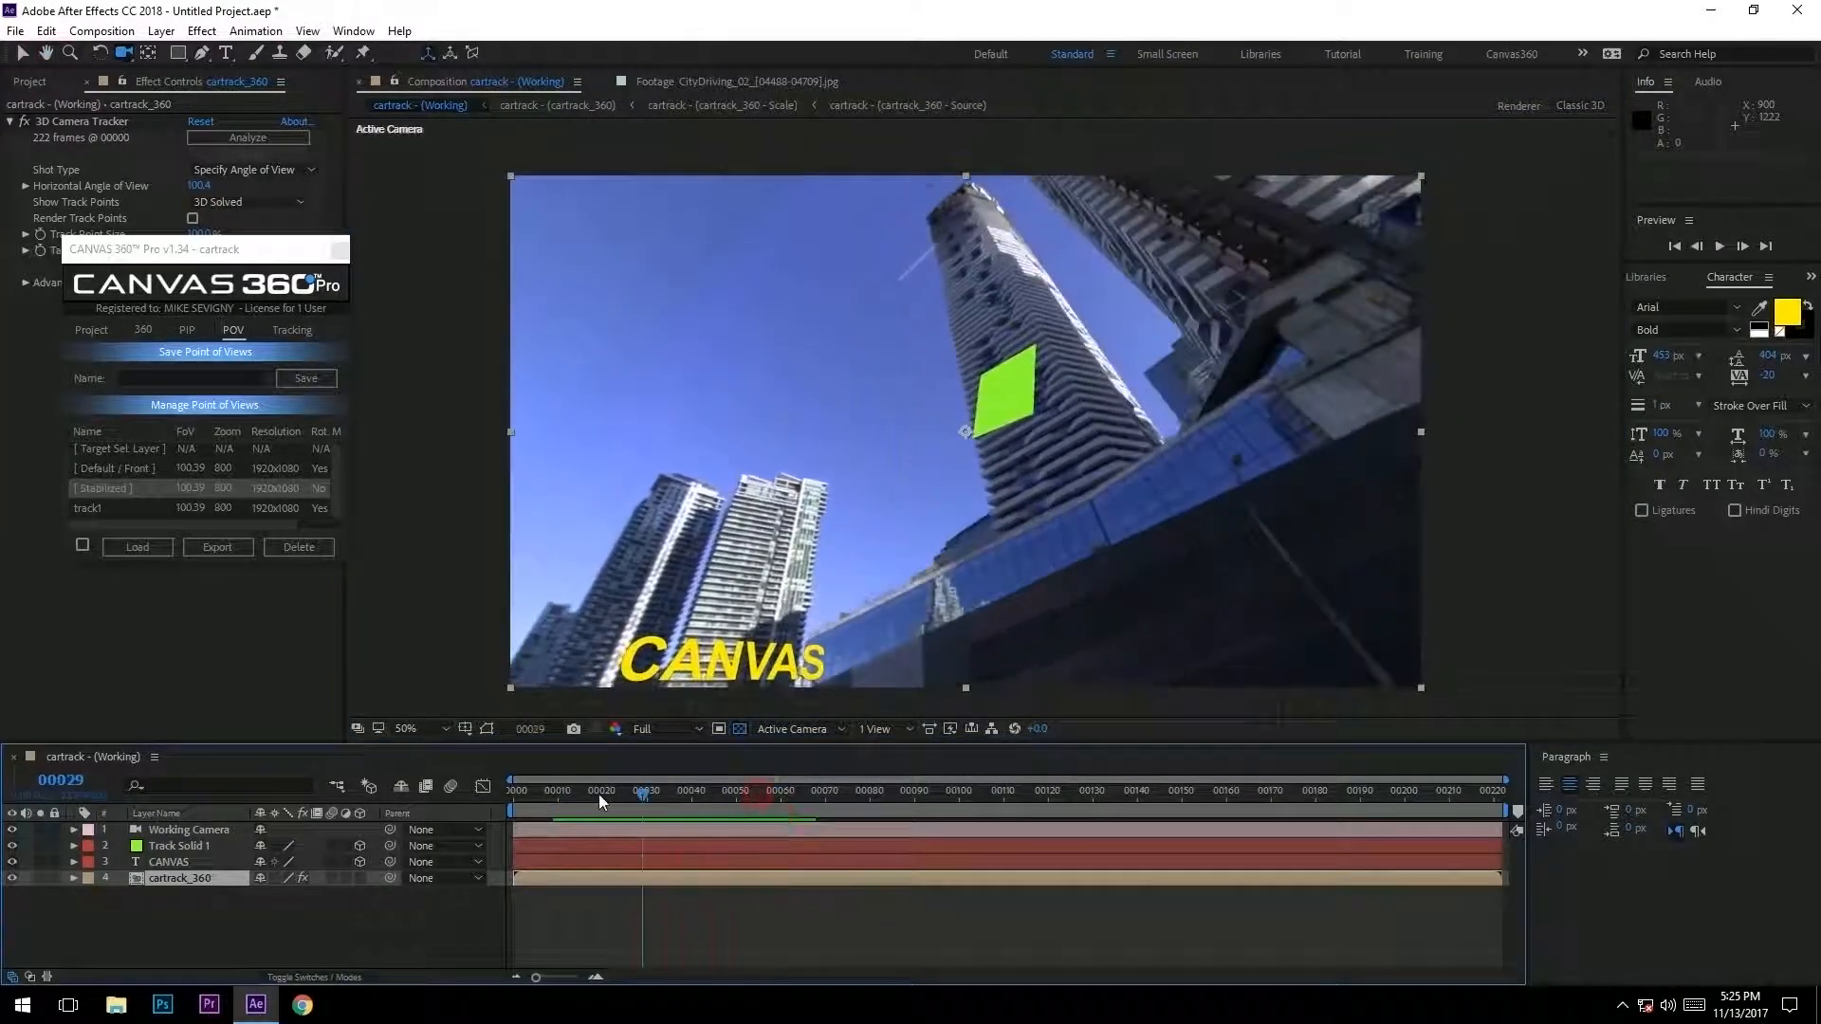
click(559, 791)
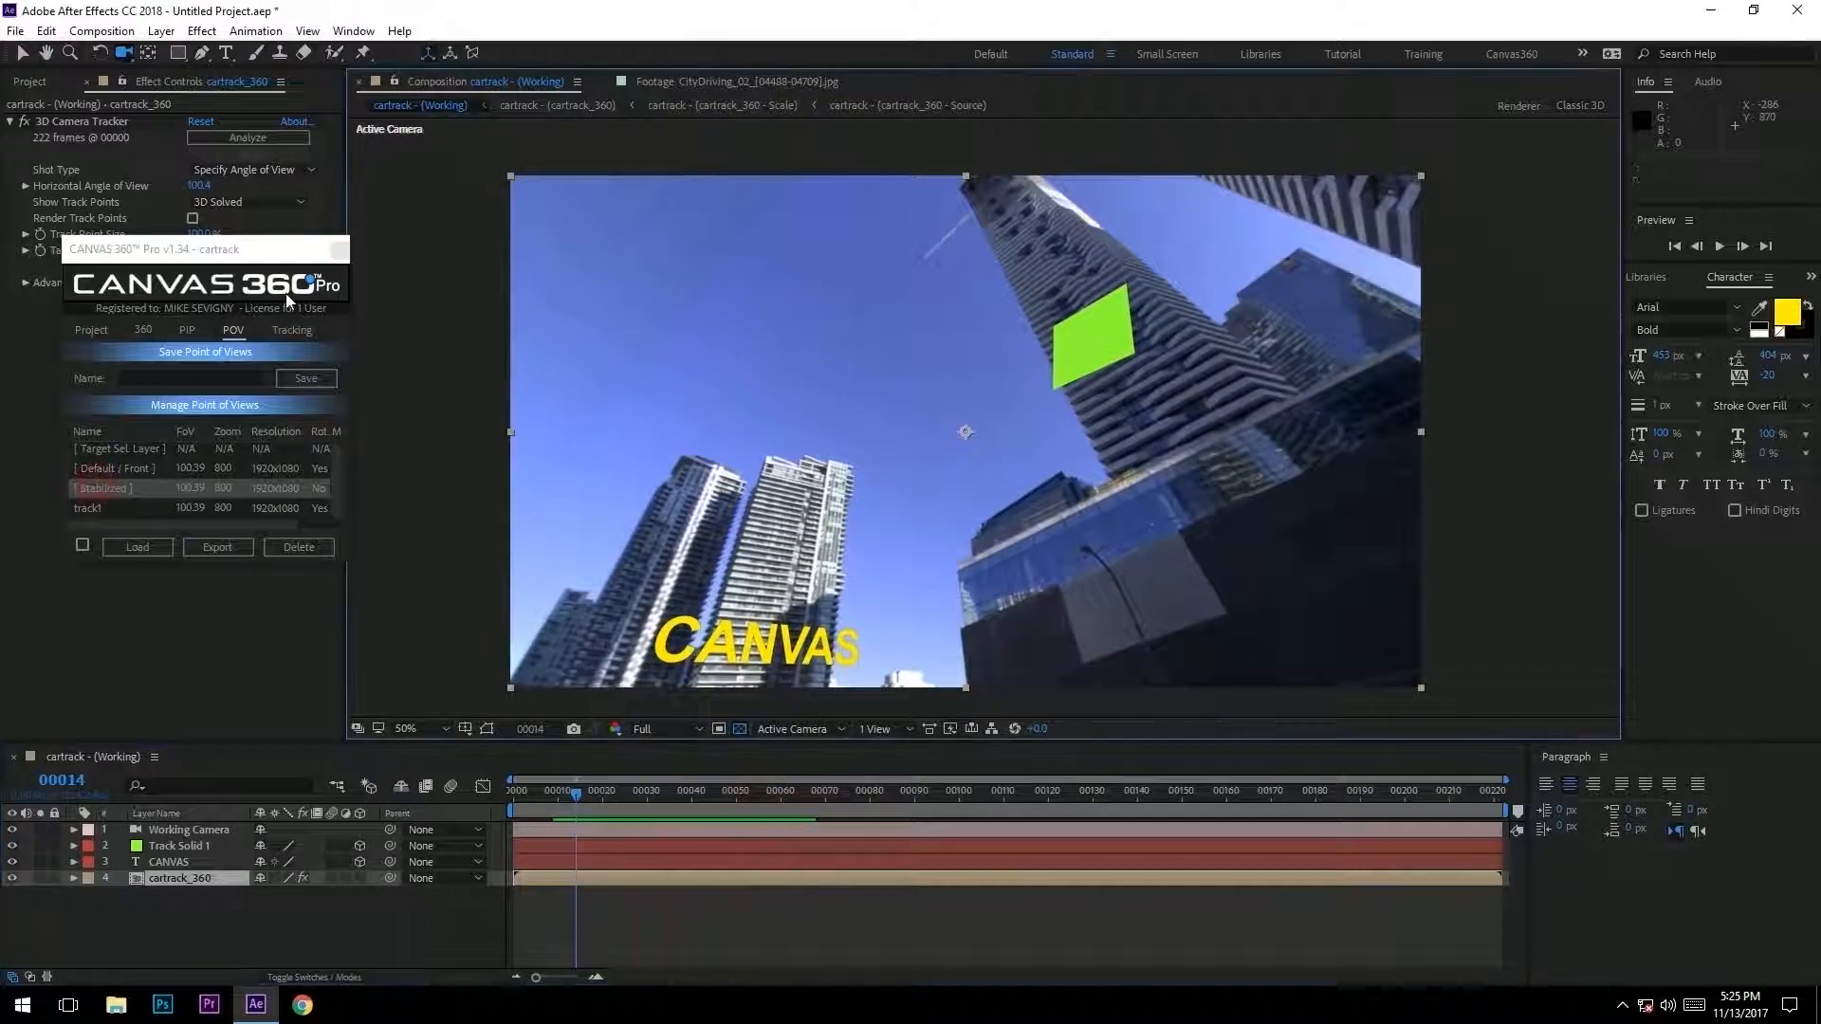
click(91, 331)
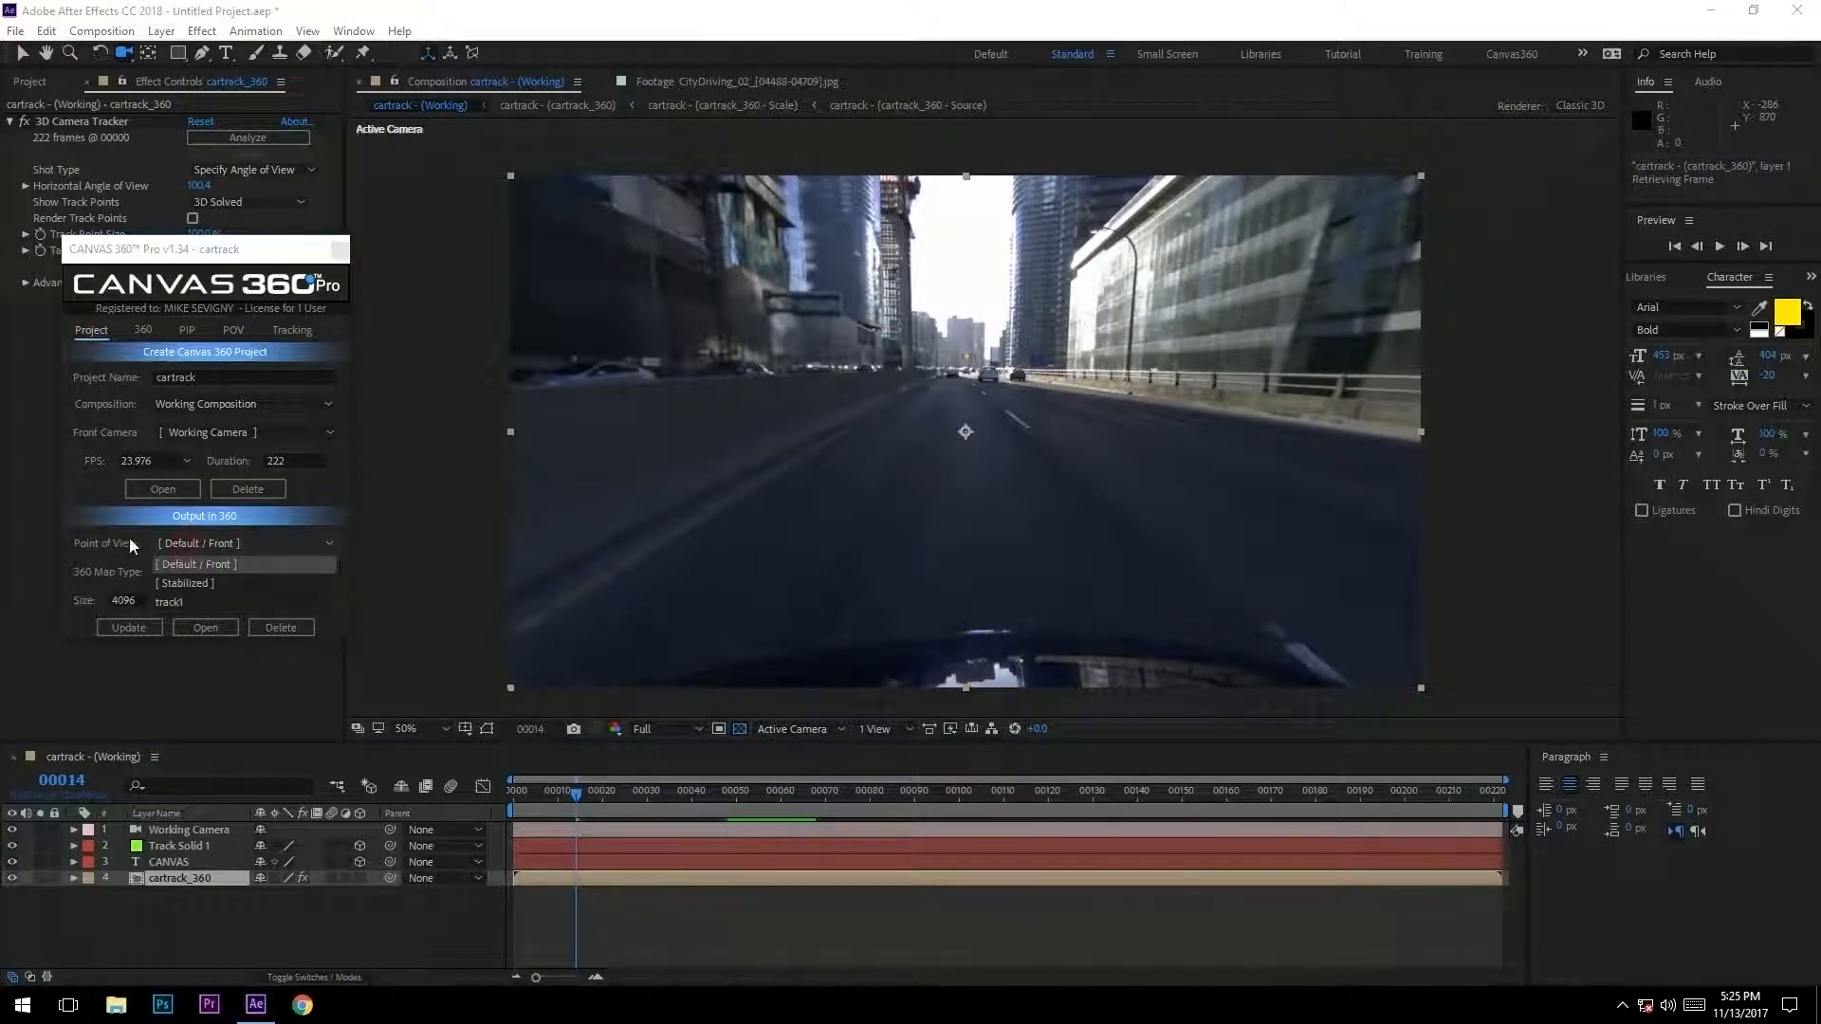
- Build the Output composition with [Stabilized] point of view at 4k [4096x3072]
click(186, 582)
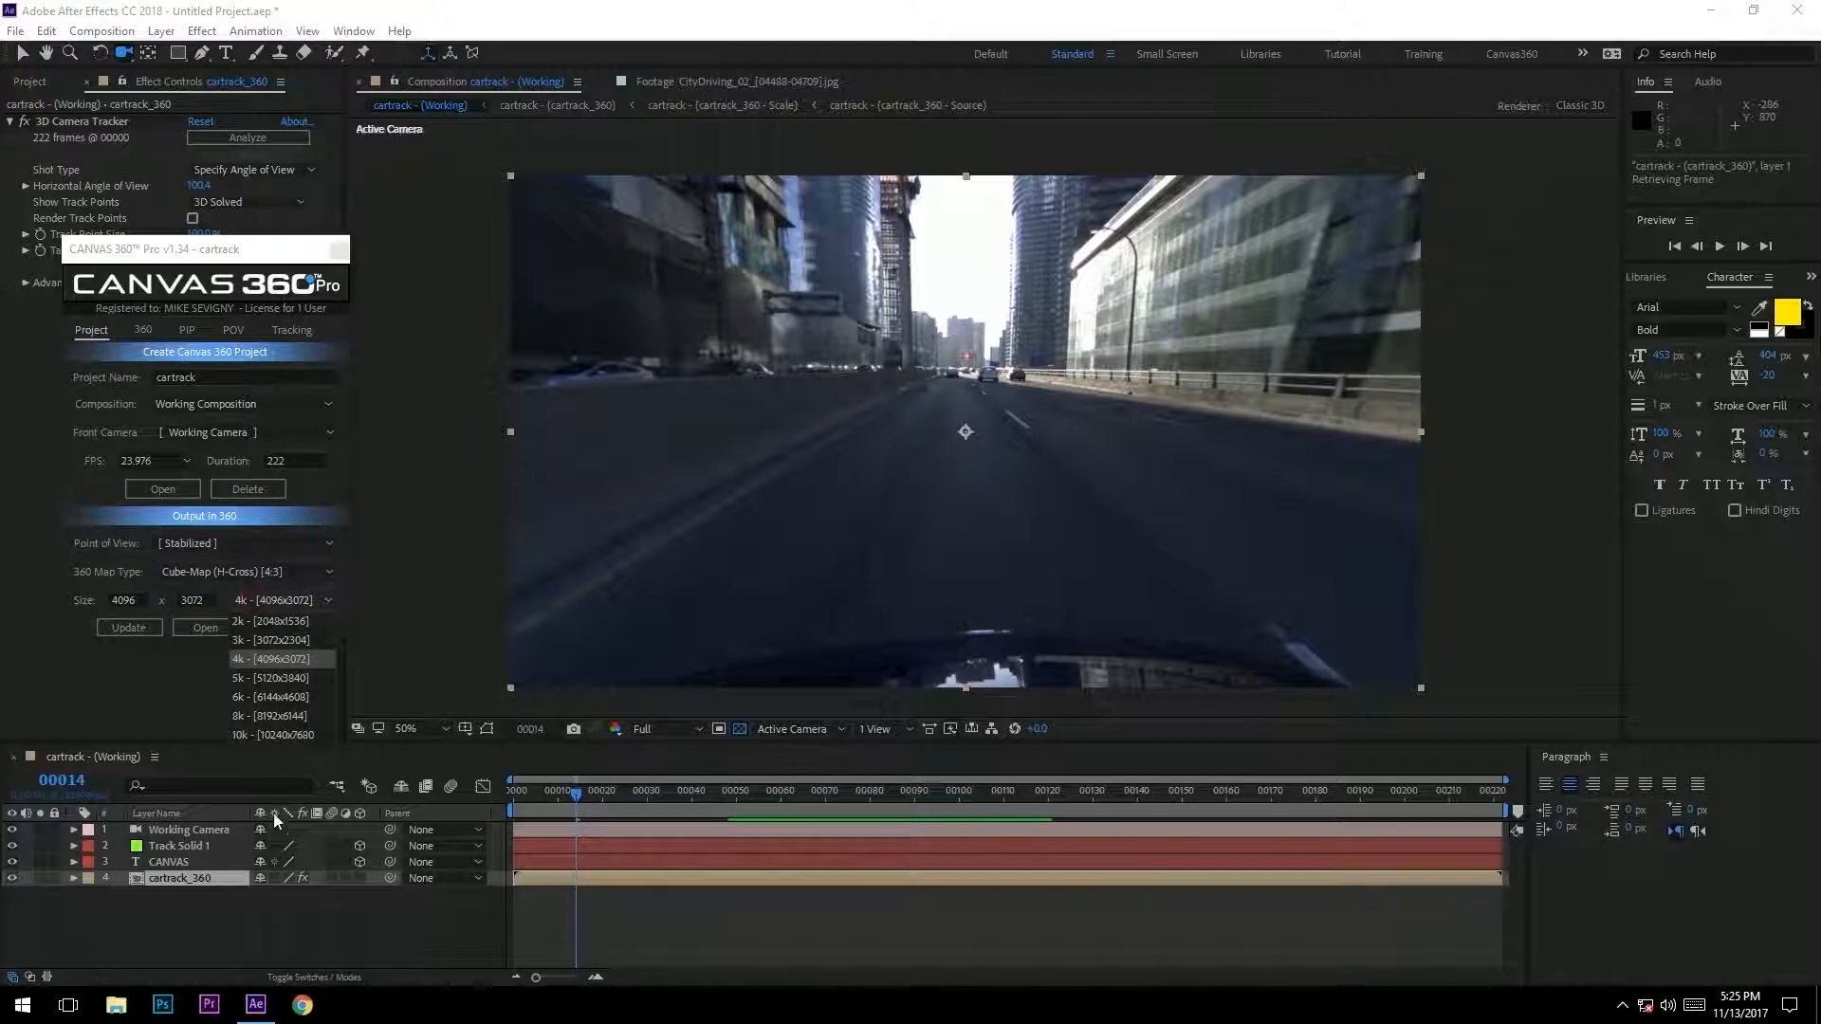
click(273, 658)
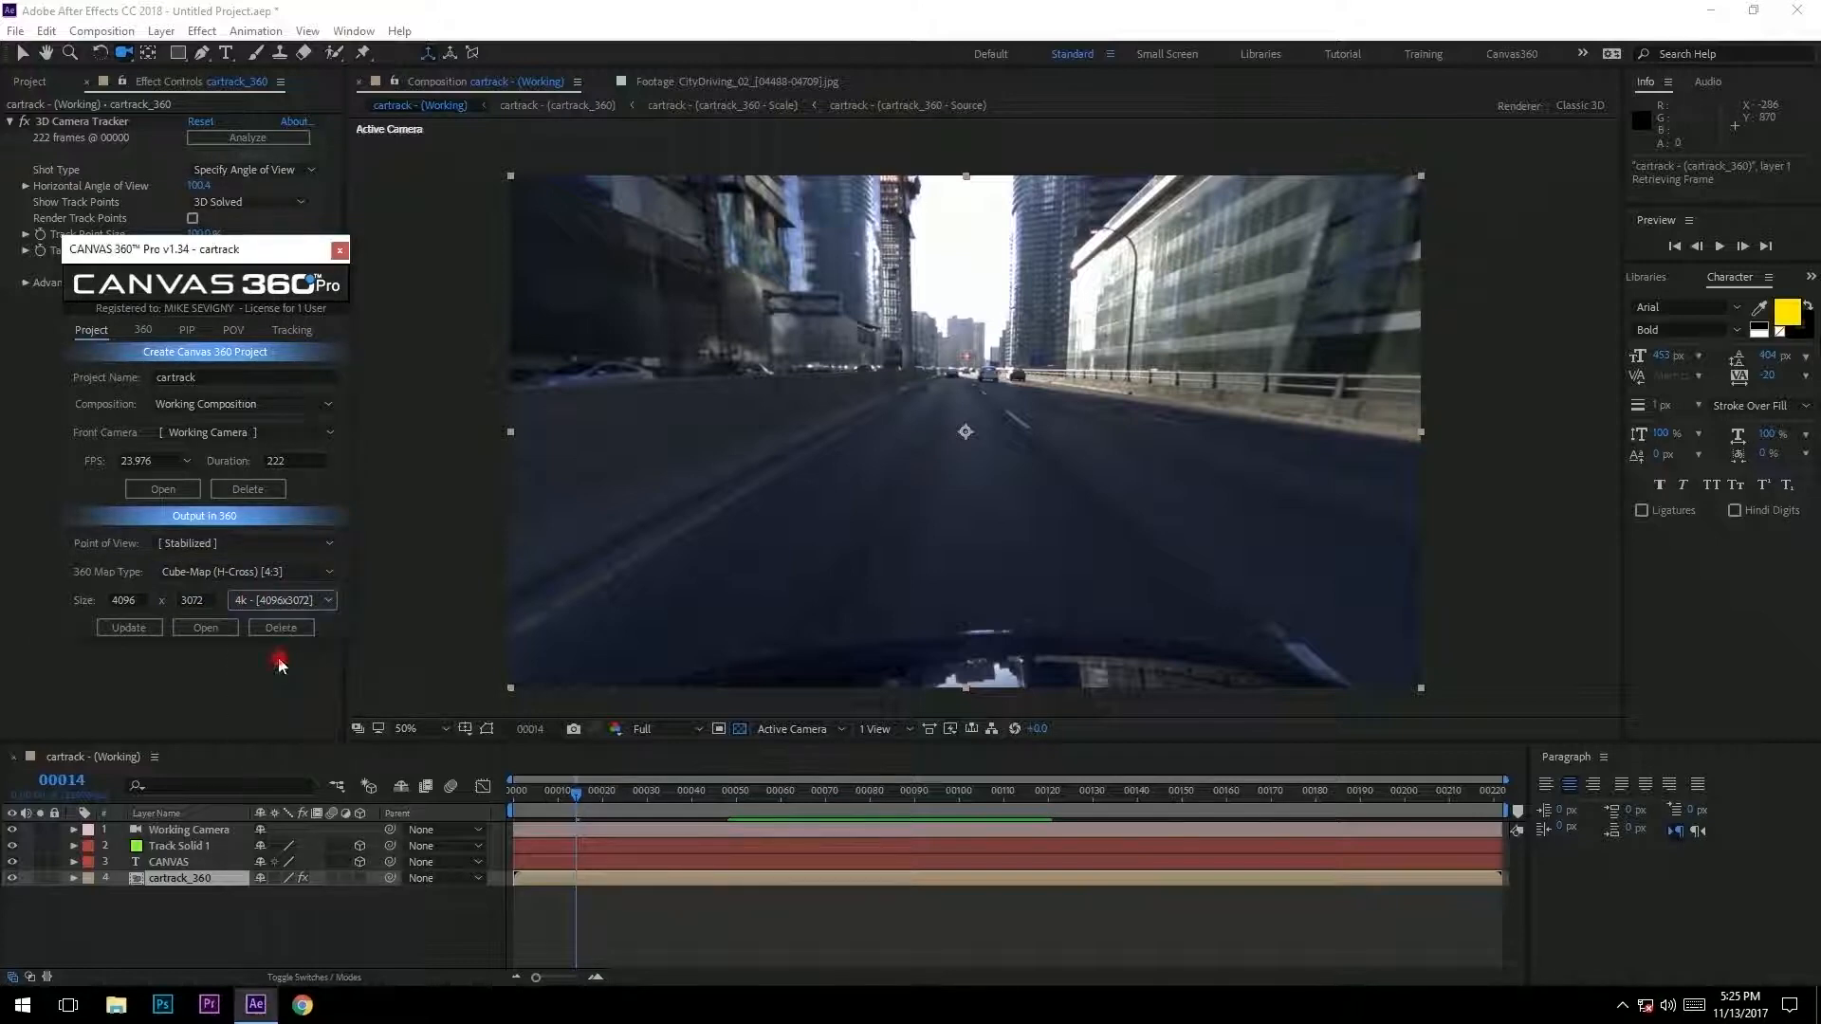
click(129, 627)
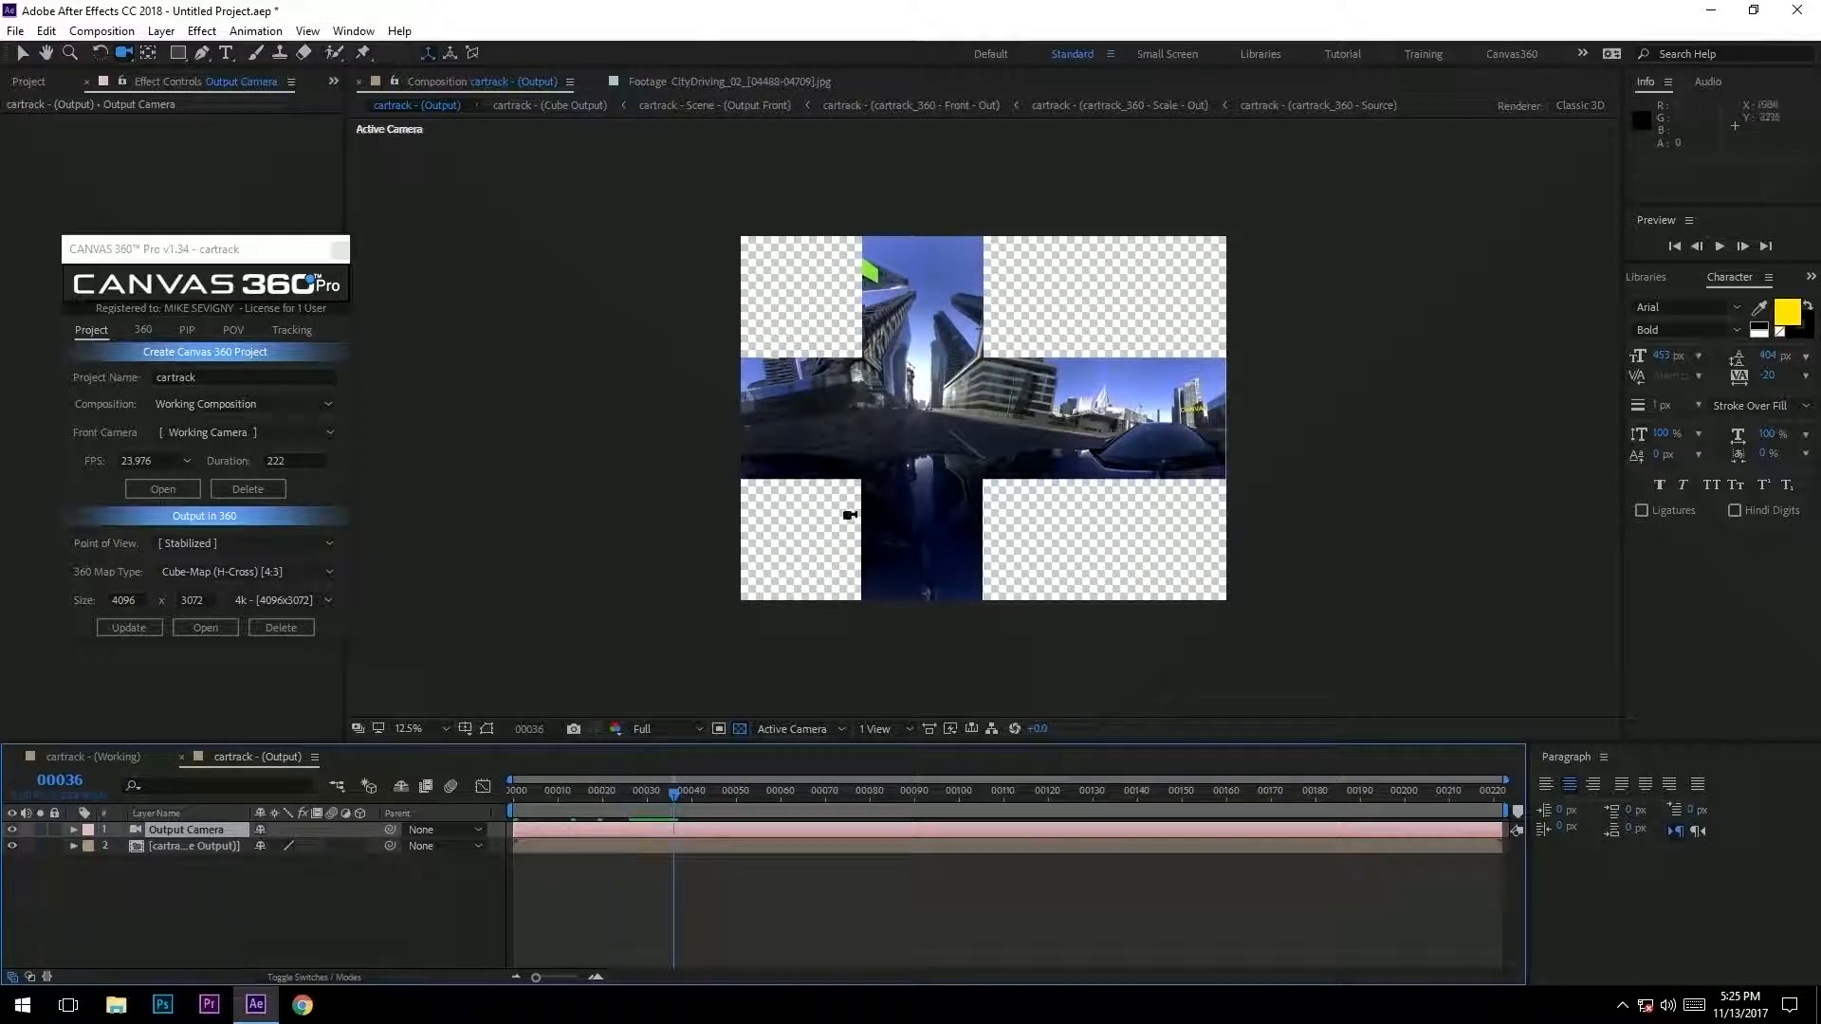
- Apply VR Converter to Cube Output, Cube-map 4:3 to Equirectangular 2:1, and play it back
right_click(192, 846)
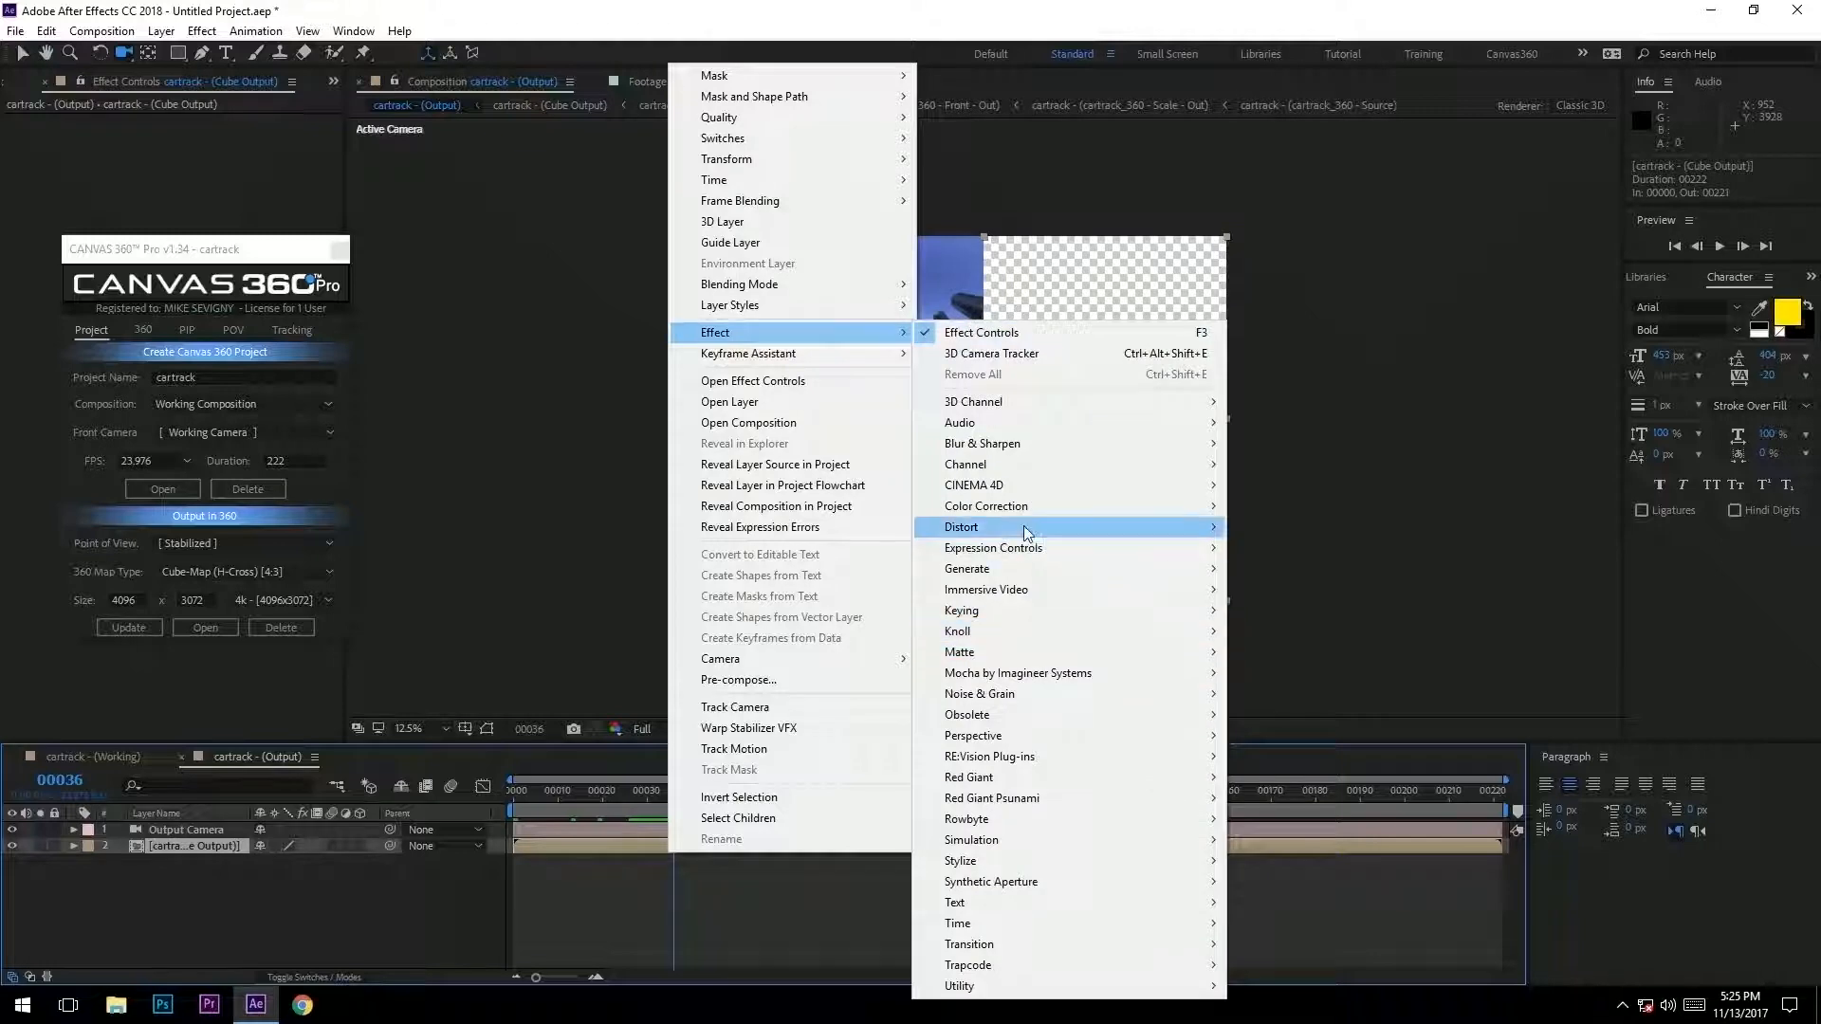
mouse_move(986, 589)
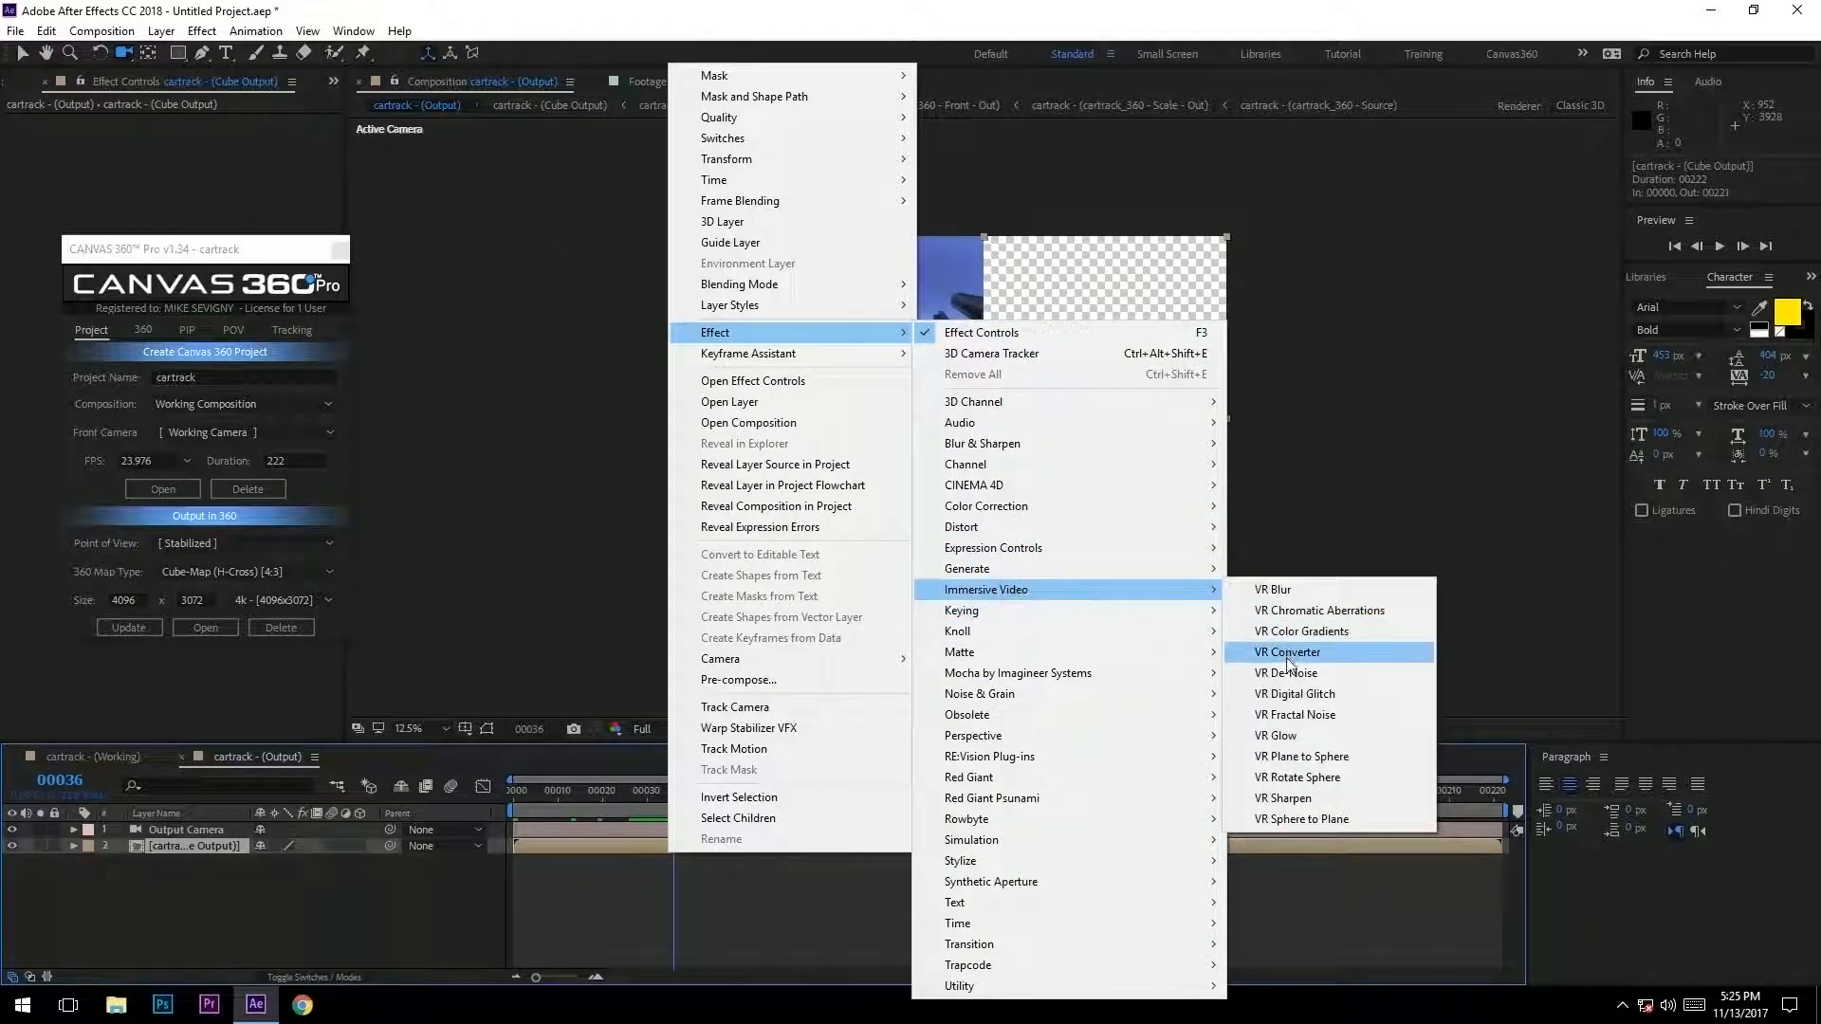
click(1287, 651)
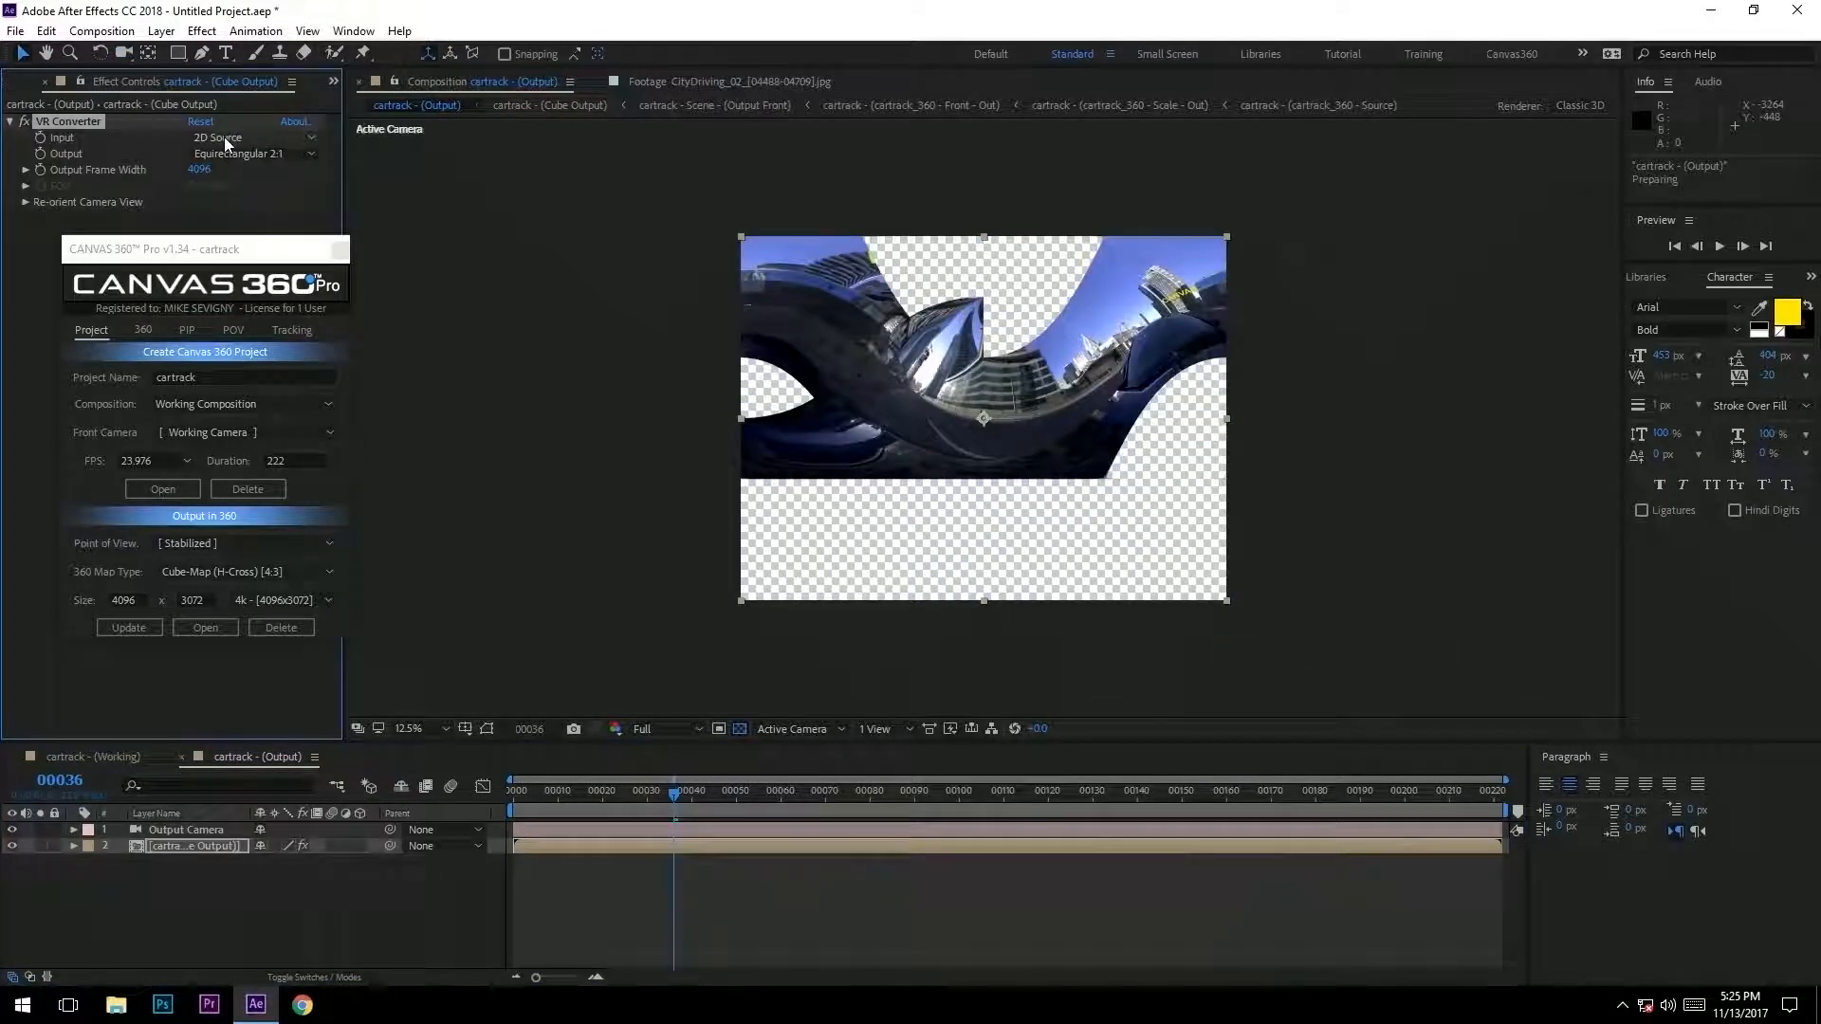
click(238, 137)
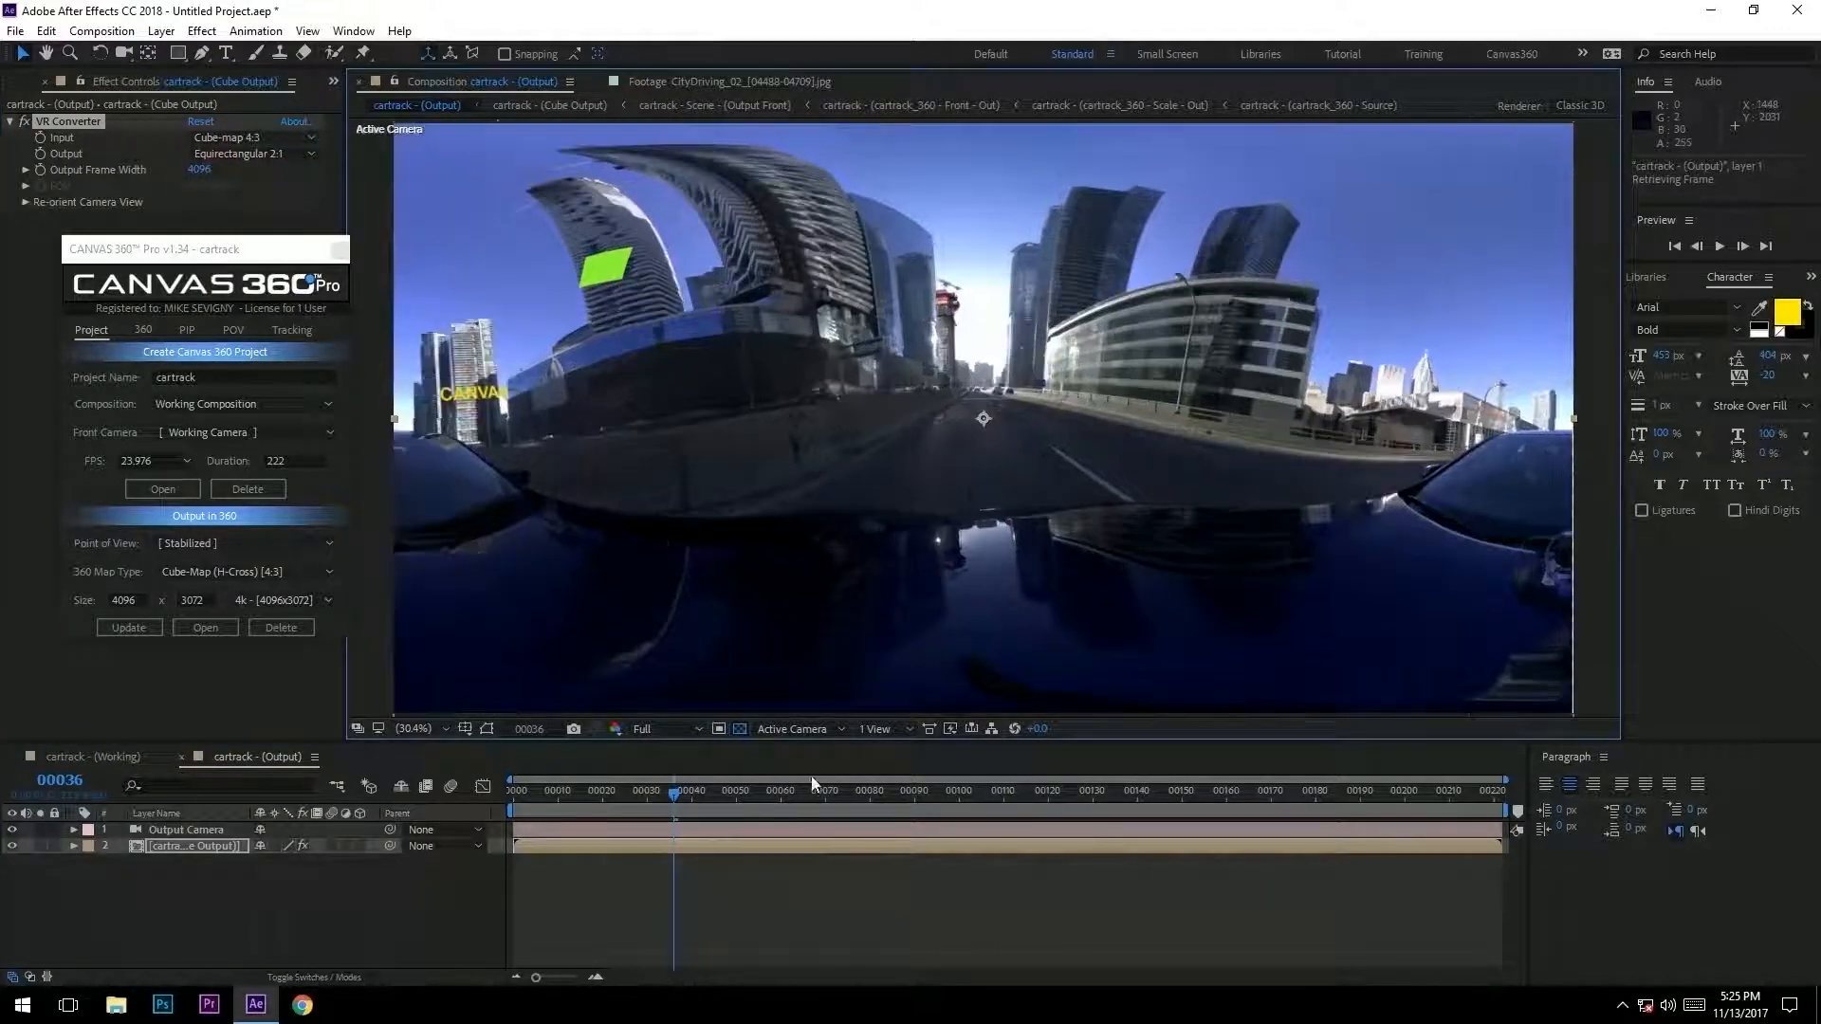
click(569, 793)
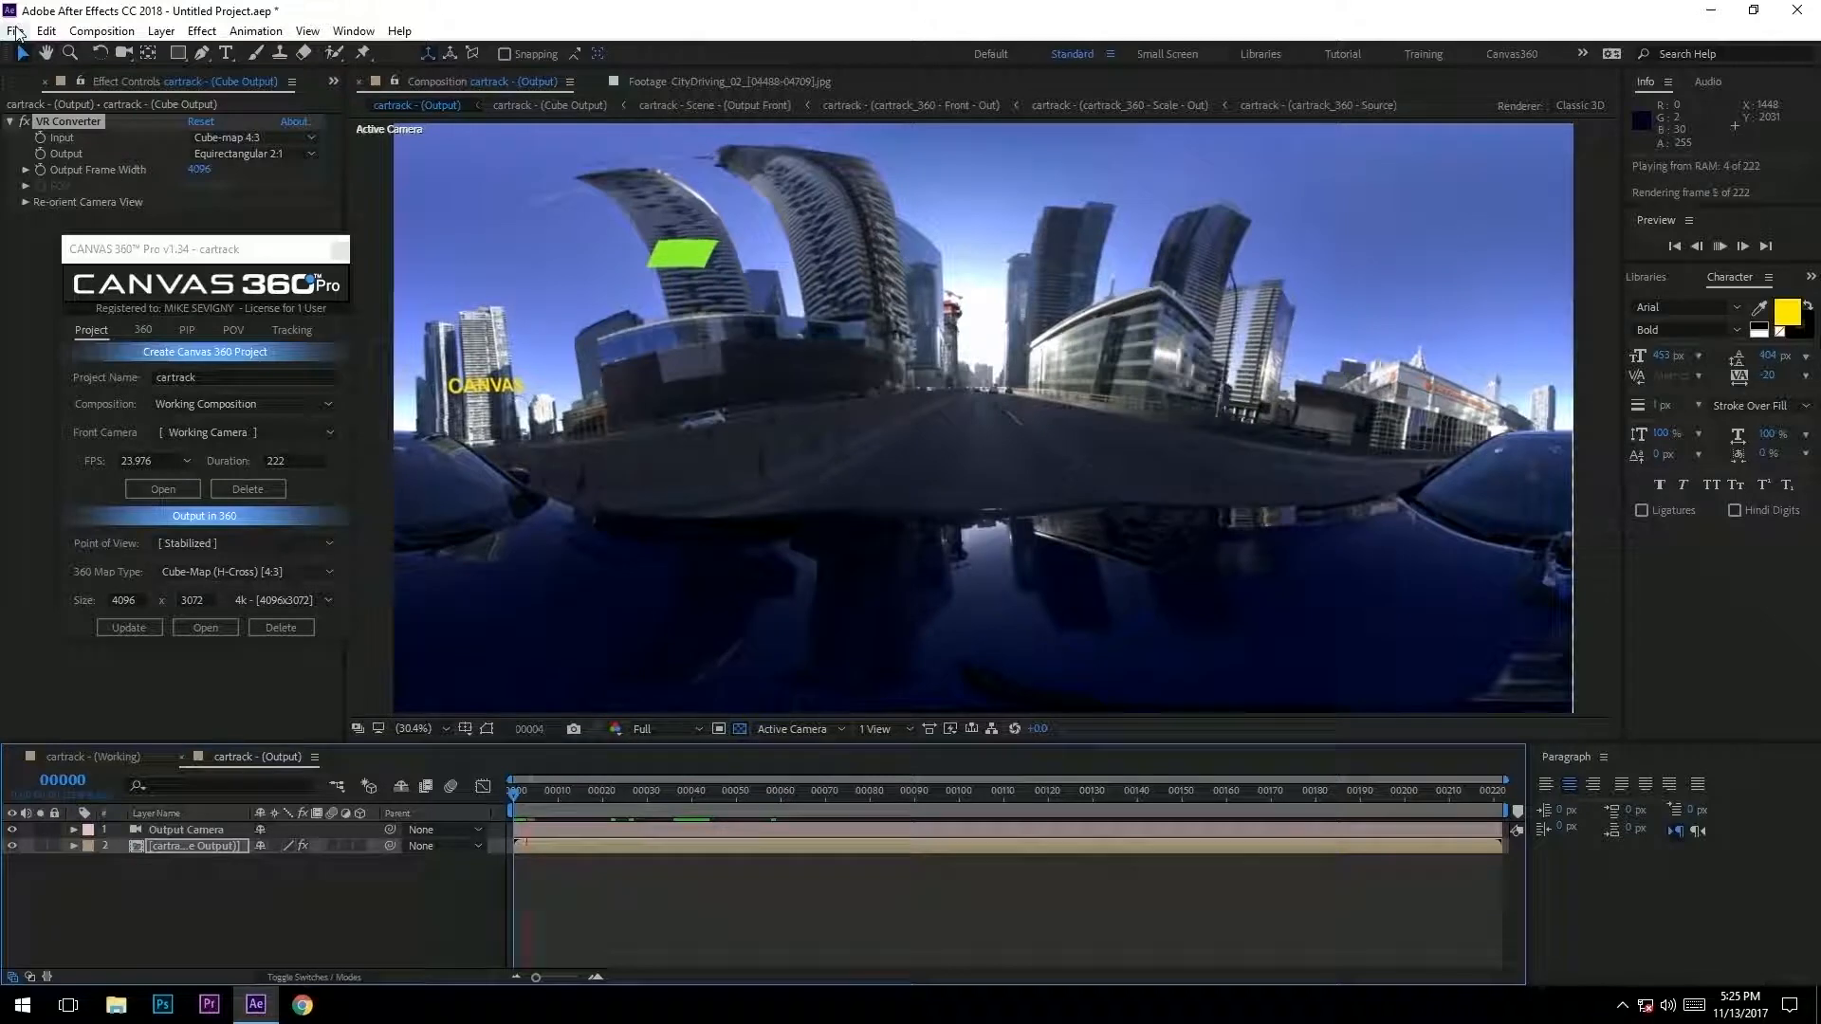
- Bring up File > Export to send the Output composition to the Media Encoder queue
click(16, 31)
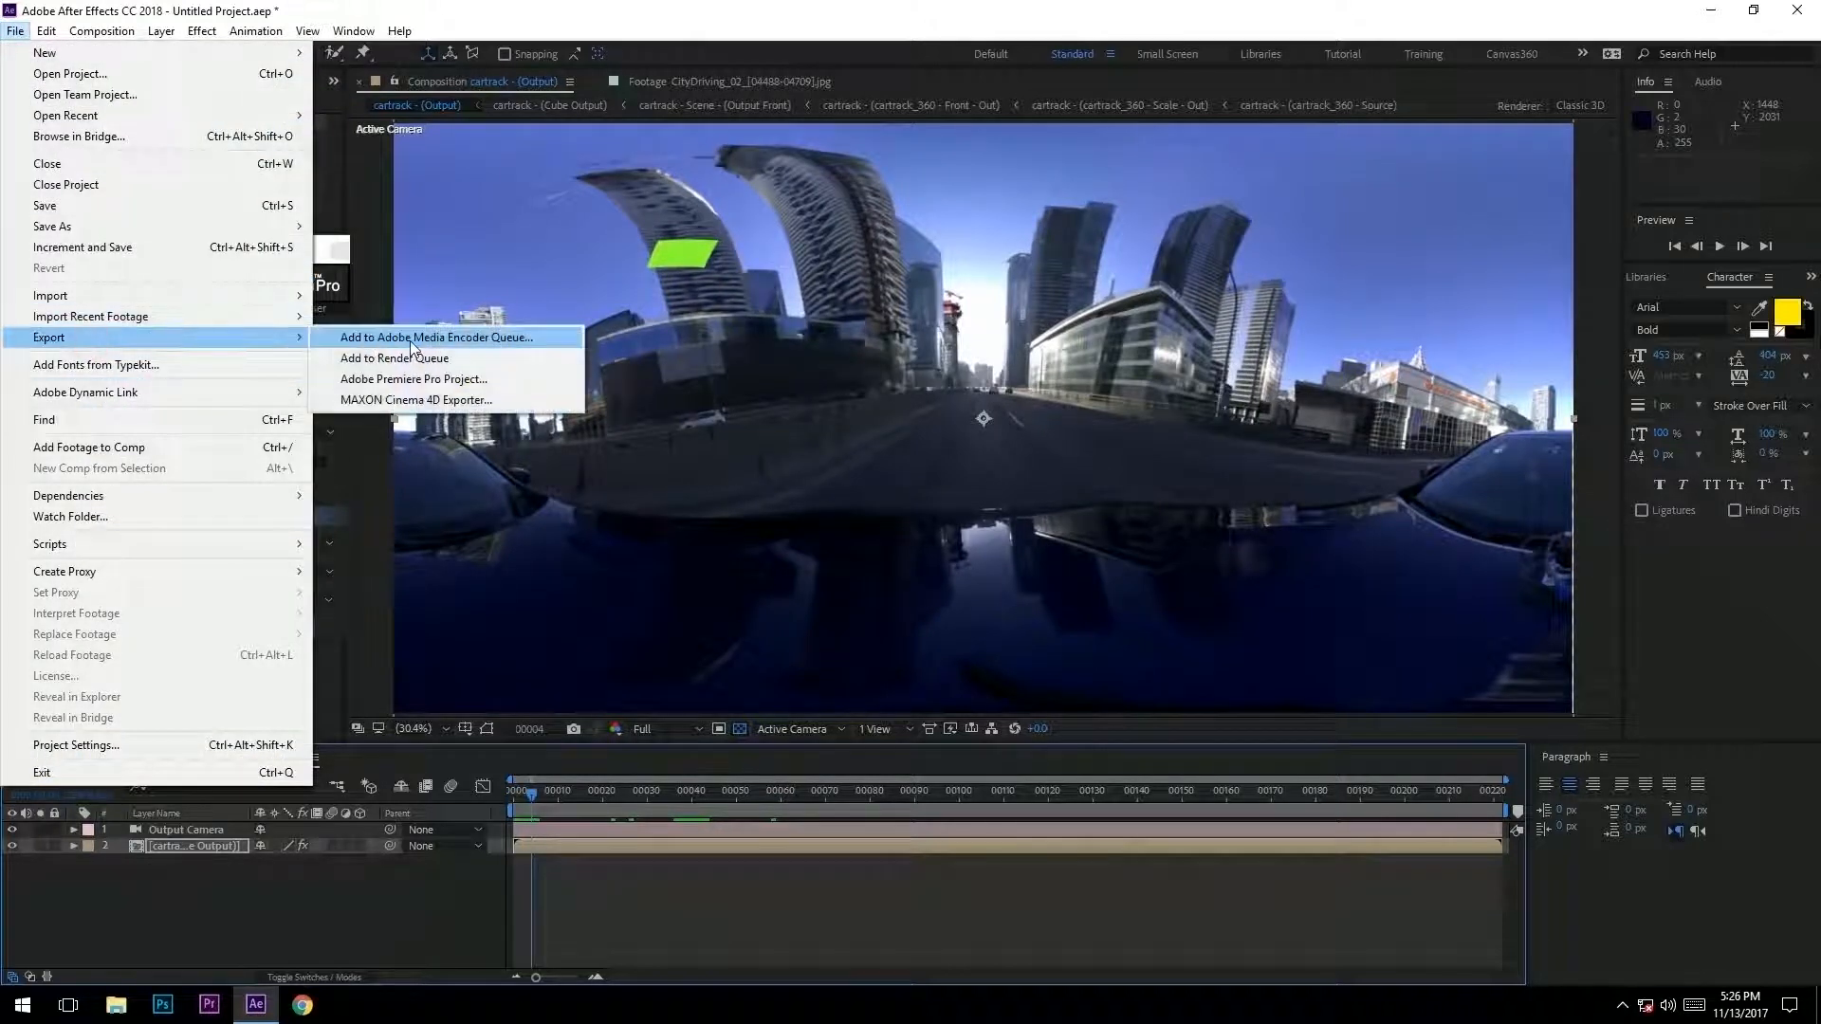